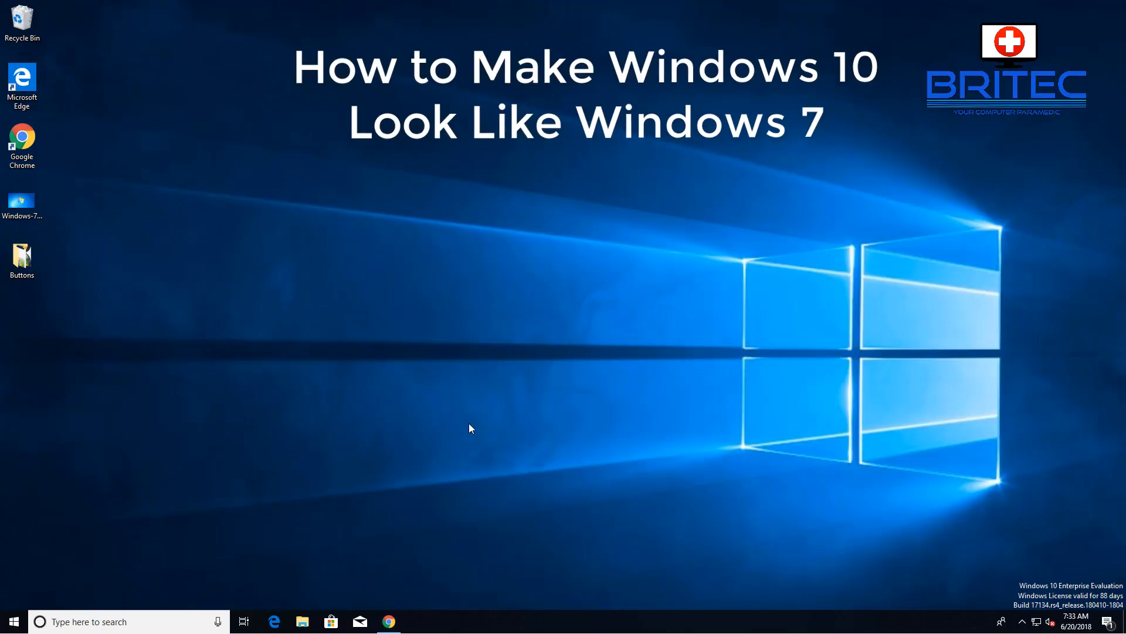
{"action": "mouse_move", "coordinate": [443, 355]}
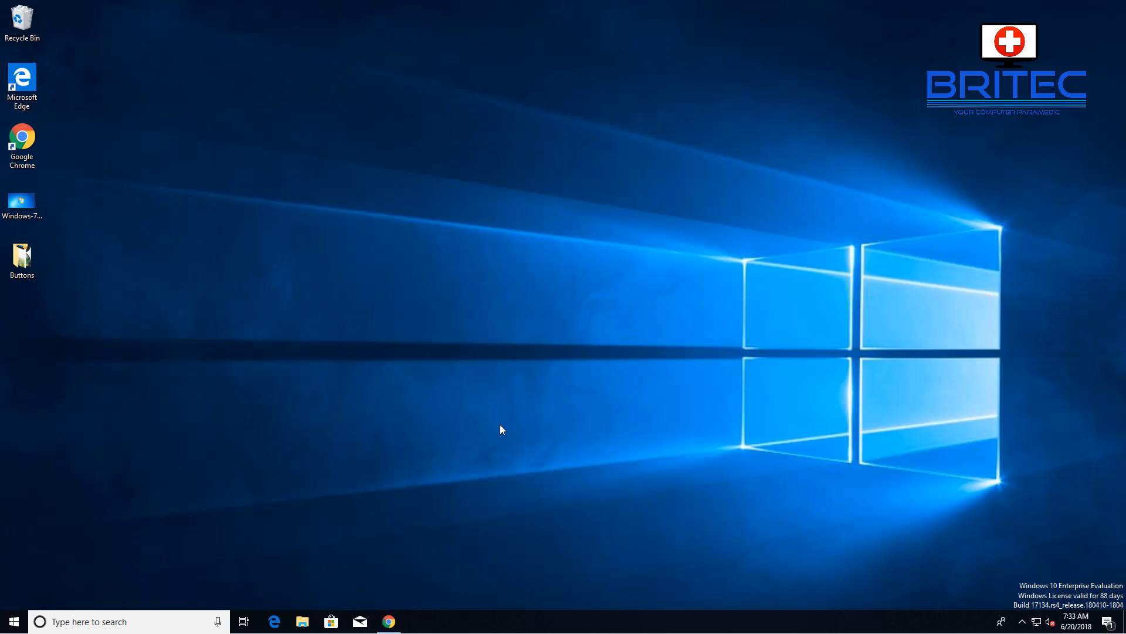
{"action": "mouse_move", "coordinate": [511, 431]}
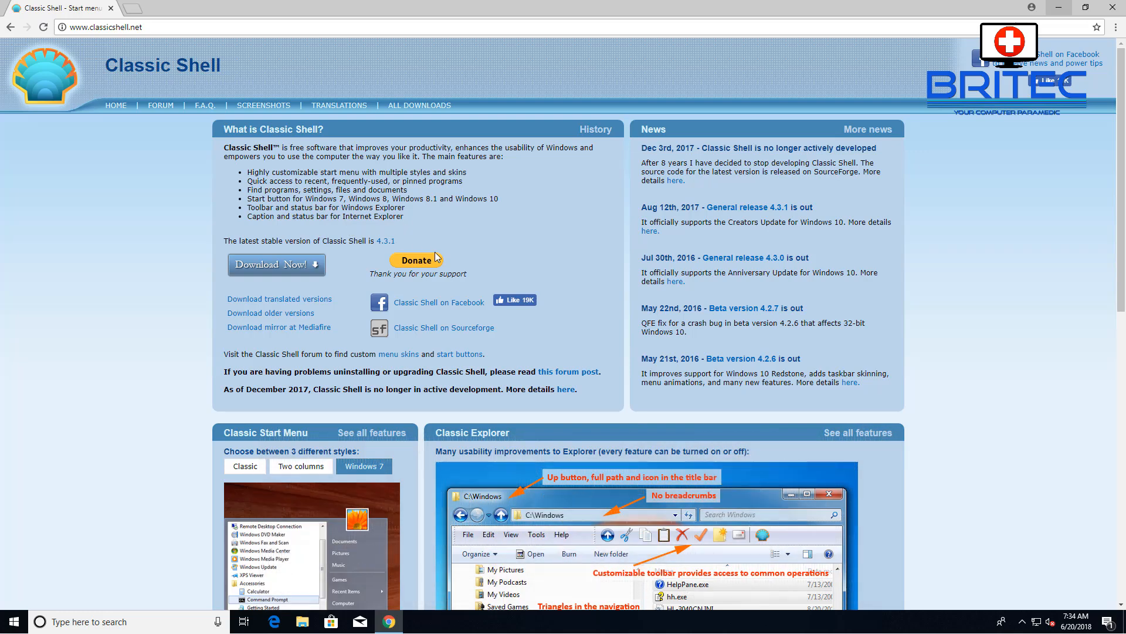
{"action": "mouse_move", "coordinate": [361, 251]}
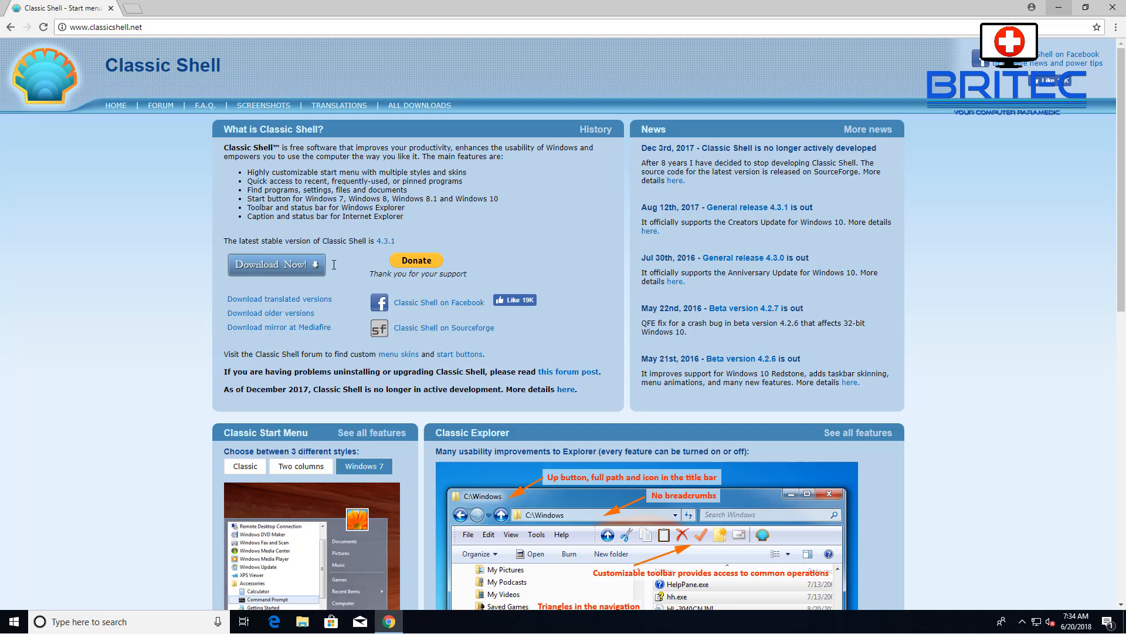
{"action": "mouse_move", "coordinate": [846, 160]}
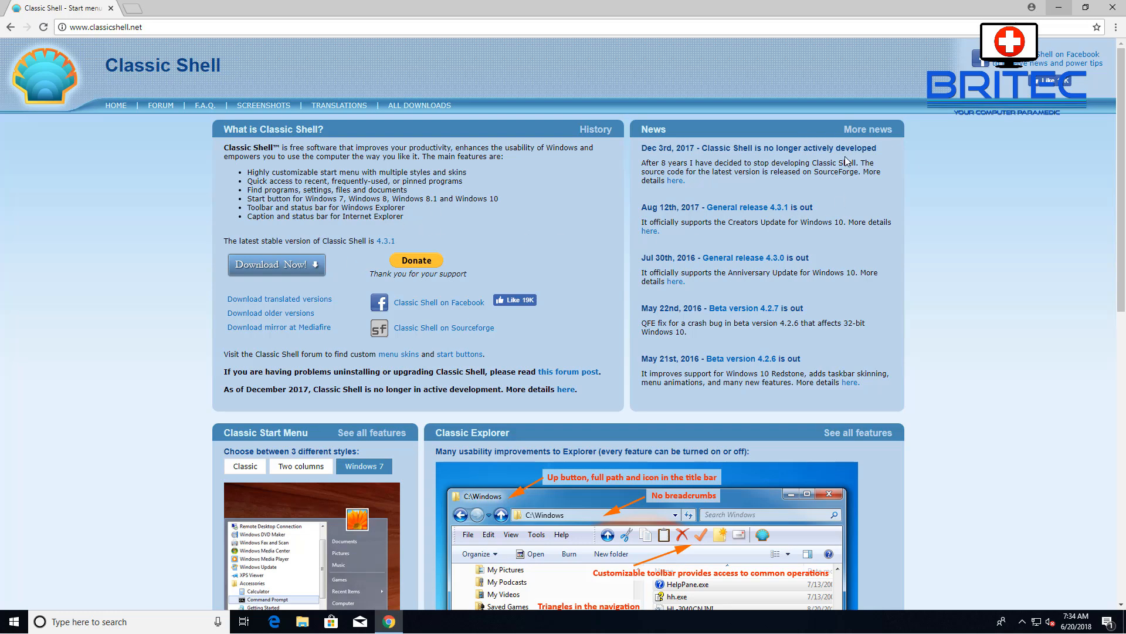
{"action": "mouse_move", "coordinate": [747, 143]}
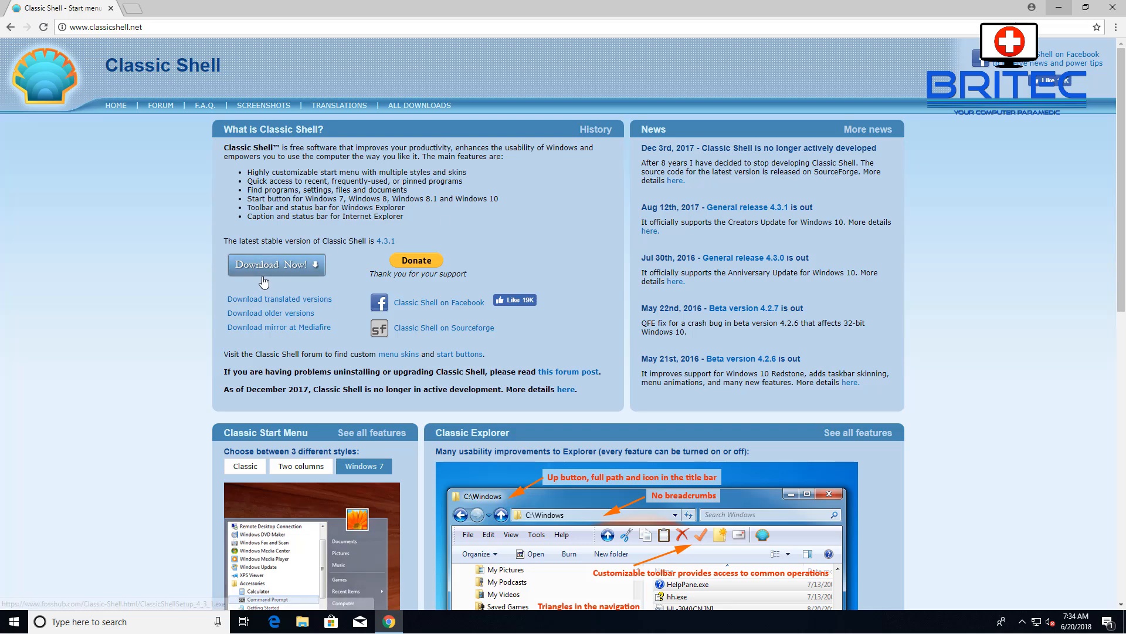
- Download the Classic Shell 4.3.1 installer from classicshell.net via Download Now
{"action": "left_click", "coordinate": [276, 264]}
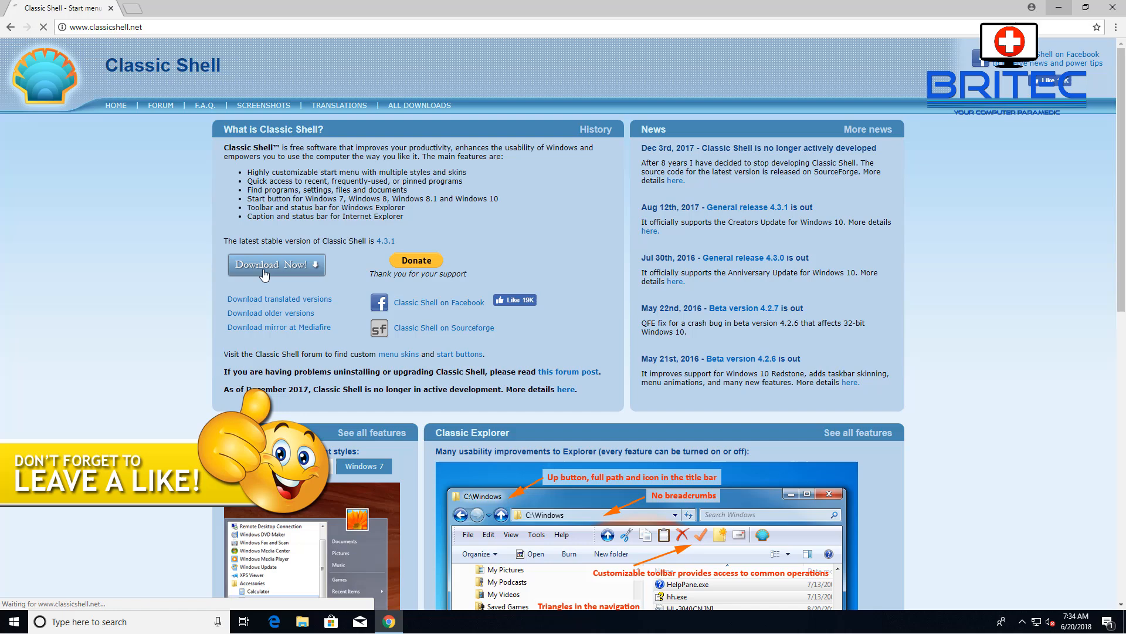
{"action": "left_click", "coordinate": [276, 264]}
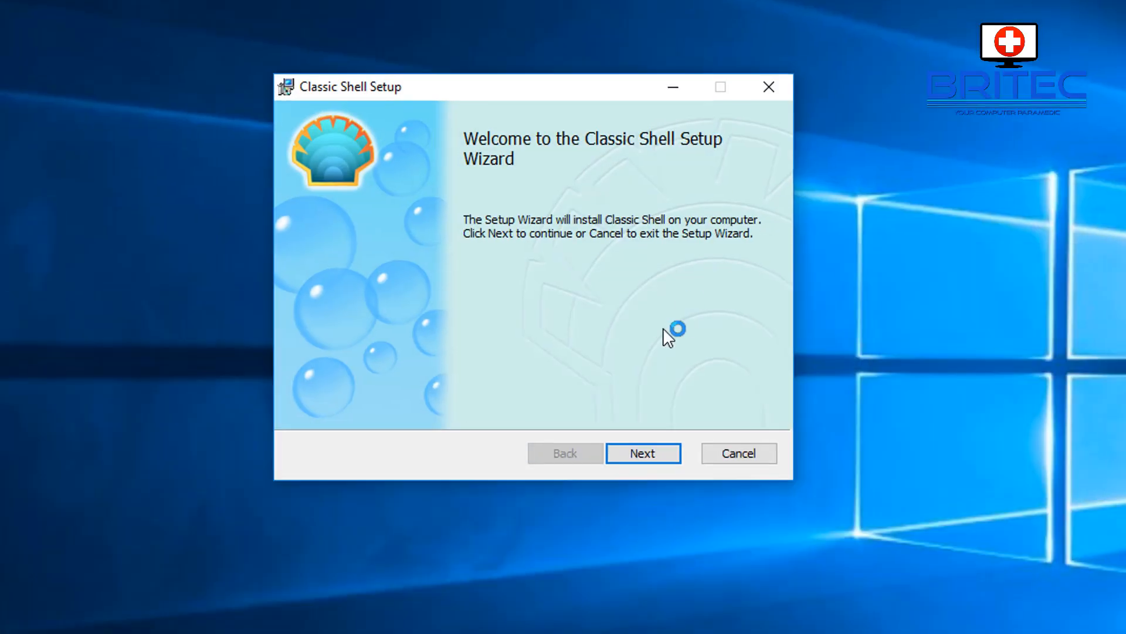
- Accept the license terms, run the Classic Shell installation and finish the wizard
{"action": "left_click", "coordinate": [642, 453]}
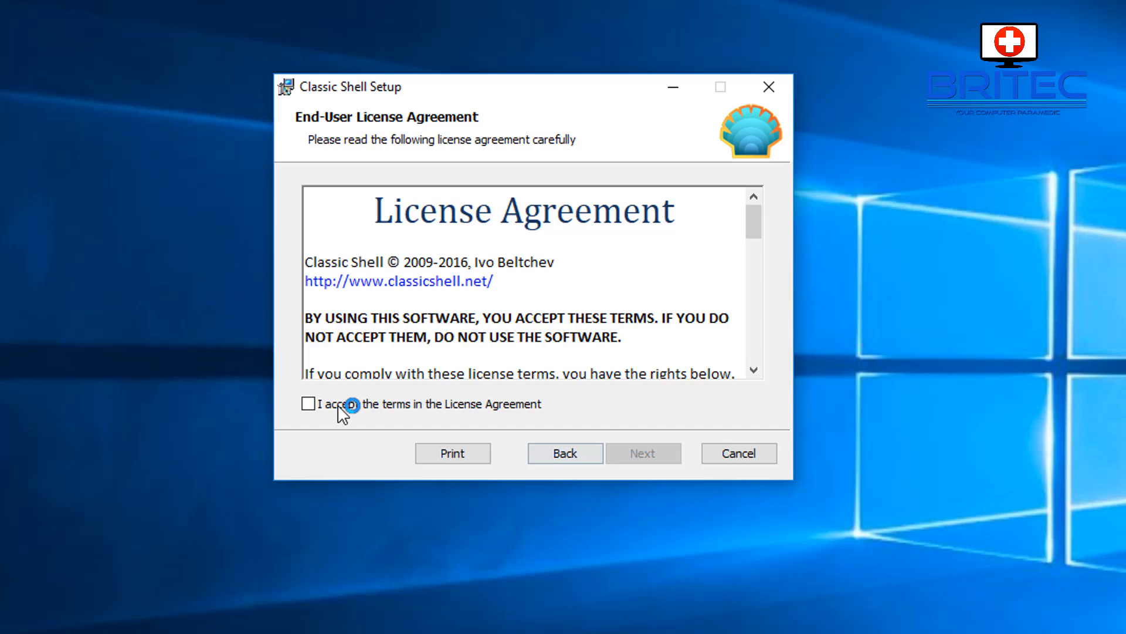
{"action": "left_click", "coordinate": [308, 403]}
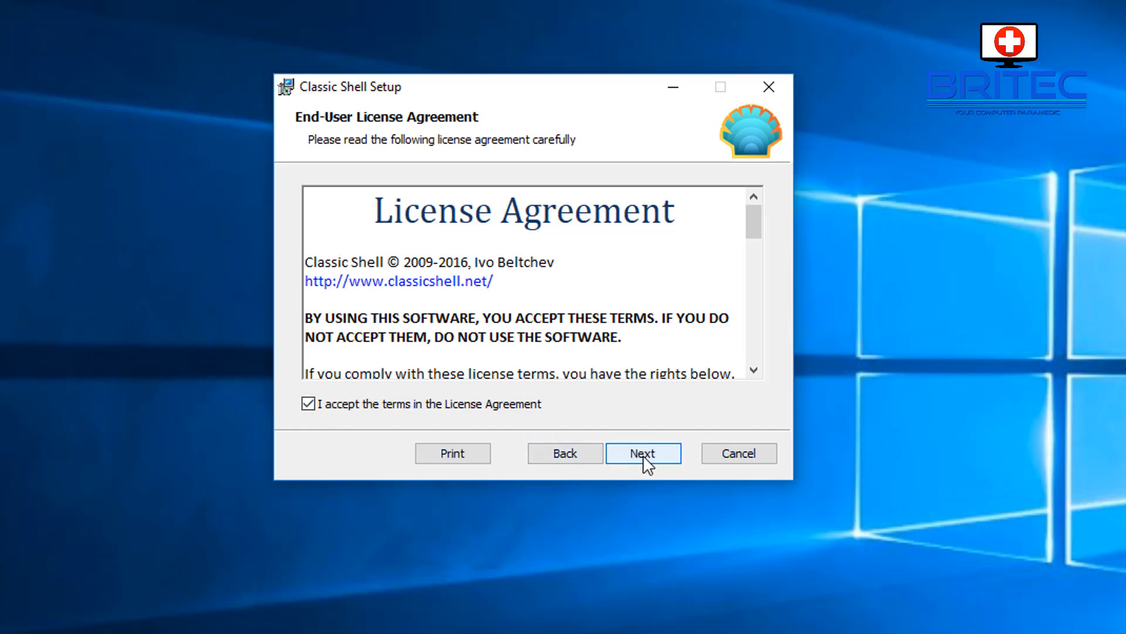
{"action": "left_click", "coordinate": [642, 453]}
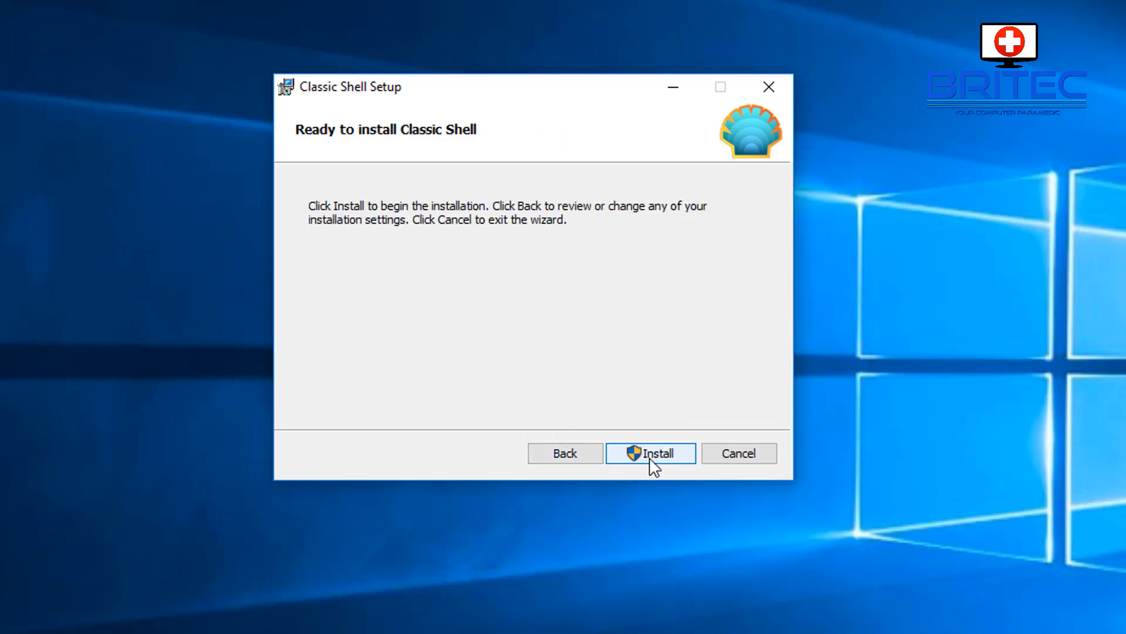
{"action": "left_click", "coordinate": [650, 453]}
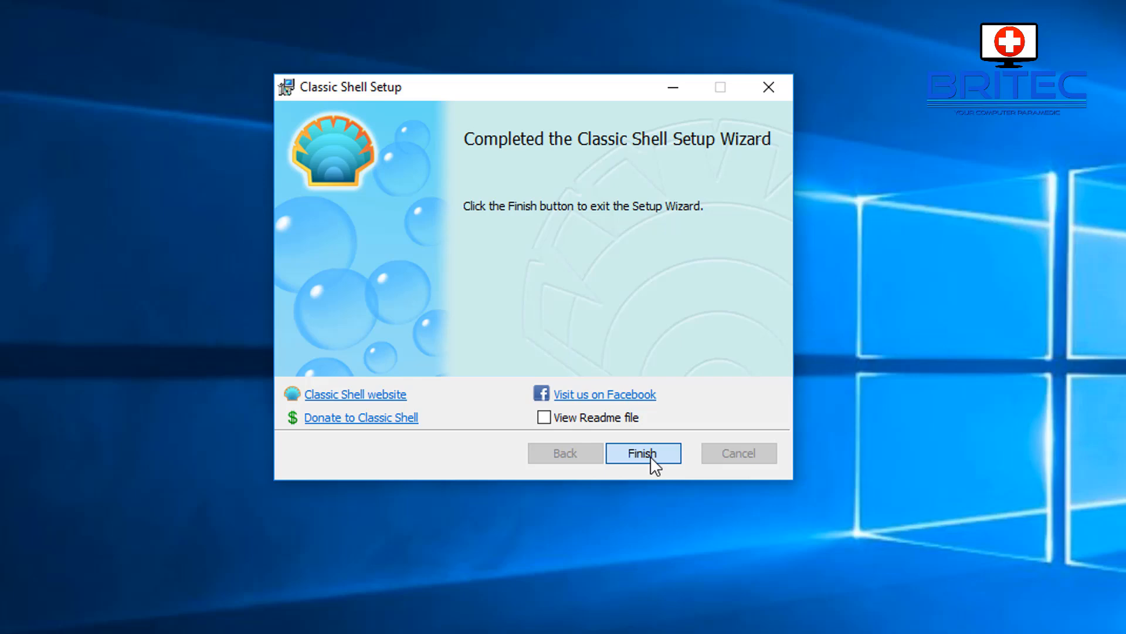
{"action": "left_click", "coordinate": [642, 452]}
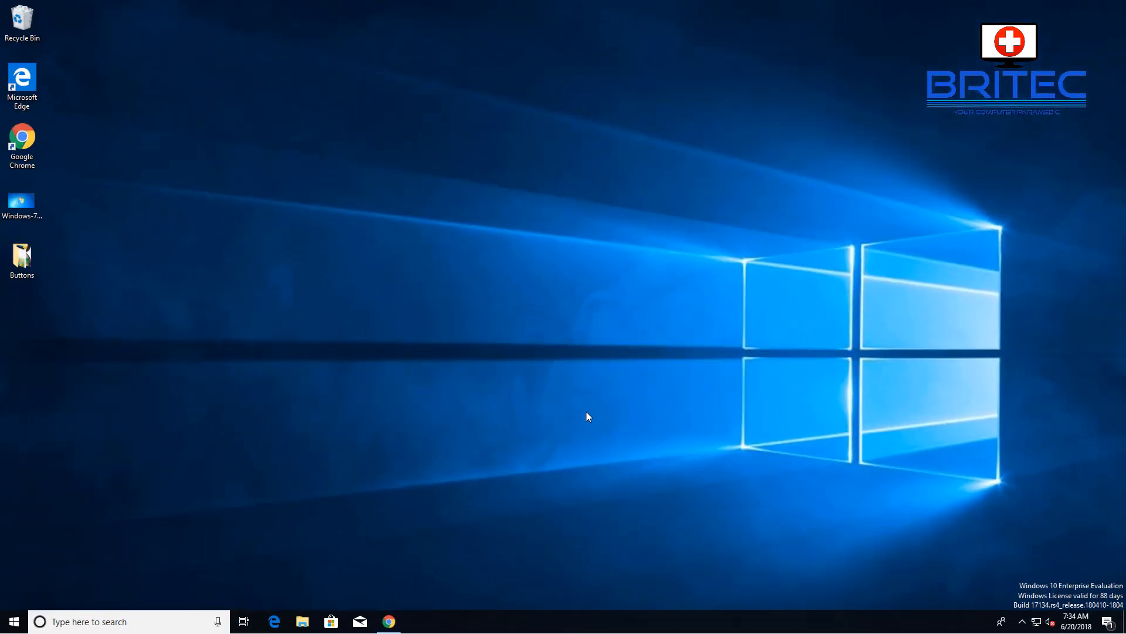
{"action": "mouse_move", "coordinate": [558, 417]}
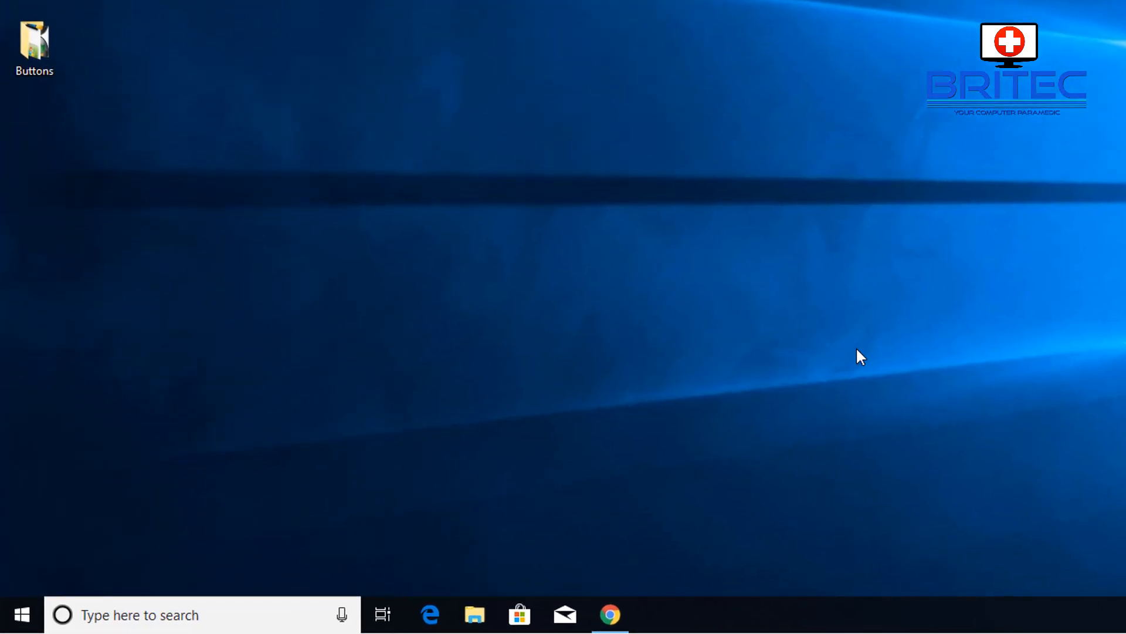
- Open Classic Start Menu settings from the Start button's right-click menu
{"action": "right_click", "coordinate": [21, 614]}
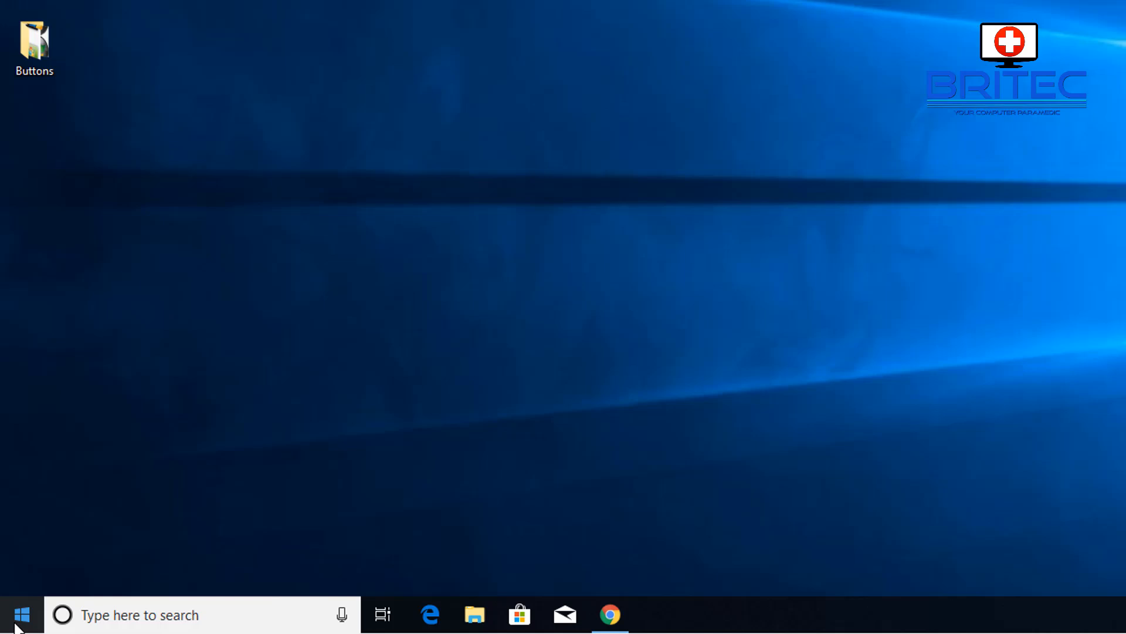
{"action": "right_click", "coordinate": [21, 614]}
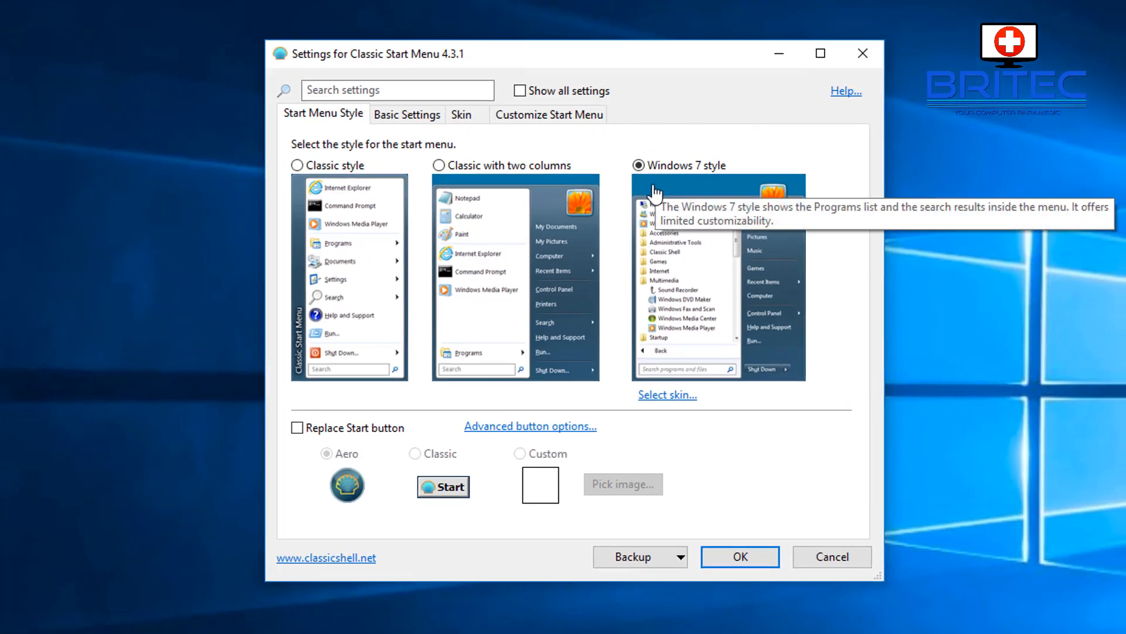
{"action": "mouse_move", "coordinate": [524, 88]}
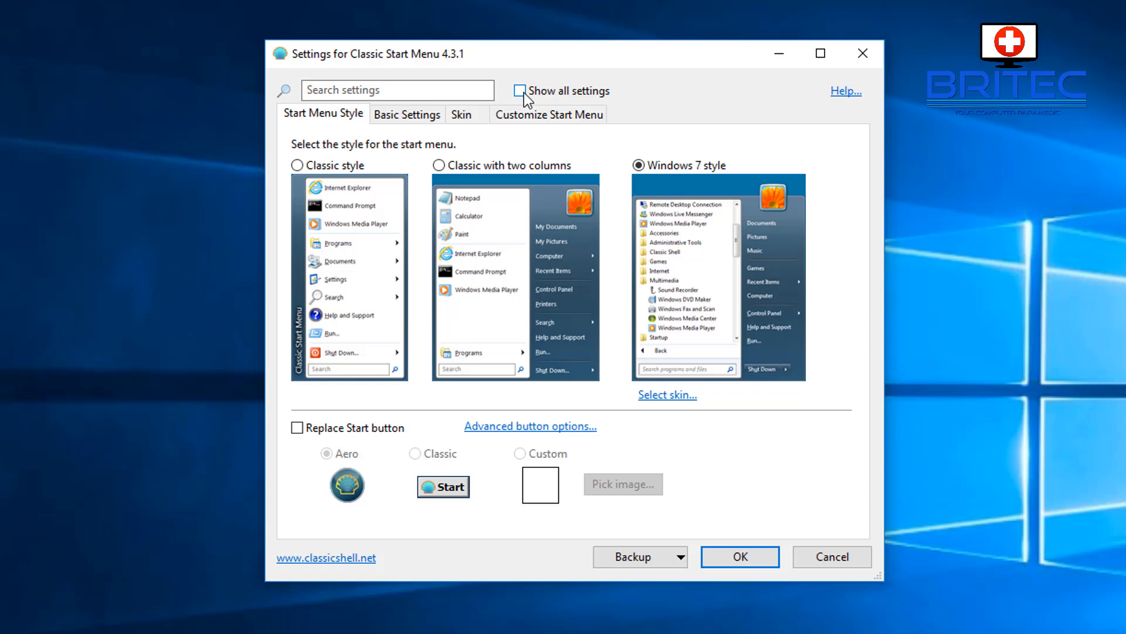
- Show all settings, enable Replace Start button with a Custom image and start picking the file
{"action": "left_click", "coordinate": [520, 90]}
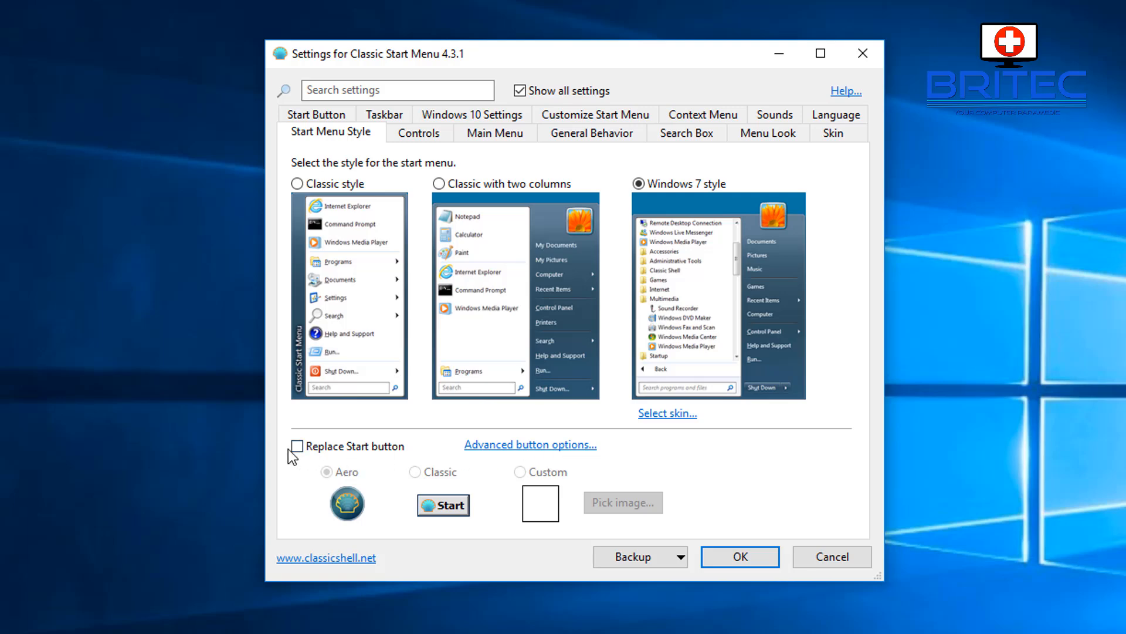
{"action": "left_click", "coordinate": [297, 446]}
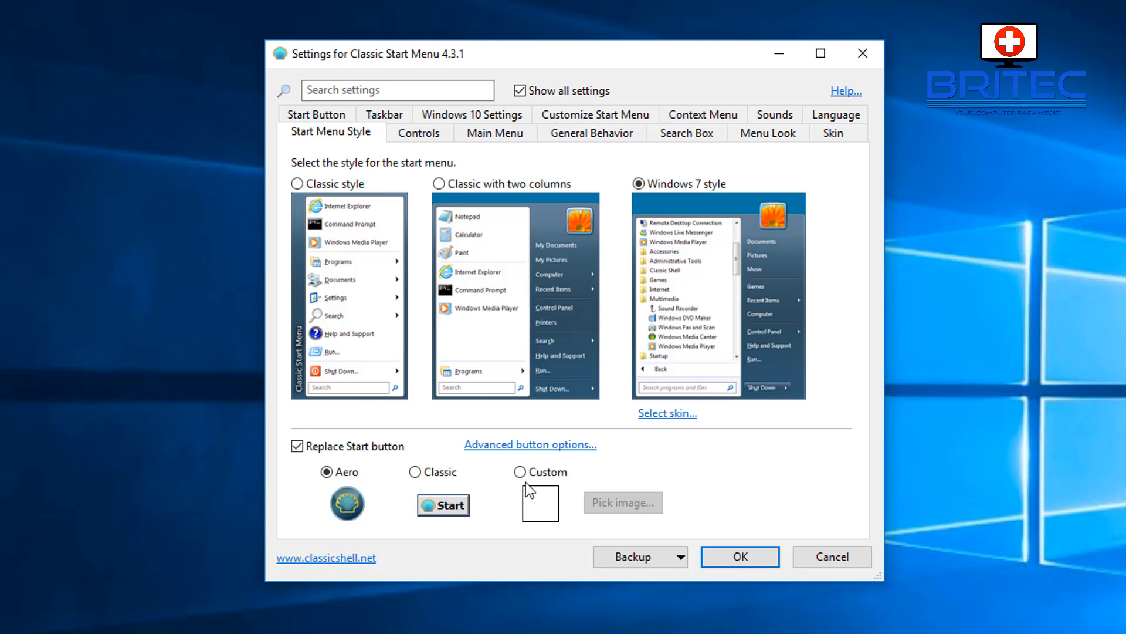
{"action": "left_click", "coordinate": [520, 472]}
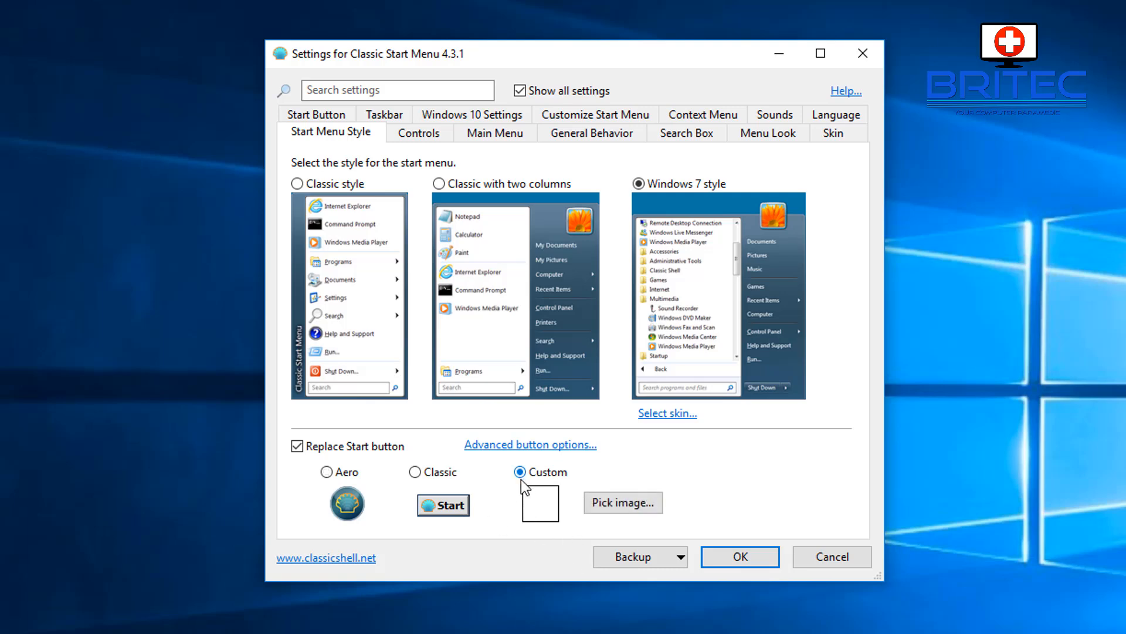
{"action": "left_click", "coordinate": [622, 502]}
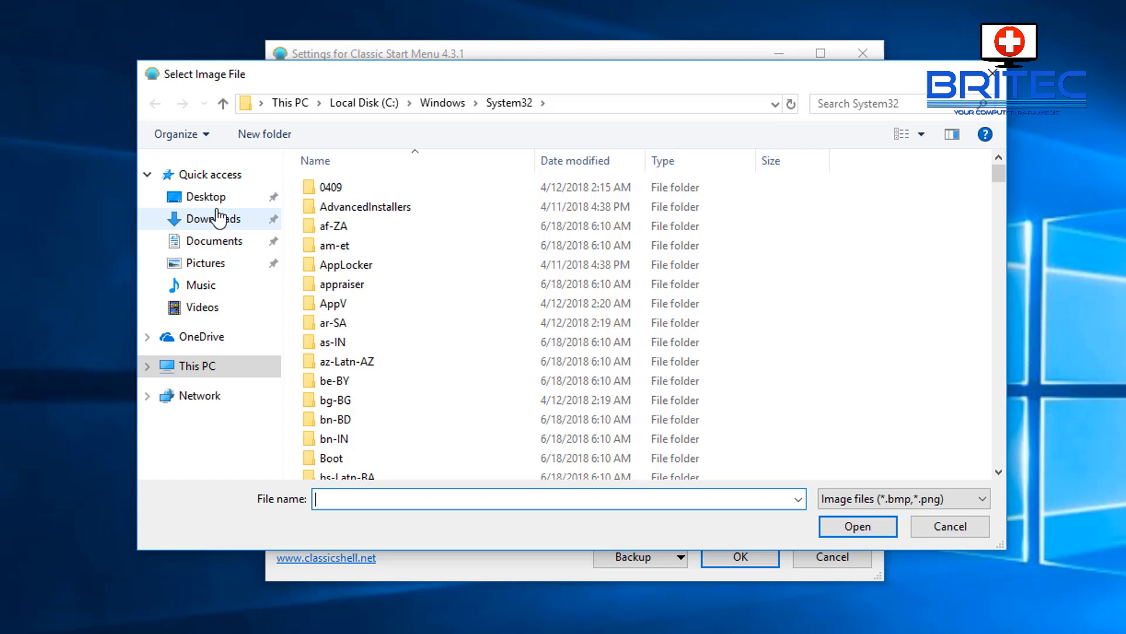
- Load Black Start Orb.png from the desktop's Buttons folder as the Start button image
{"action": "left_click", "coordinate": [209, 196]}
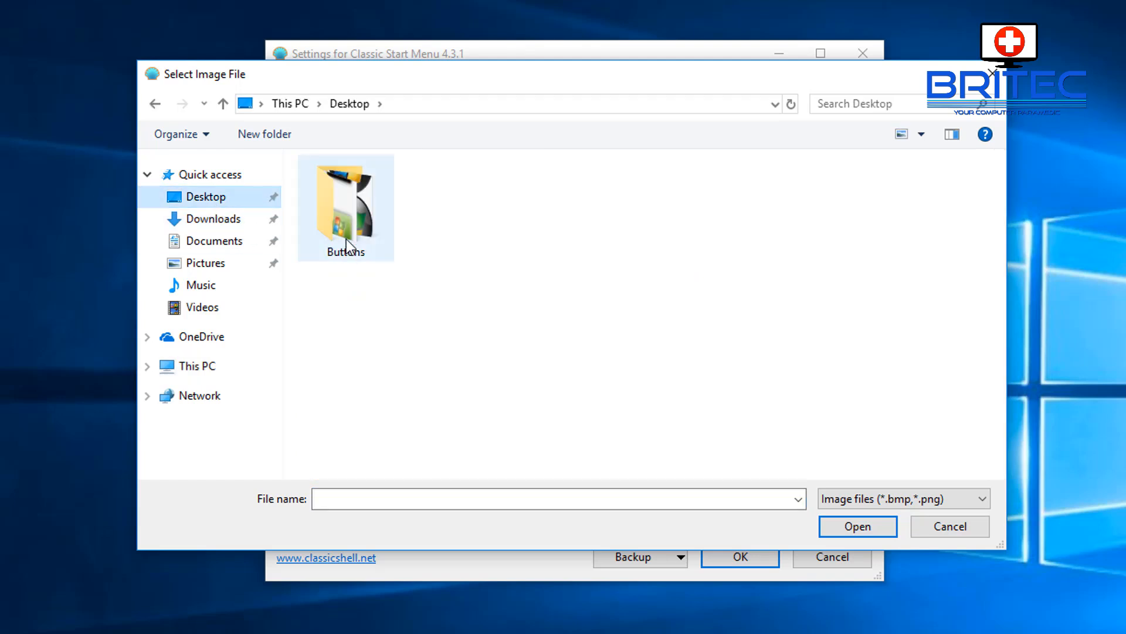
{"action": "double_click", "coordinate": [345, 207]}
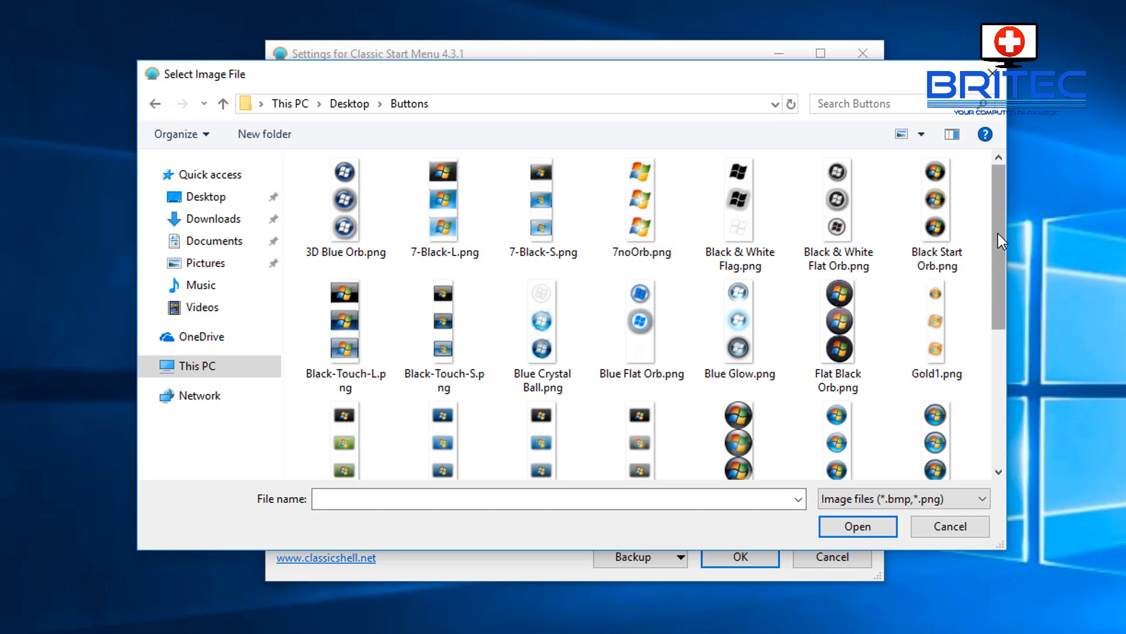
{"action": "scroll", "scroll_direction": "down", "scroll_amount": 3}
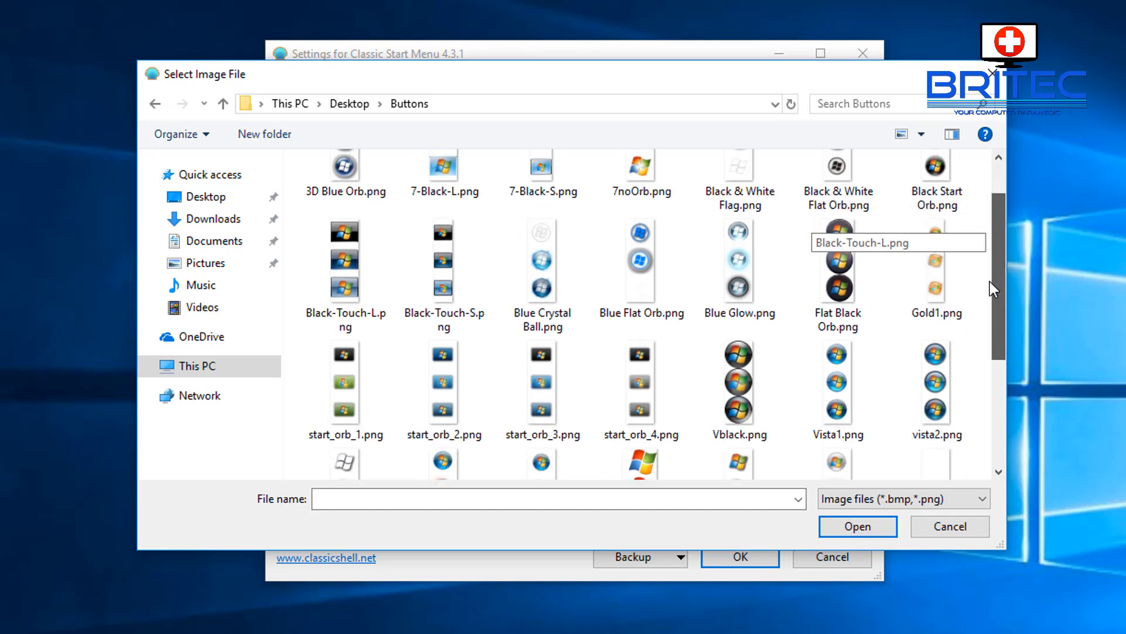
{"action": "scroll", "scroll_direction": "down", "scroll_amount": 3}
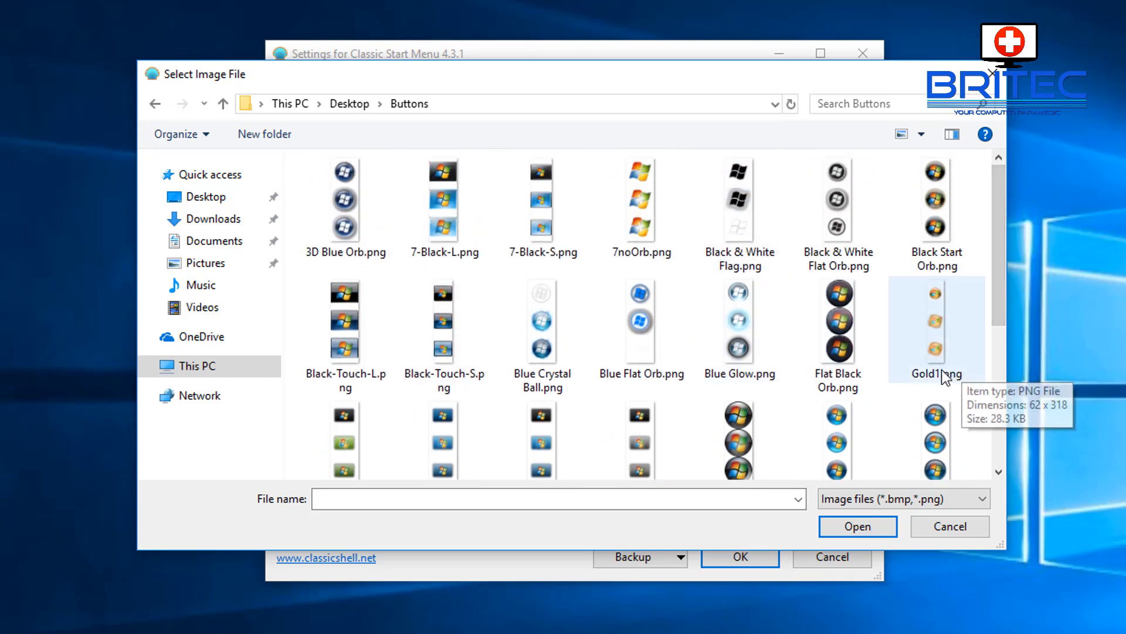
{"action": "left_click", "coordinate": [639, 201]}
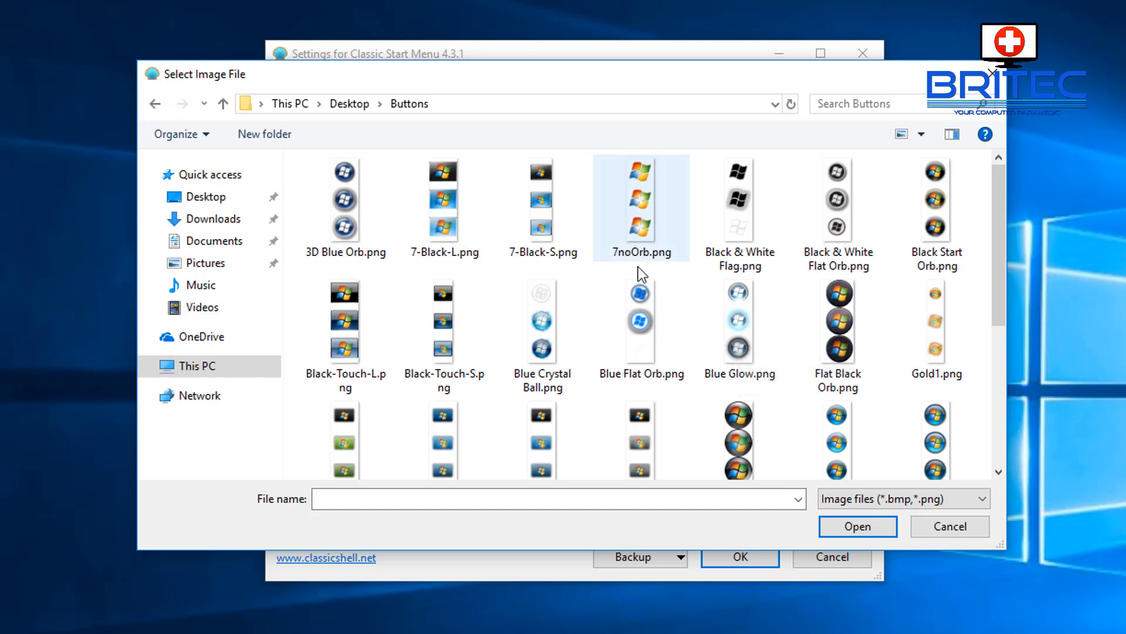
{"action": "left_click", "coordinate": [639, 321]}
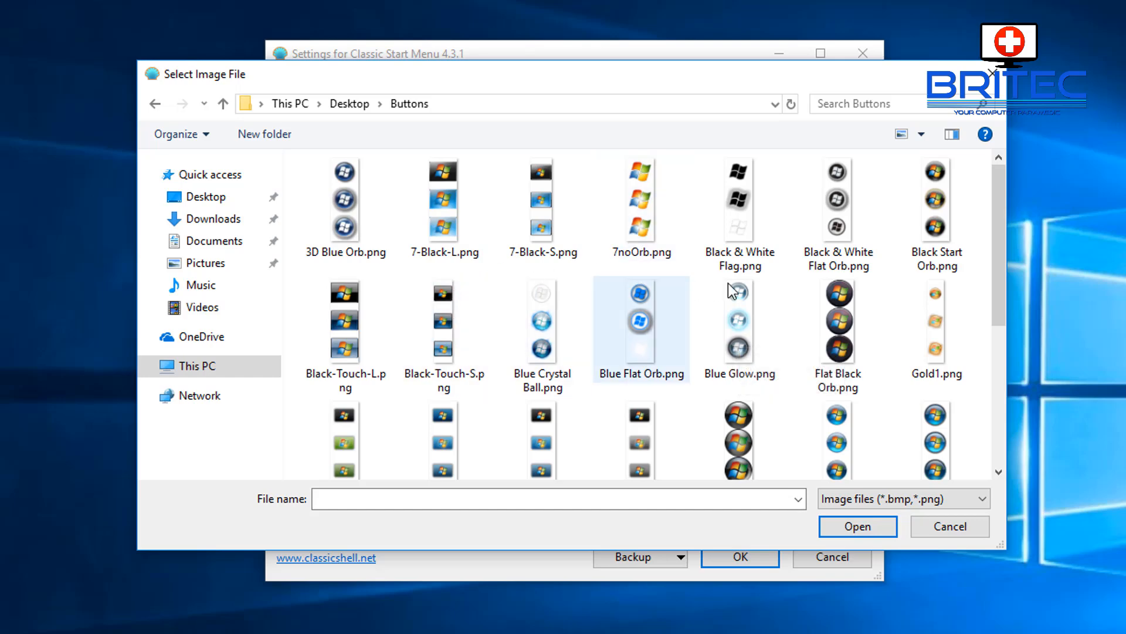
{"action": "left_click", "coordinate": [936, 201]}
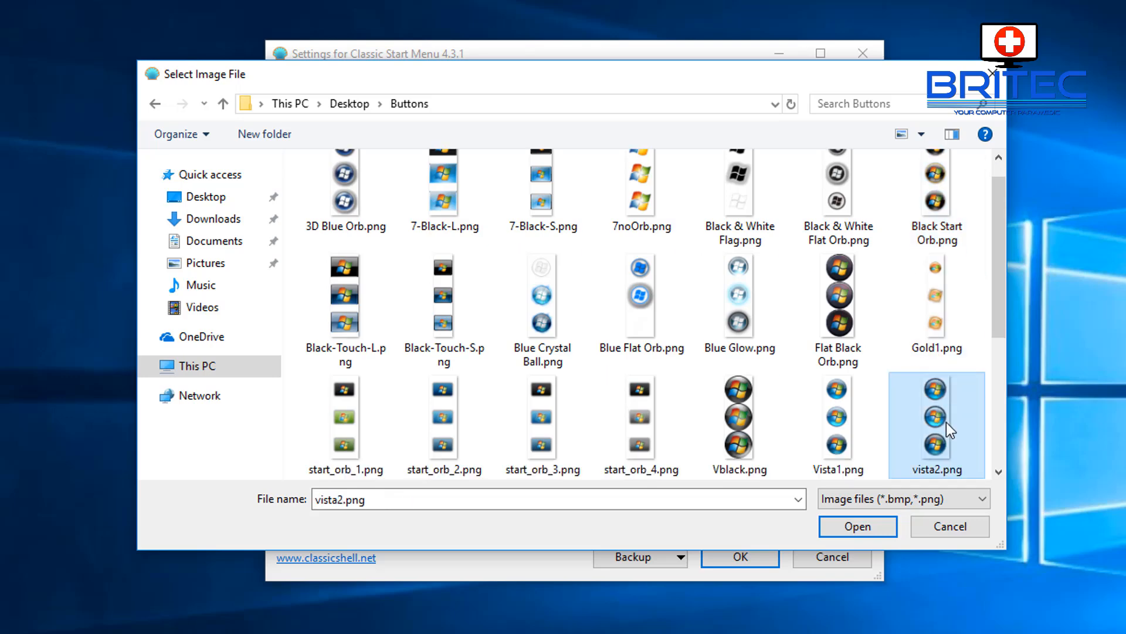
{"action": "left_click", "coordinate": [935, 201]}
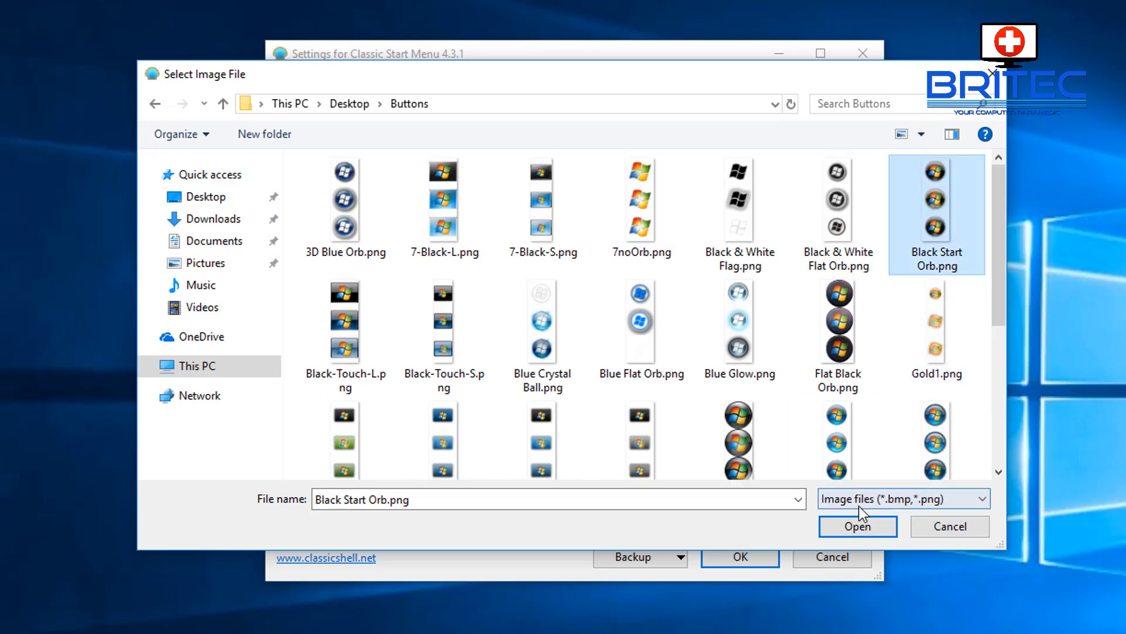
{"action": "left_click", "coordinate": [857, 526]}
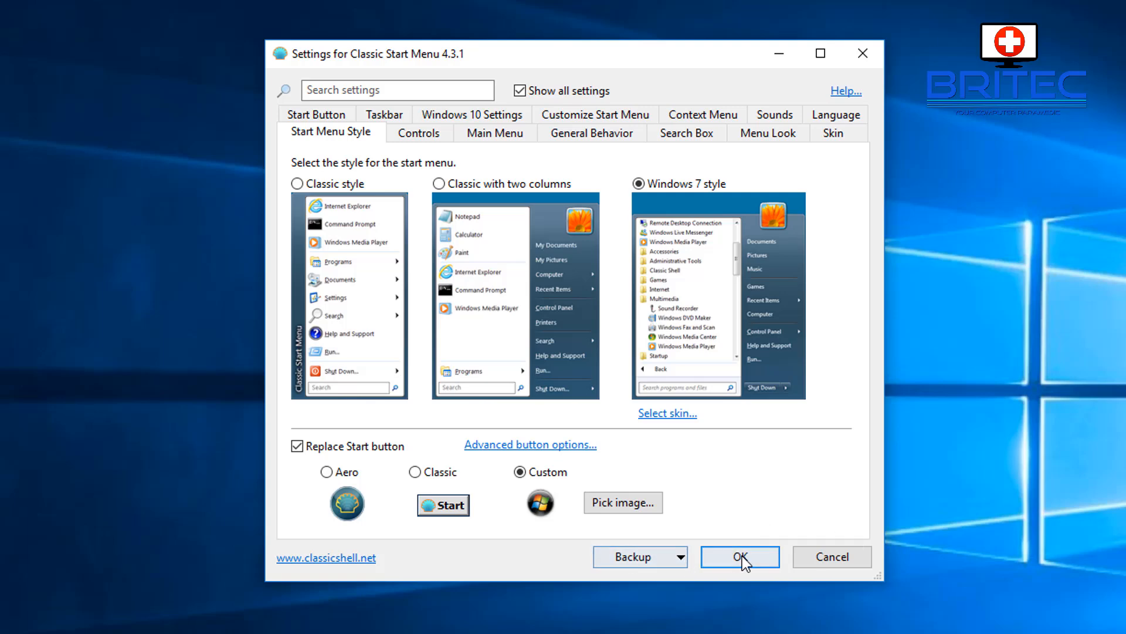
{"action": "left_click", "coordinate": [740, 557]}
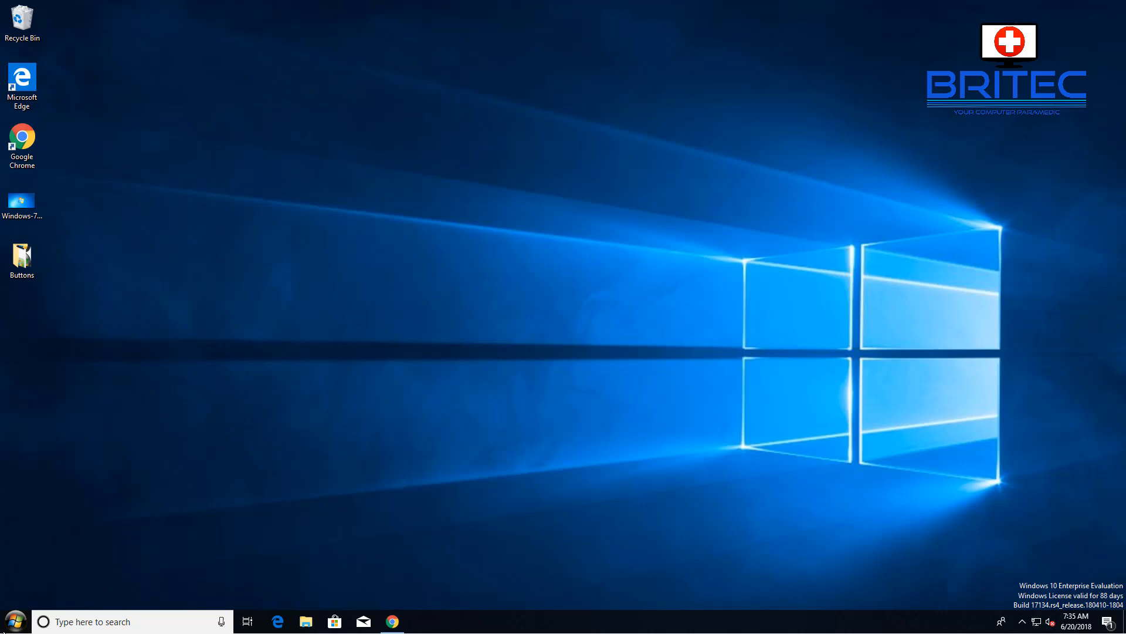
{"action": "mouse_move", "coordinate": [14, 621]}
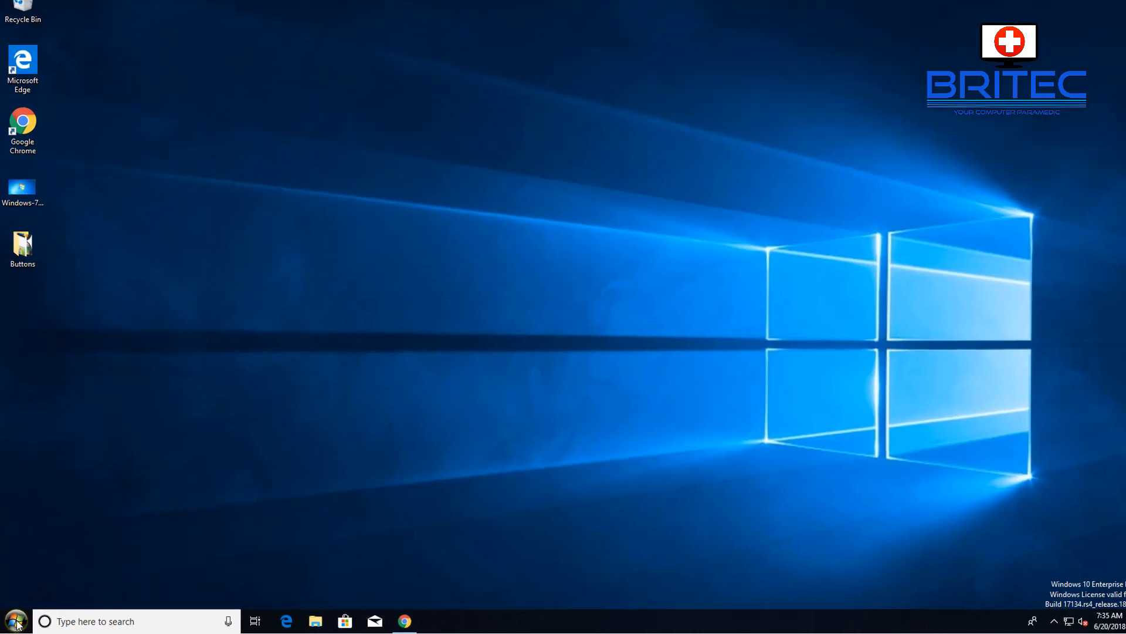
{"action": "left_click", "coordinate": [14, 619]}
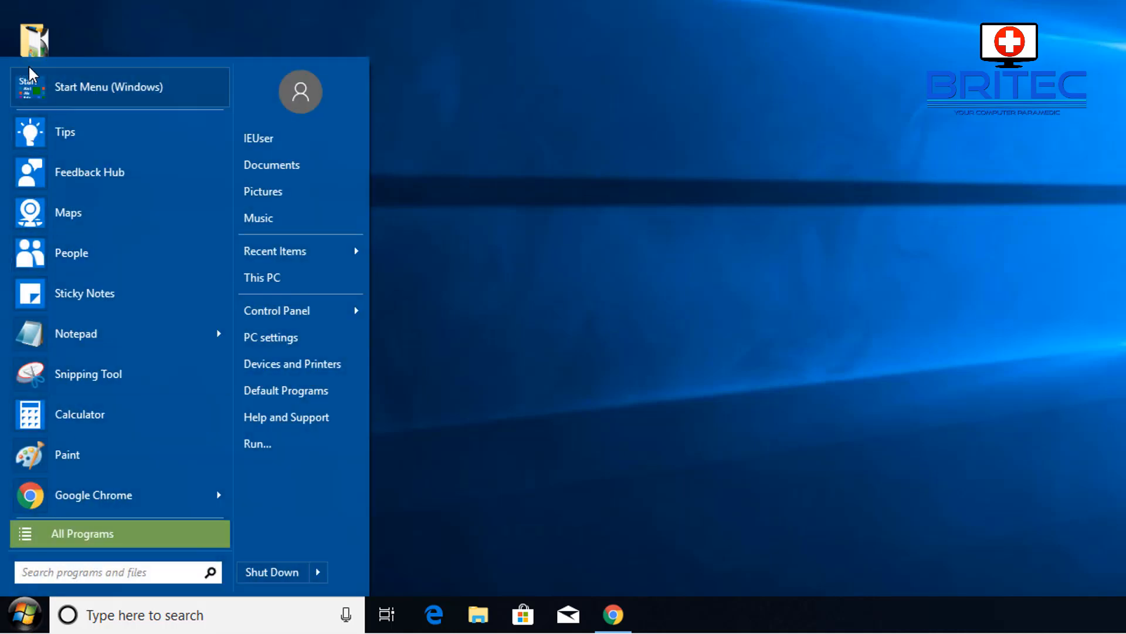
{"action": "left_click", "coordinate": [25, 615]}
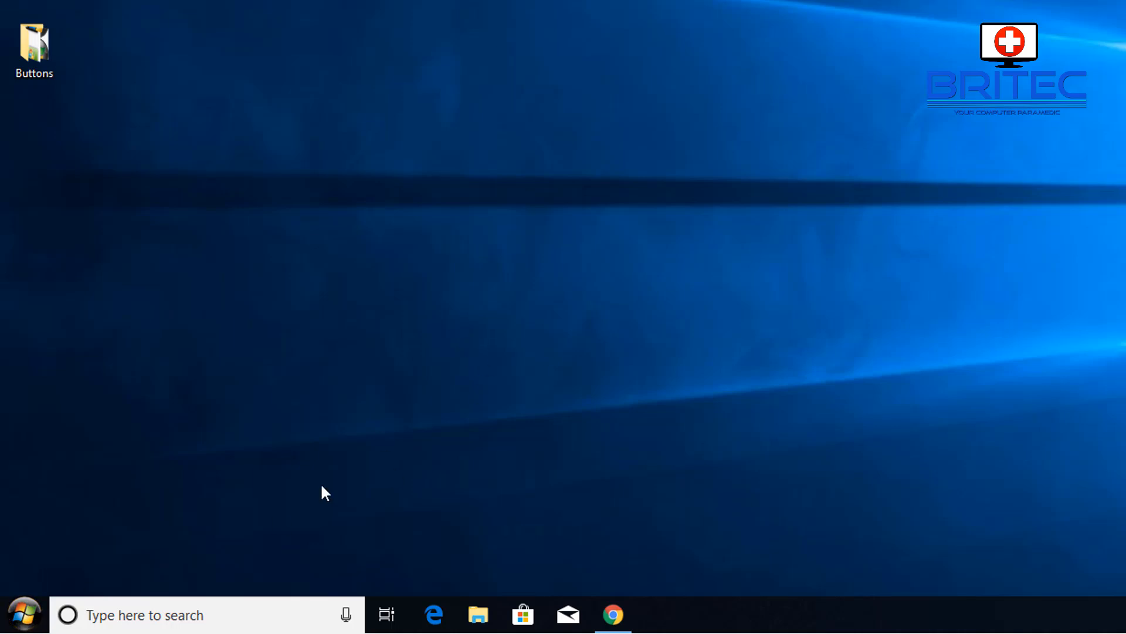
{"action": "left_click", "coordinate": [144, 613]}
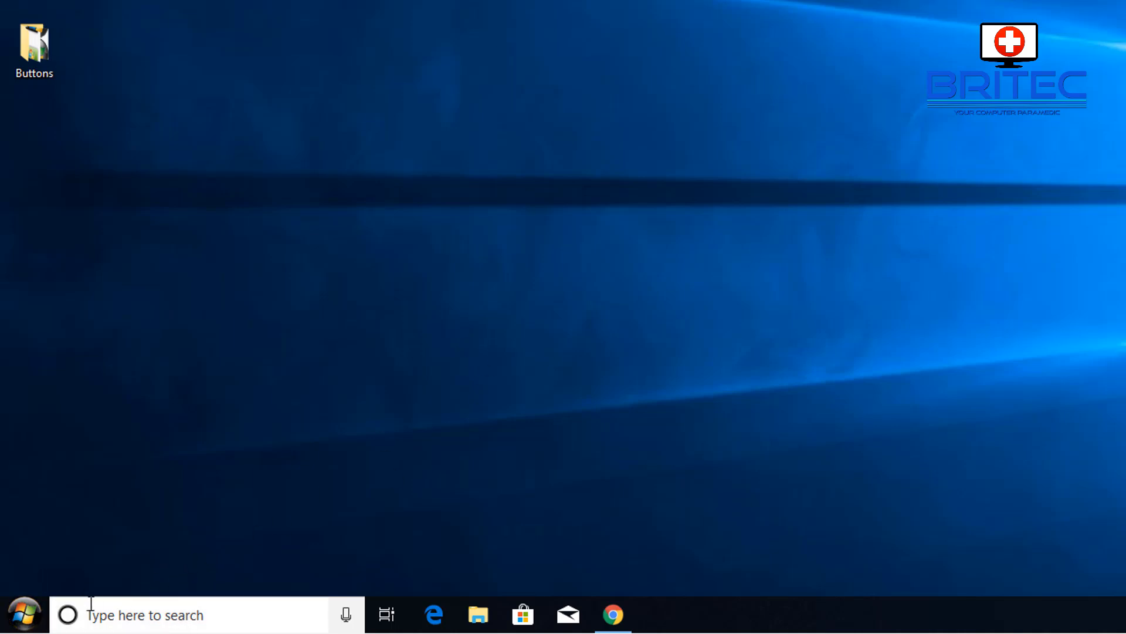
{"action": "left_click", "coordinate": [27, 614]}
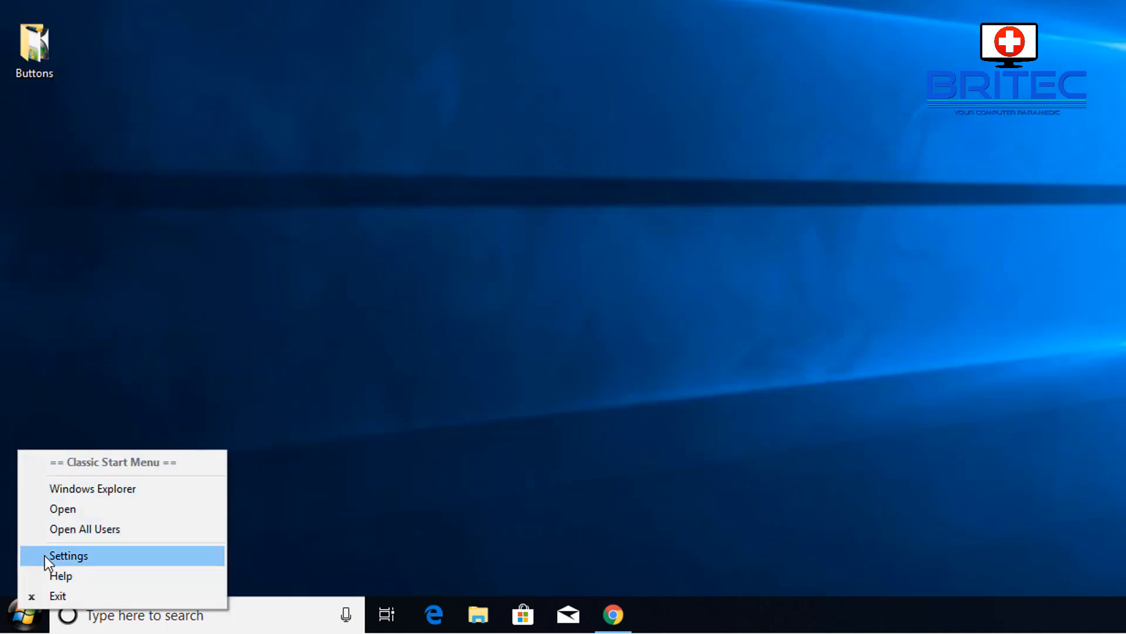
- Switch the start menu skin from Metro to Windows Aero in the Skin settings
{"action": "left_click", "coordinate": [69, 555]}
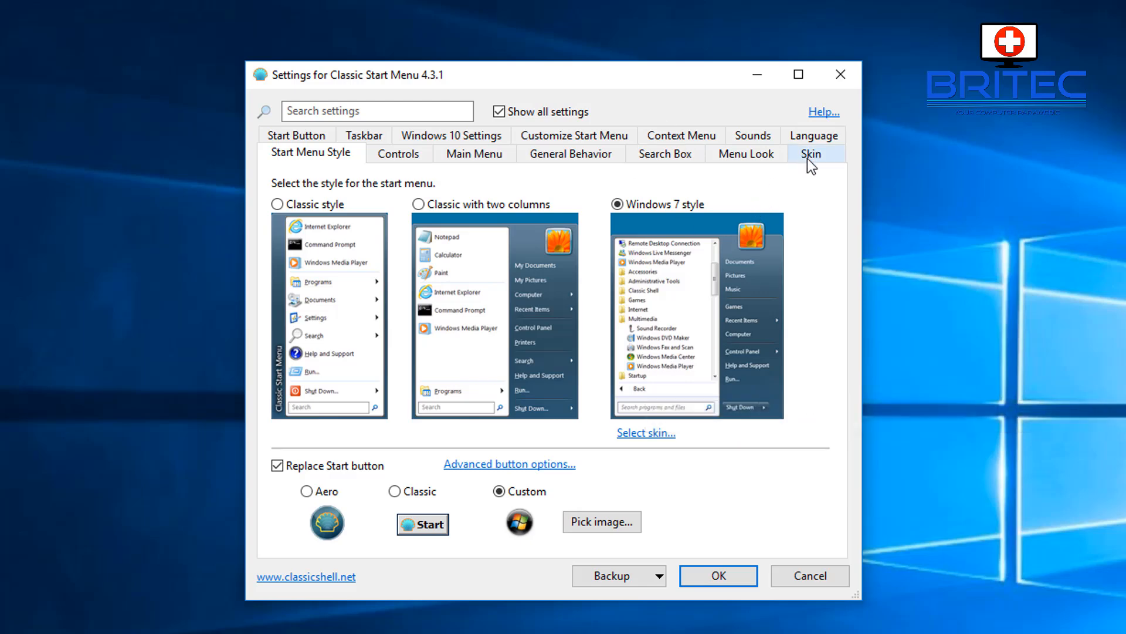
{"action": "left_click", "coordinate": [810, 152]}
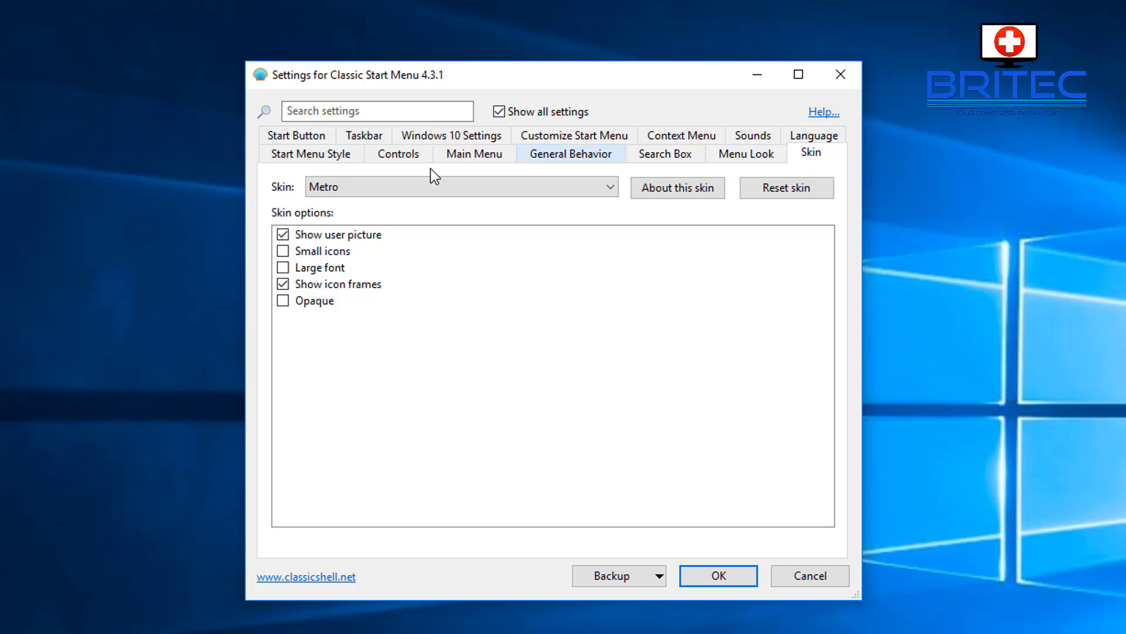
{"action": "left_click", "coordinate": [608, 187]}
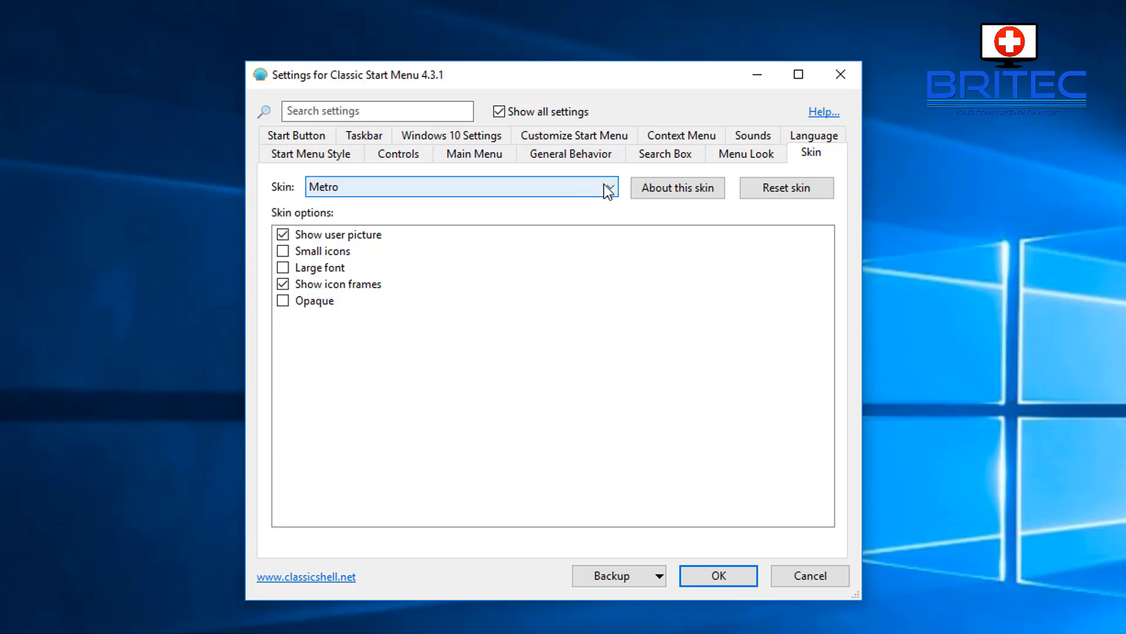
{"action": "left_click", "coordinate": [605, 187]}
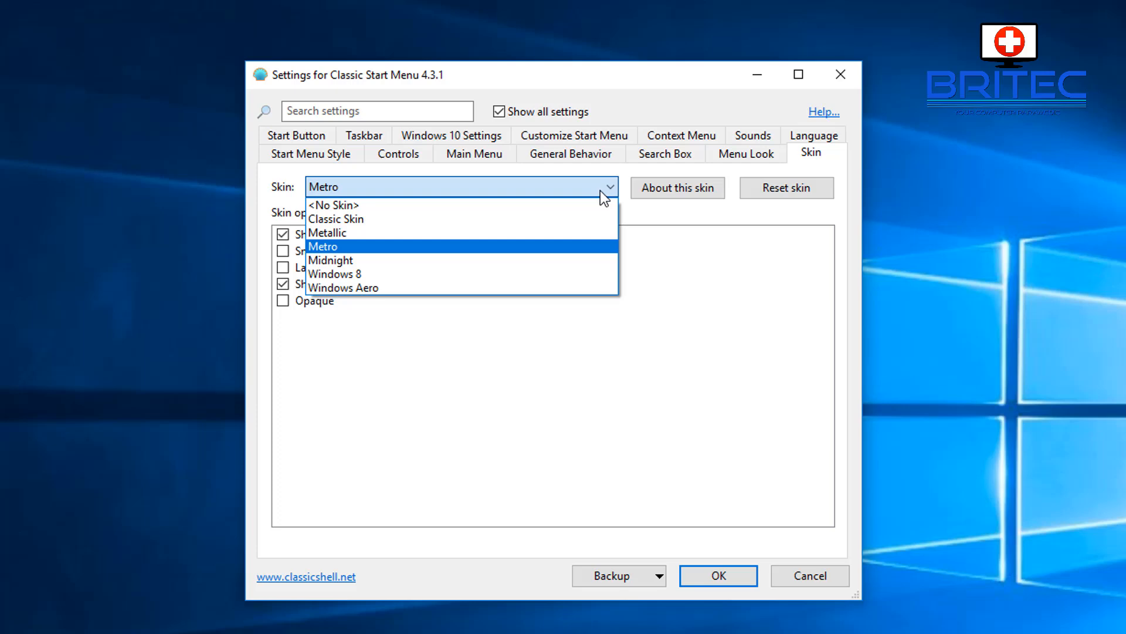
{"action": "mouse_move", "coordinate": [478, 287]}
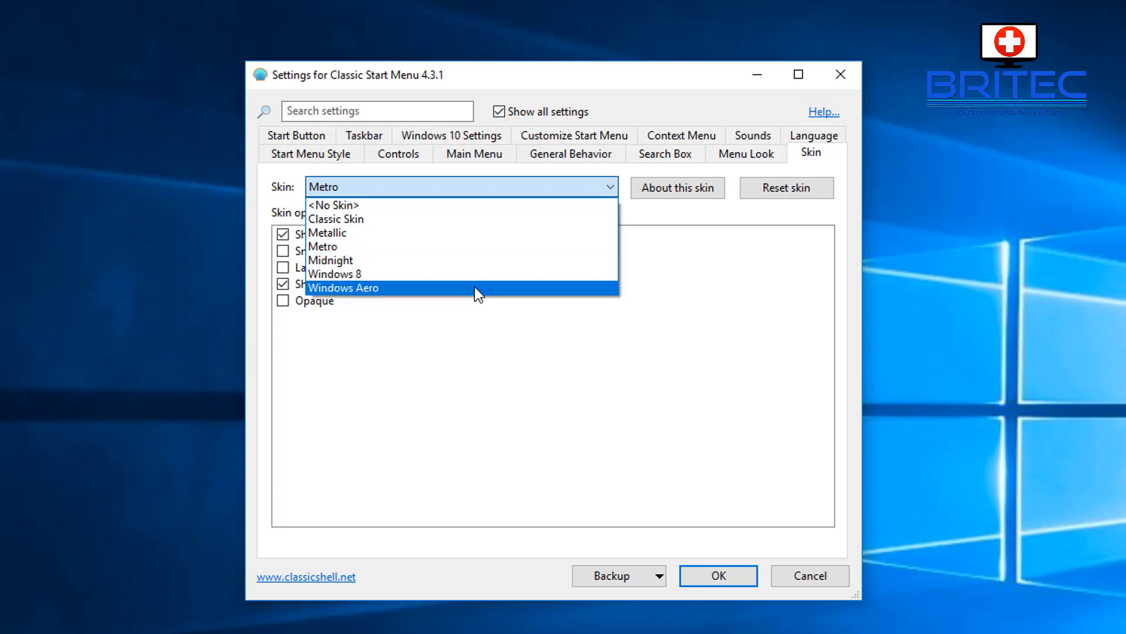
{"action": "left_click", "coordinate": [344, 287]}
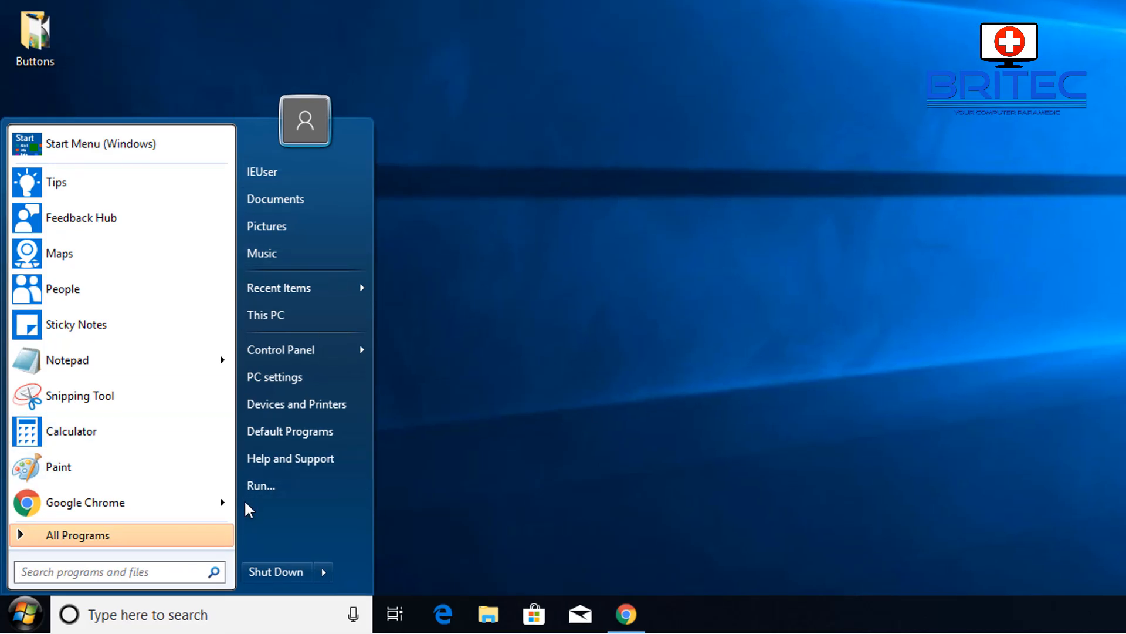
- Set the taskbar's Cortana search box to Hidden
{"action": "left_click", "coordinate": [664, 415]}
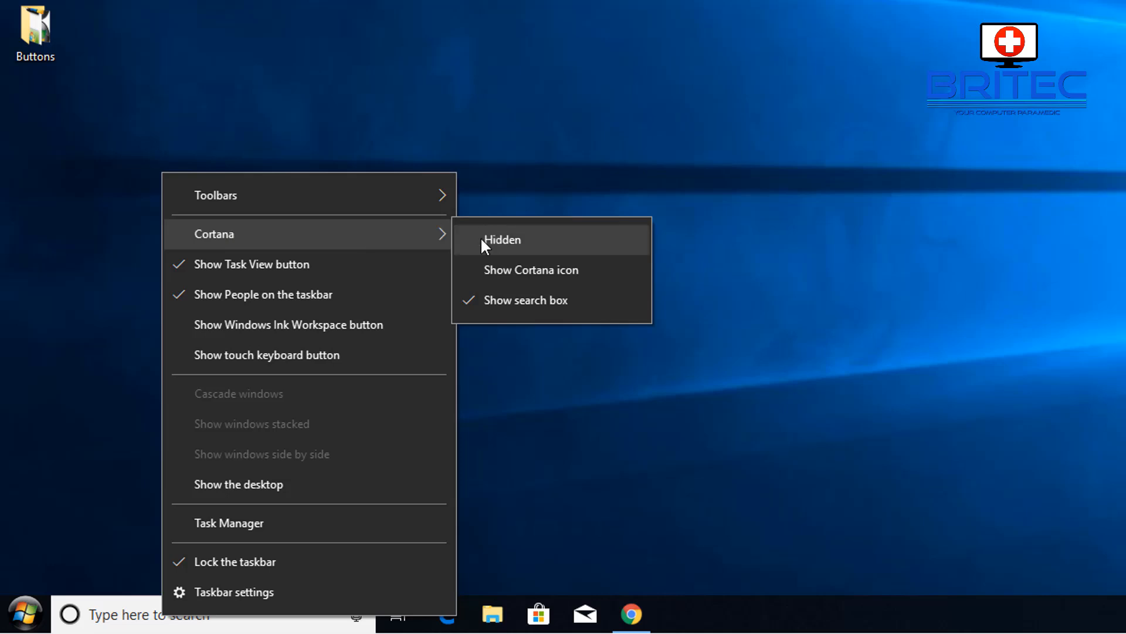
{"action": "left_click", "coordinate": [503, 239]}
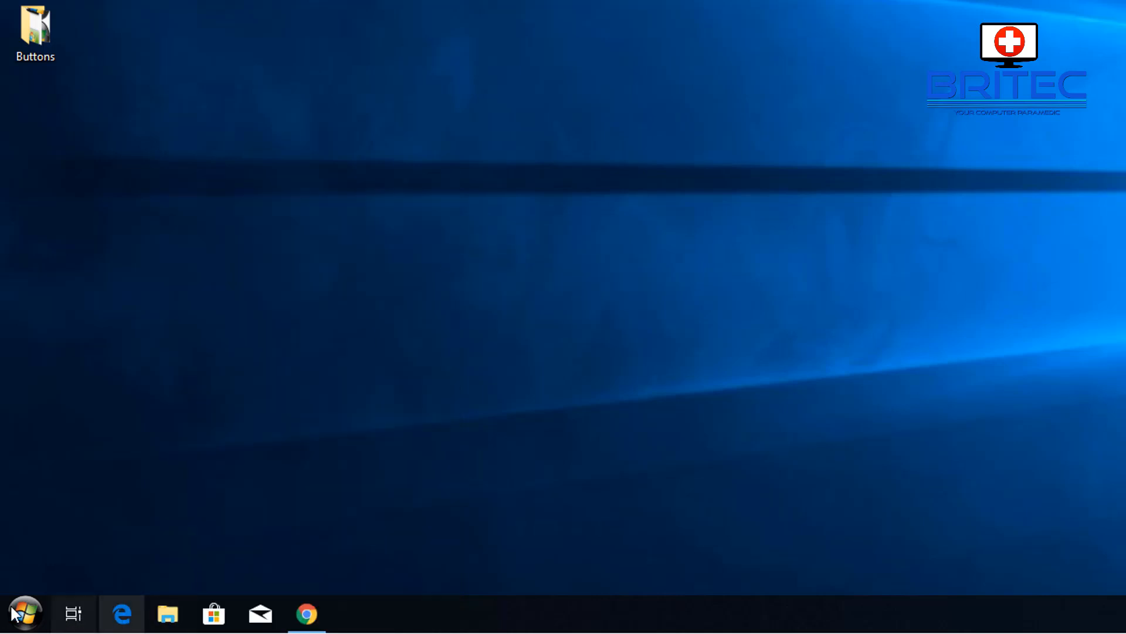
{"action": "mouse_move", "coordinate": [569, 555]}
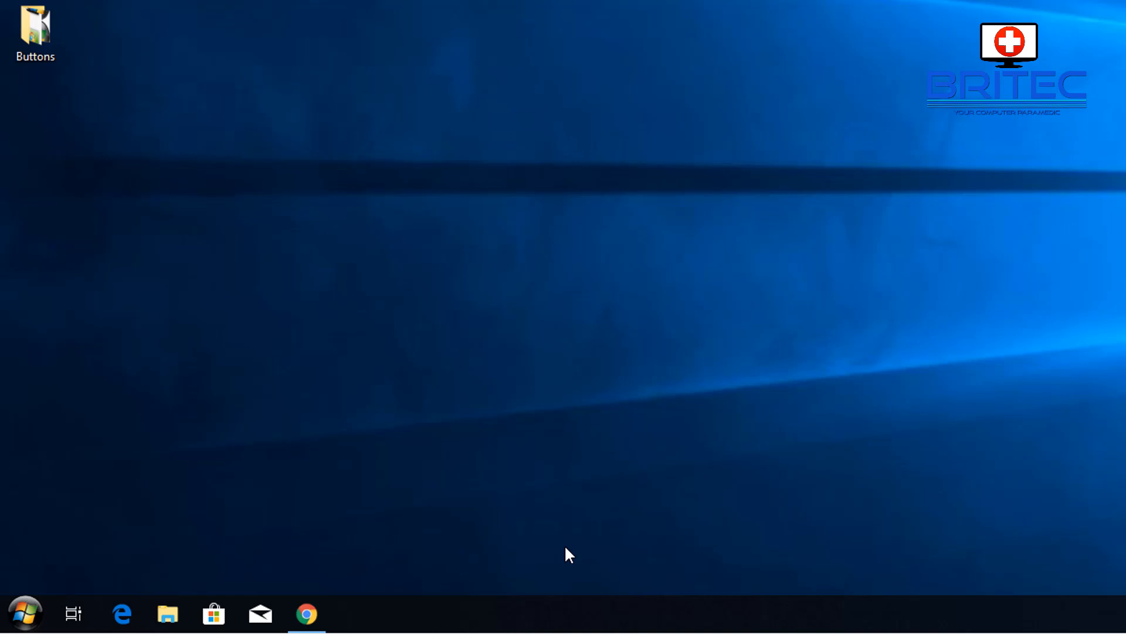
{"action": "mouse_move", "coordinate": [25, 612]}
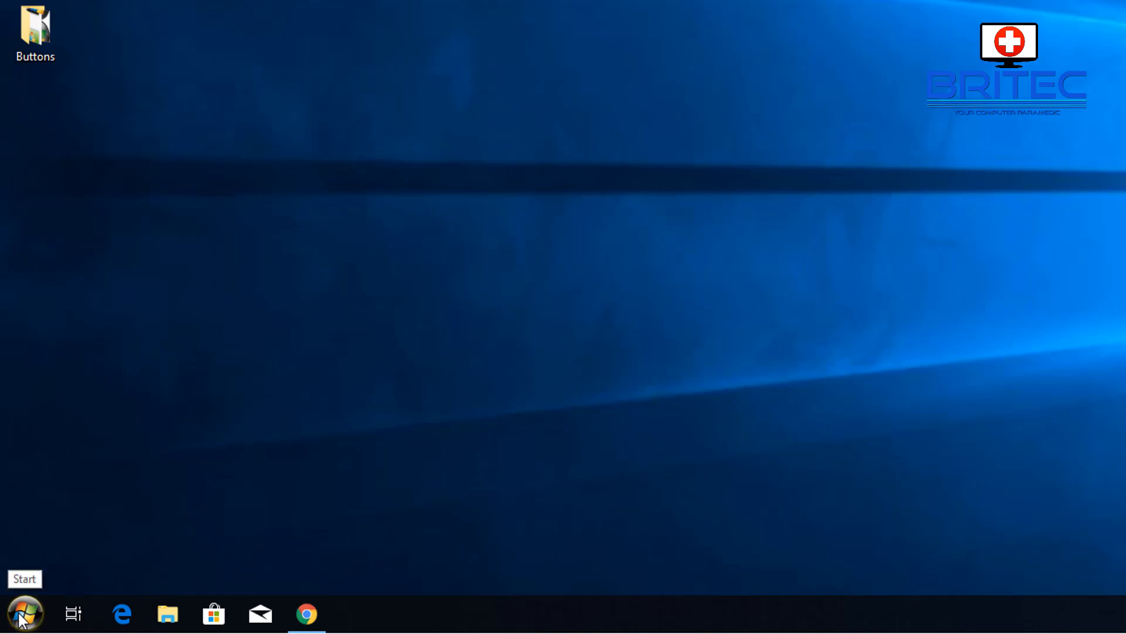
{"action": "right_click", "coordinate": [25, 613]}
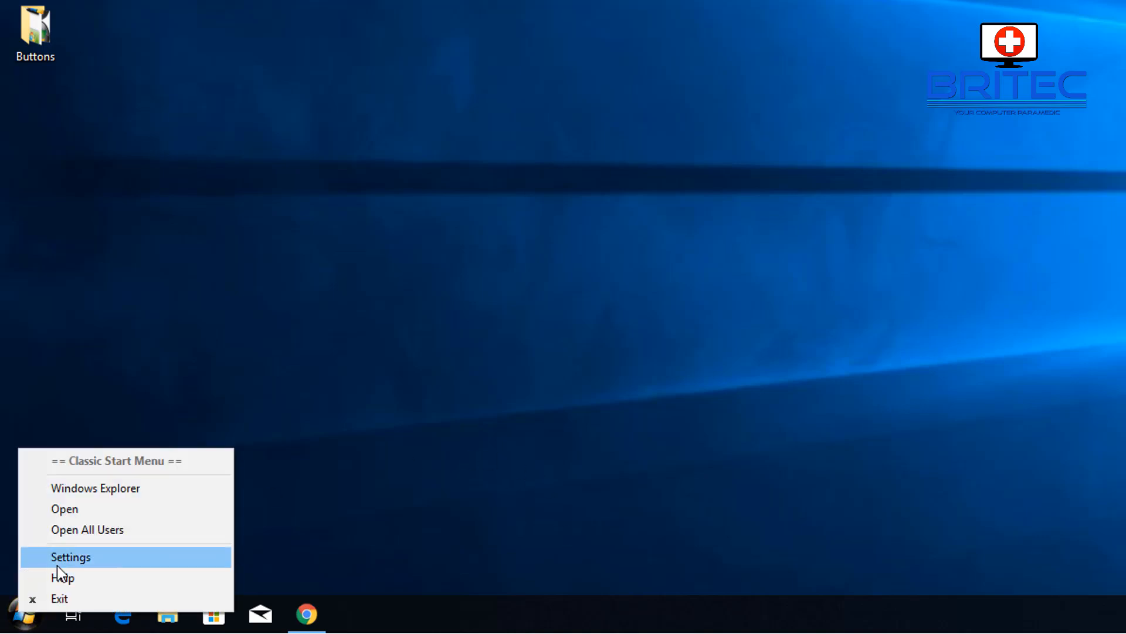
- Browse for and apply Windows 7 Start Button Small Icons.png as the Start button image
{"action": "left_click", "coordinate": [69, 557]}
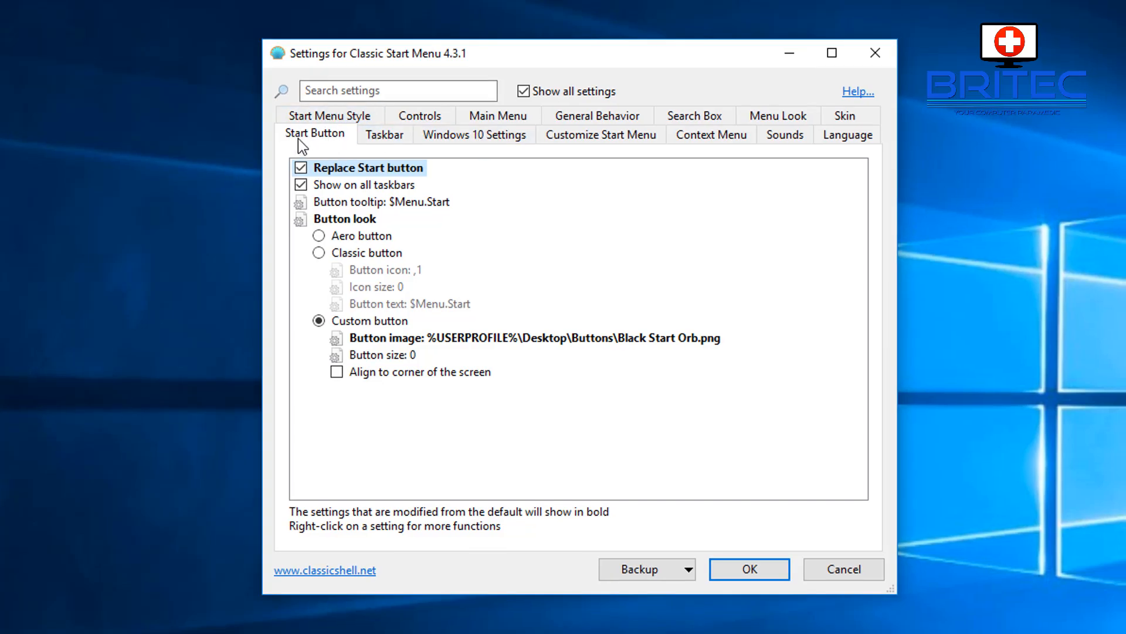
{"action": "mouse_move", "coordinate": [403, 176]}
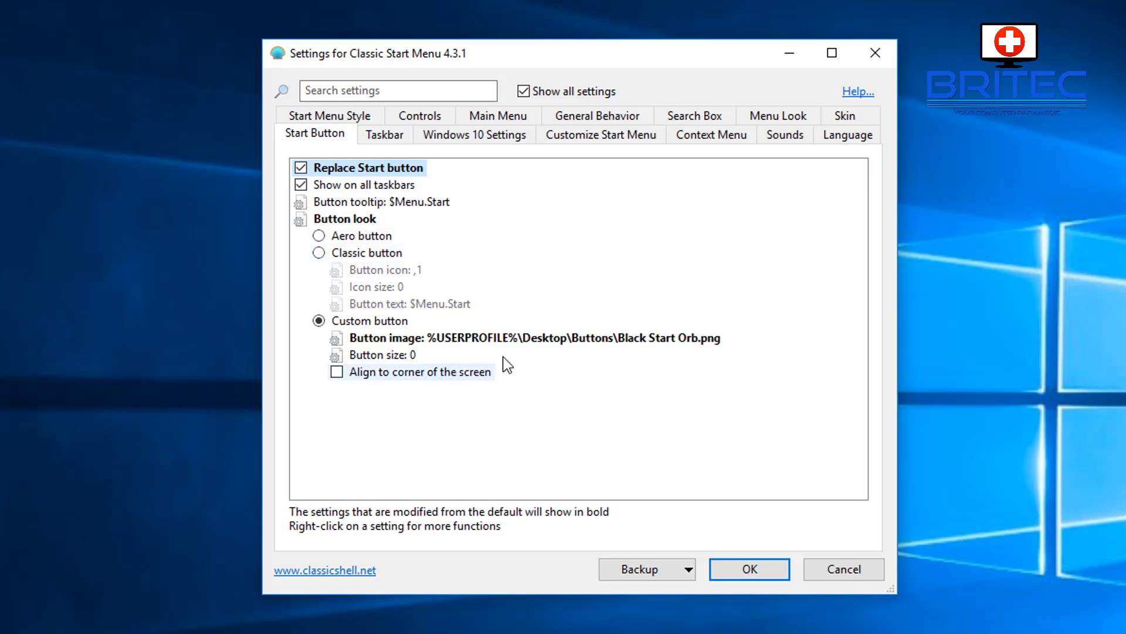
{"action": "mouse_move", "coordinate": [650, 344]}
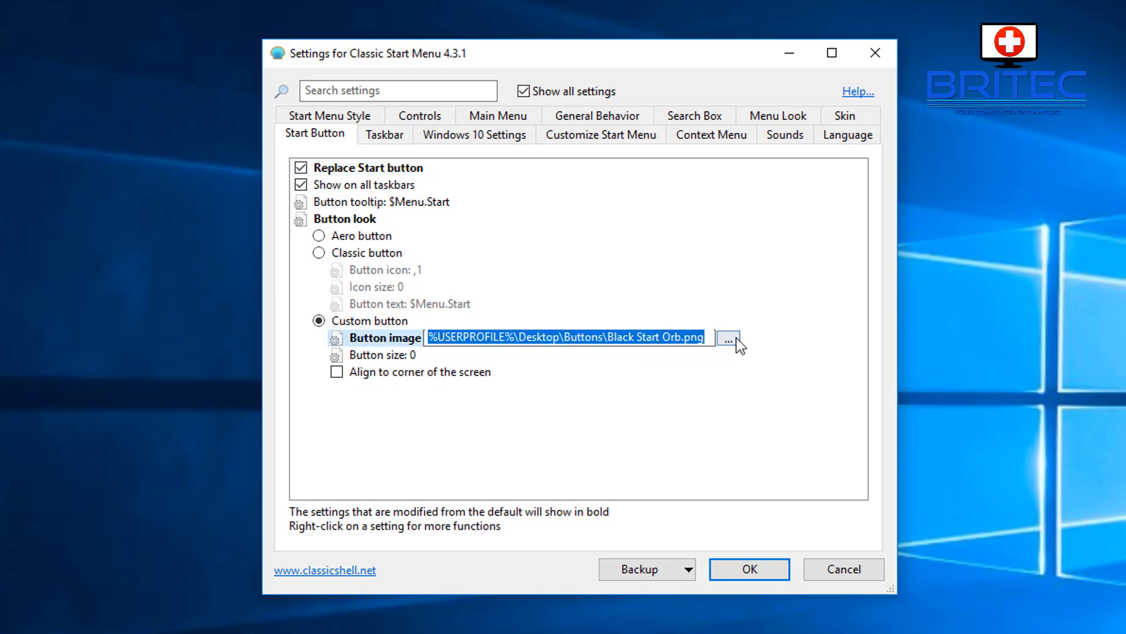
{"action": "left_click", "coordinate": [727, 337]}
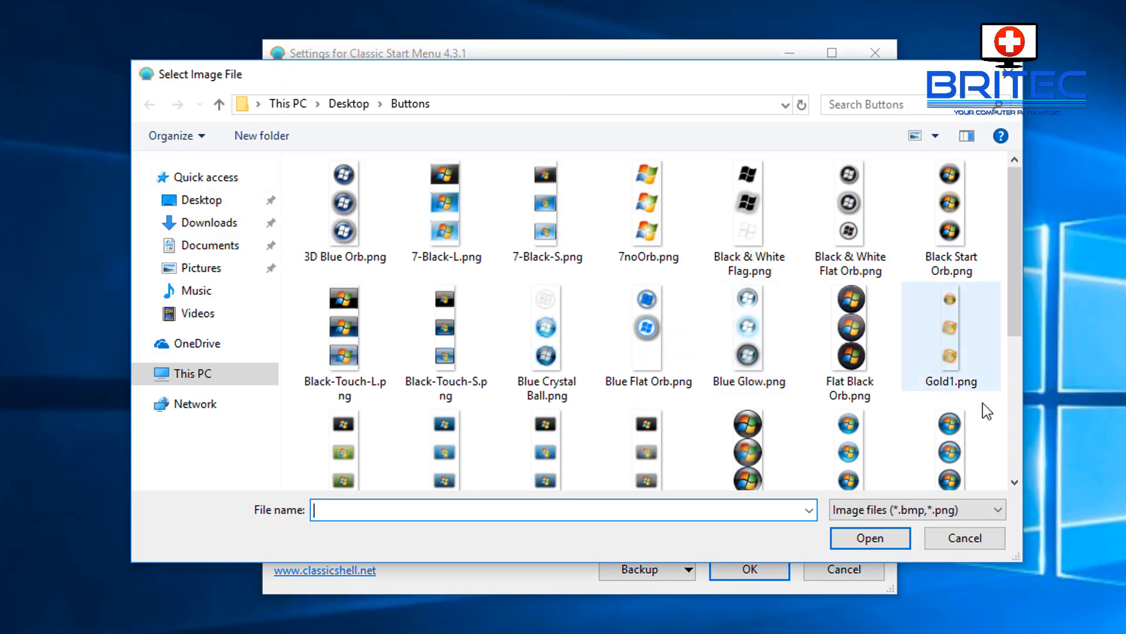
{"action": "scroll", "scroll_direction": "down", "scroll_amount": 3}
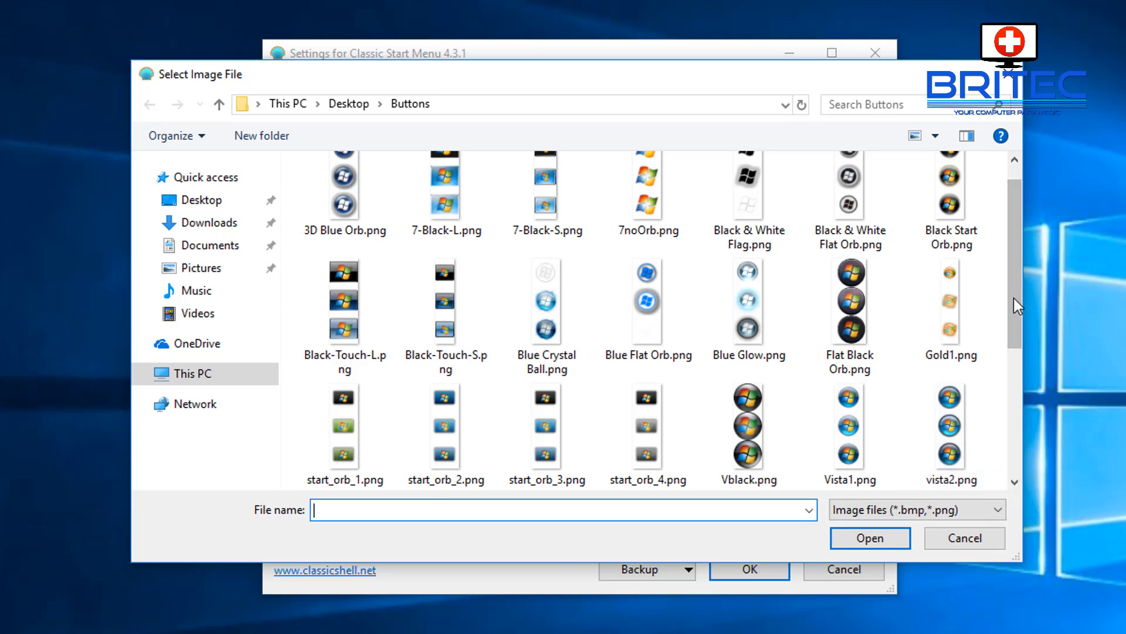
{"action": "scroll", "scroll_direction": "down", "scroll_amount": 3}
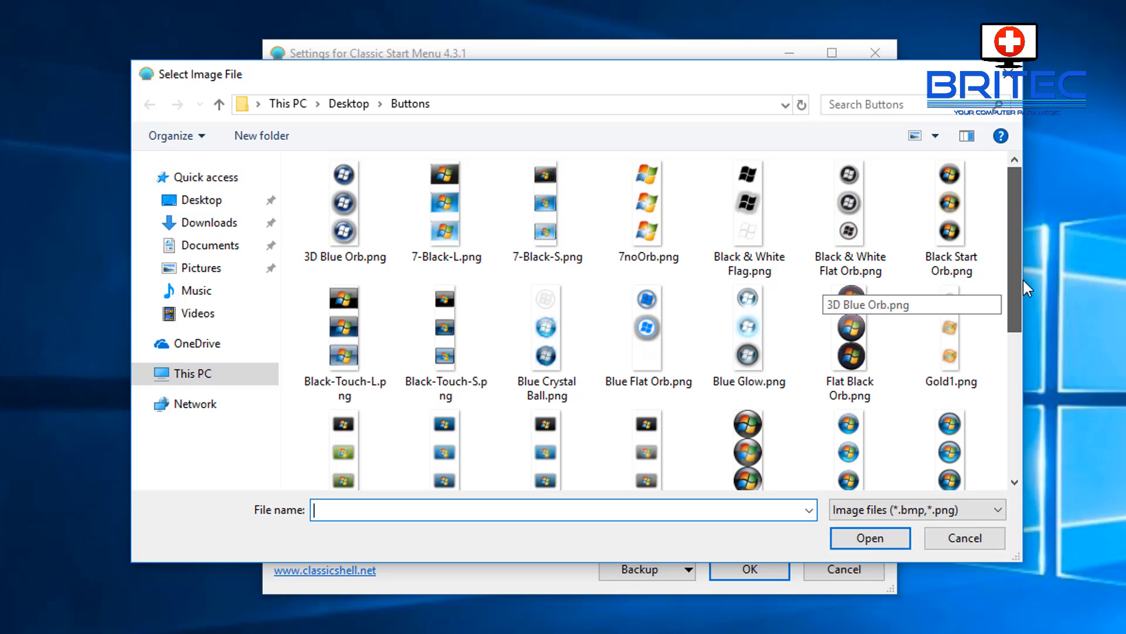
{"action": "left_click", "coordinate": [948, 334]}
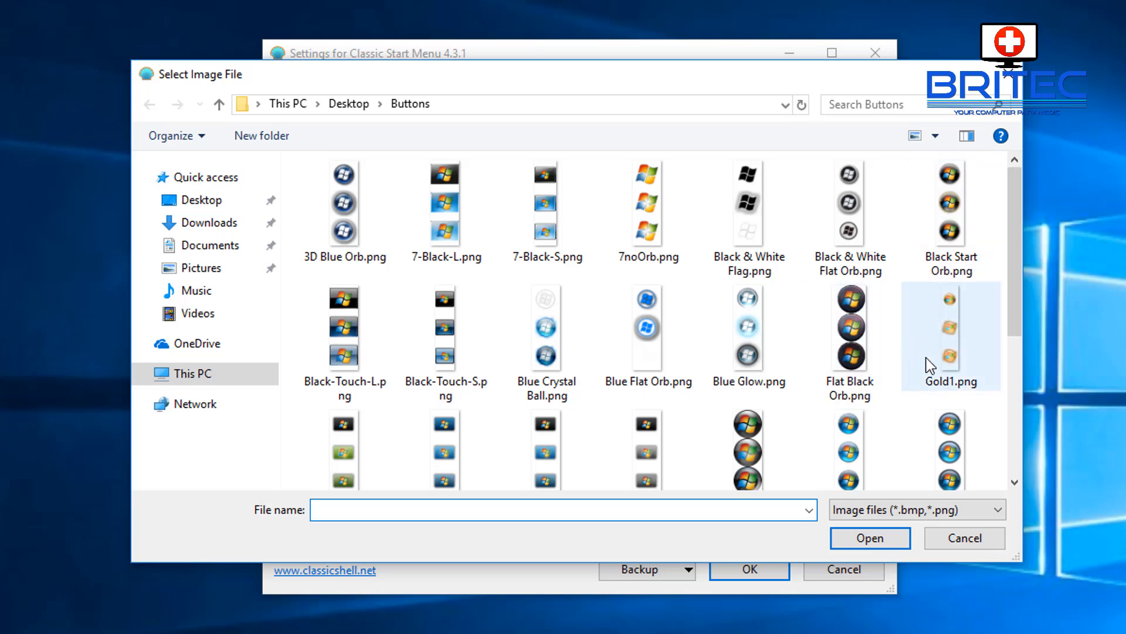
{"action": "scroll", "scroll_direction": "down", "scroll_amount": 3}
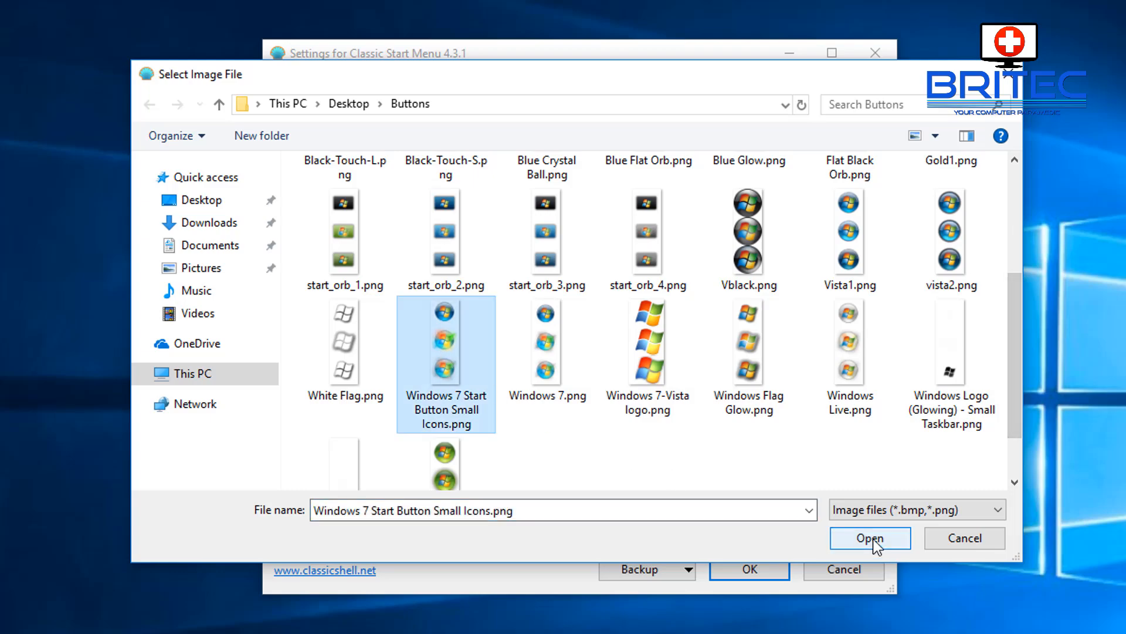
{"action": "left_click", "coordinate": [869, 537]}
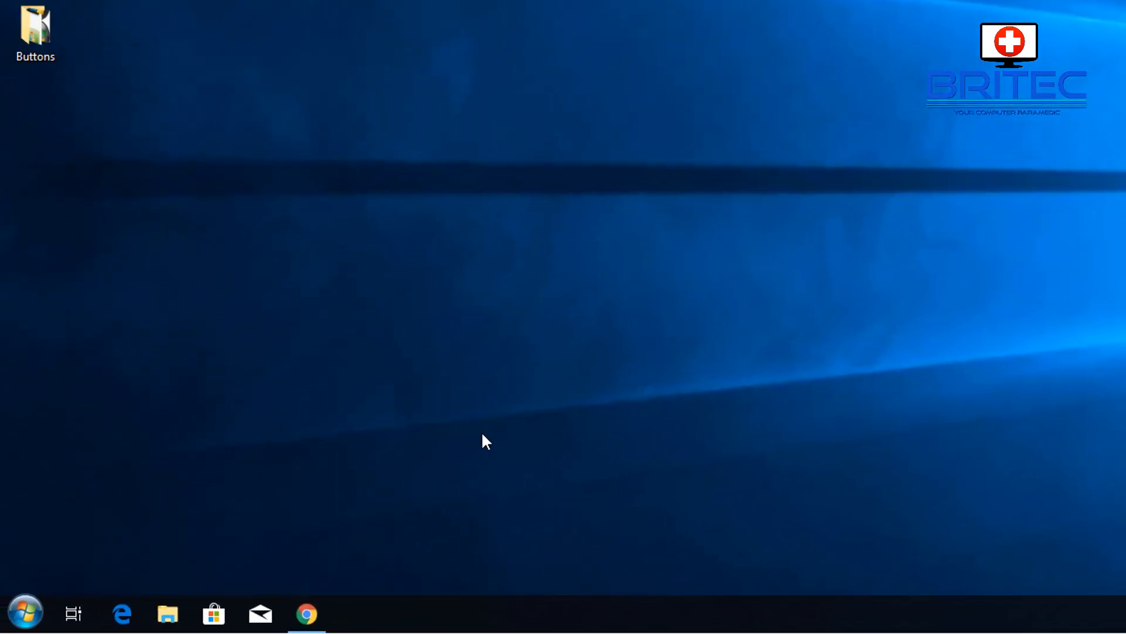
- Set Windows-7-Original-Wallpaper-1080p.jpg as the desktop background and close Settings
{"action": "left_click", "coordinate": [26, 611]}
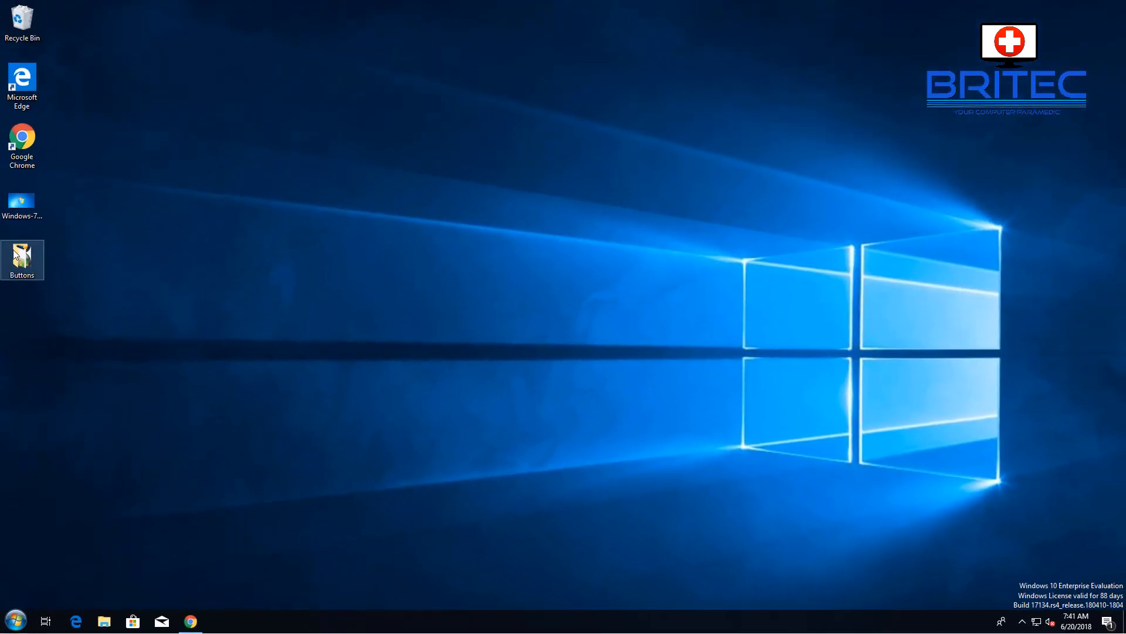
{"action": "mouse_move", "coordinate": [21, 201]}
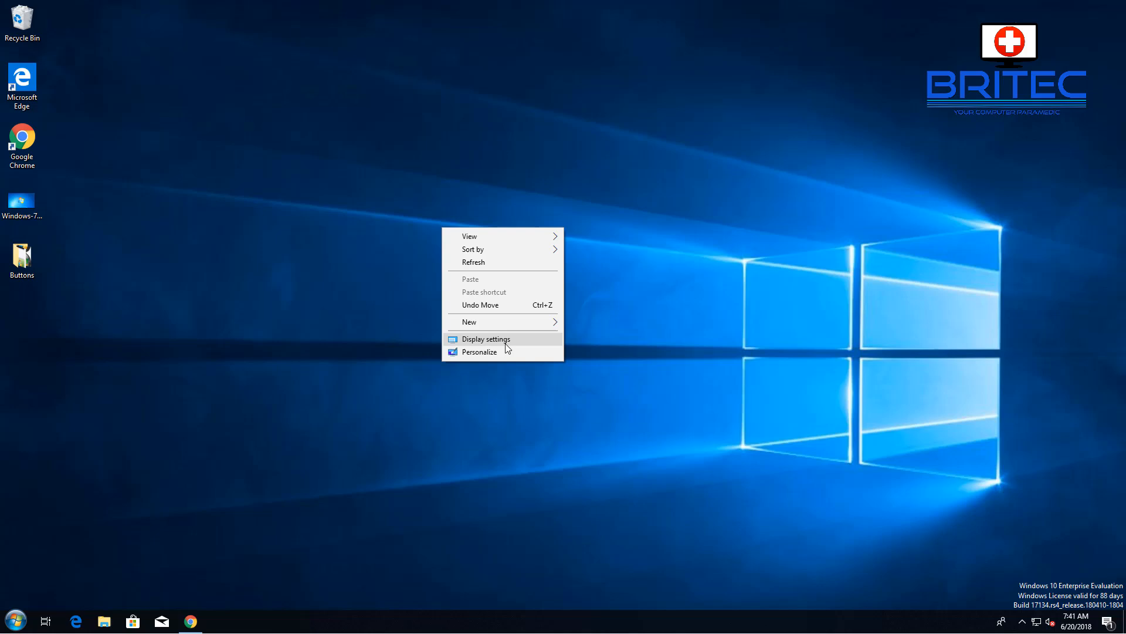
{"action": "left_click", "coordinate": [478, 351]}
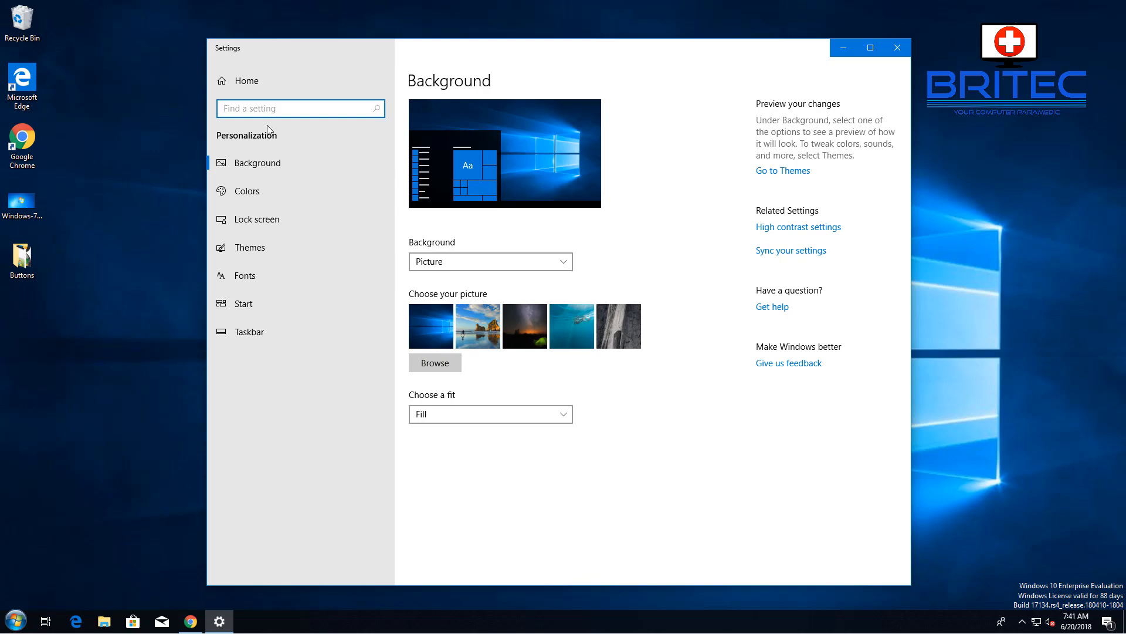
{"action": "mouse_move", "coordinate": [281, 162]}
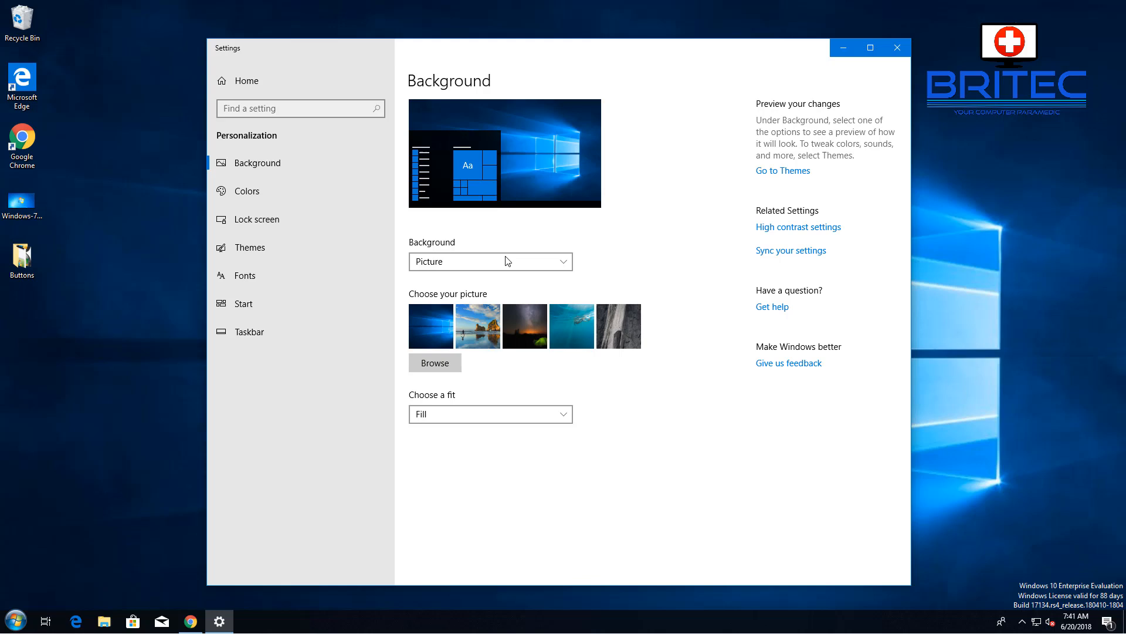
{"action": "mouse_move", "coordinate": [657, 338]}
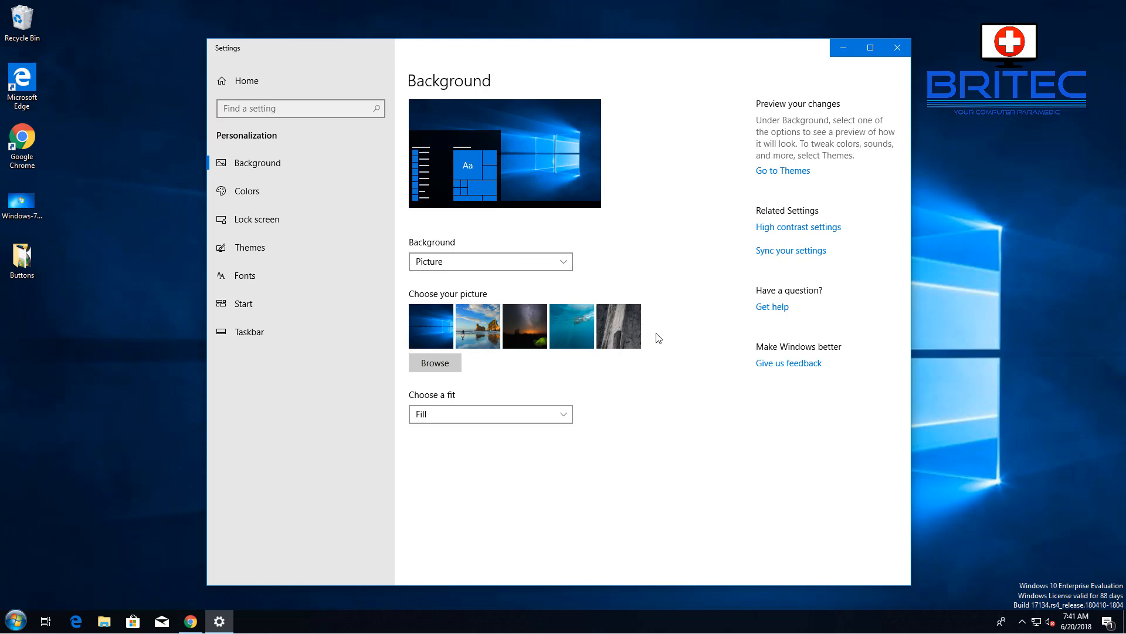
{"action": "left_click", "coordinate": [434, 363]}
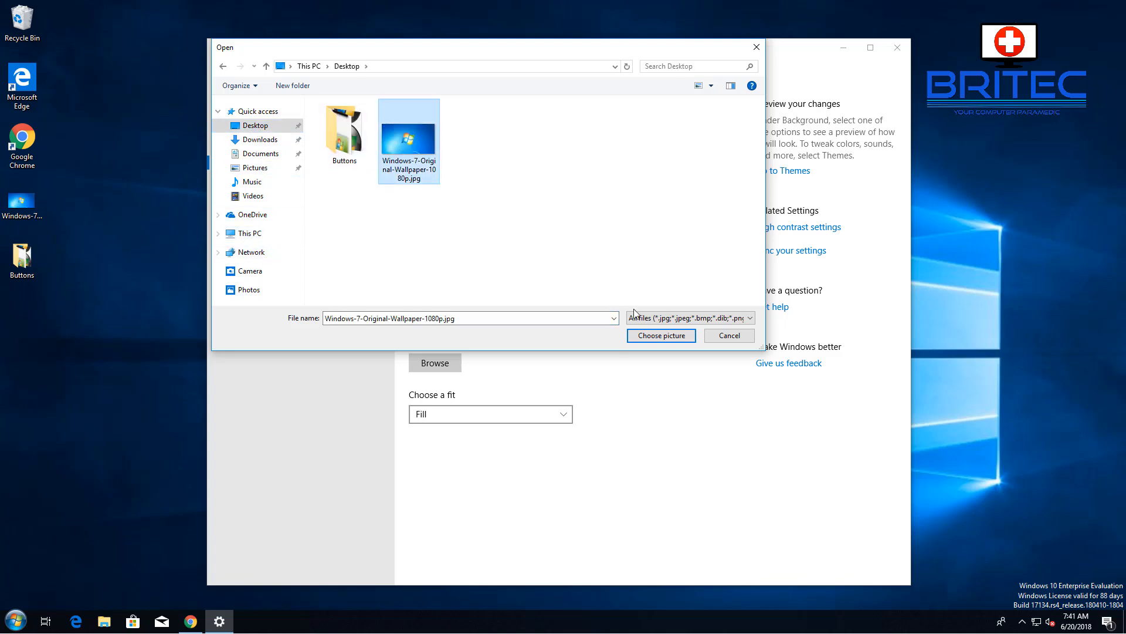
{"action": "left_click", "coordinate": [661, 335]}
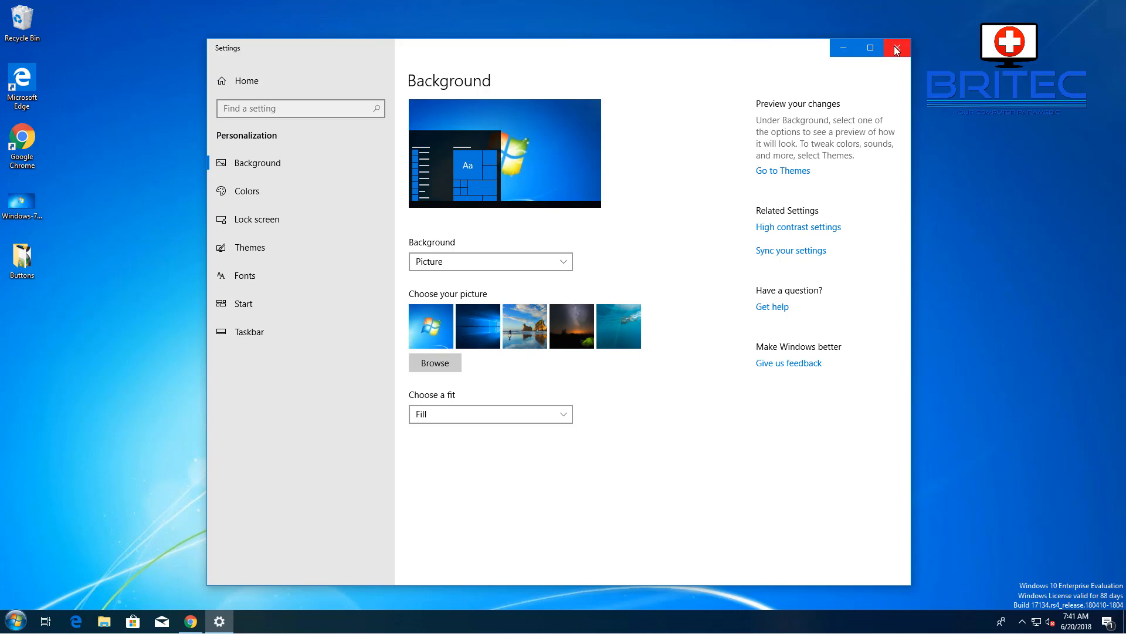
{"action": "left_click", "coordinate": [895, 47]}
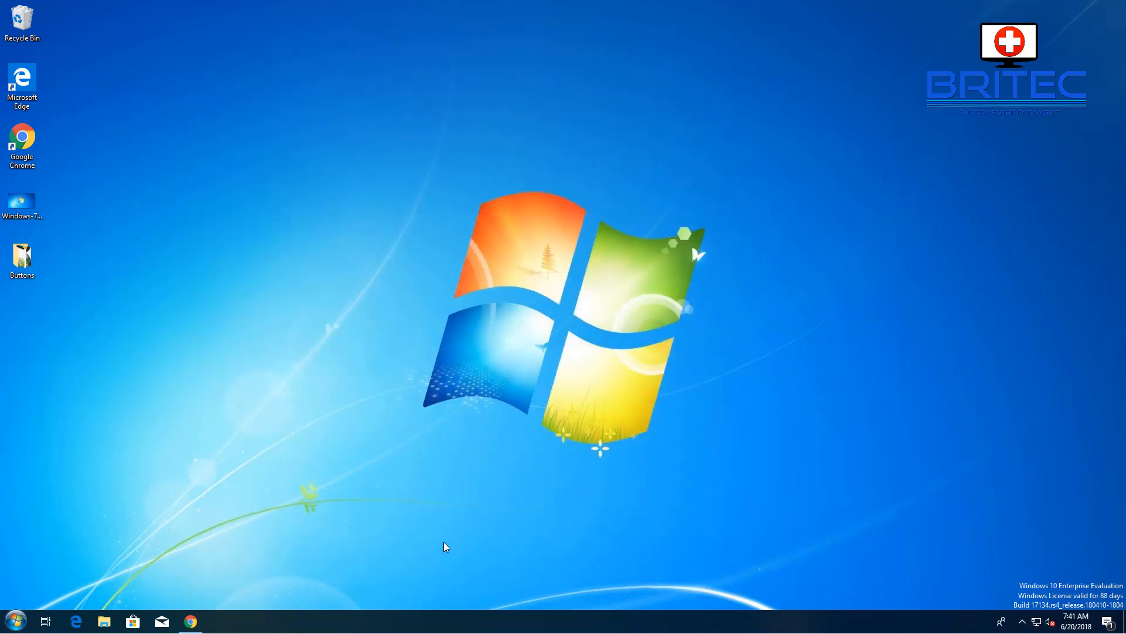
{"action": "left_click", "coordinate": [14, 619]}
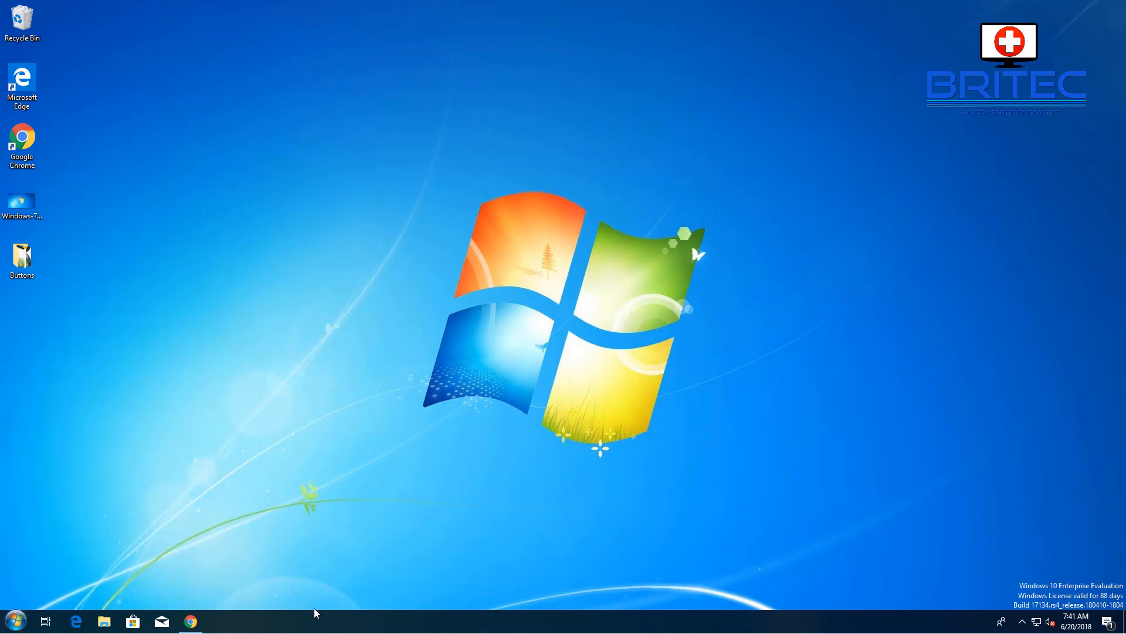
{"action": "mouse_move", "coordinate": [366, 603]}
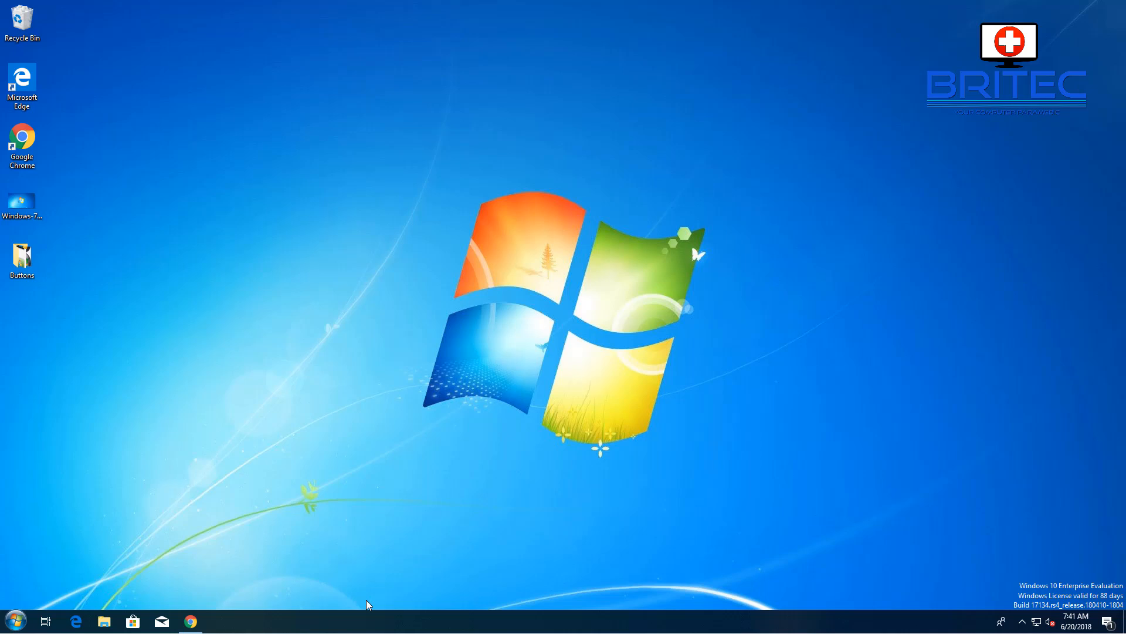
{"action": "mouse_move", "coordinate": [413, 412]}
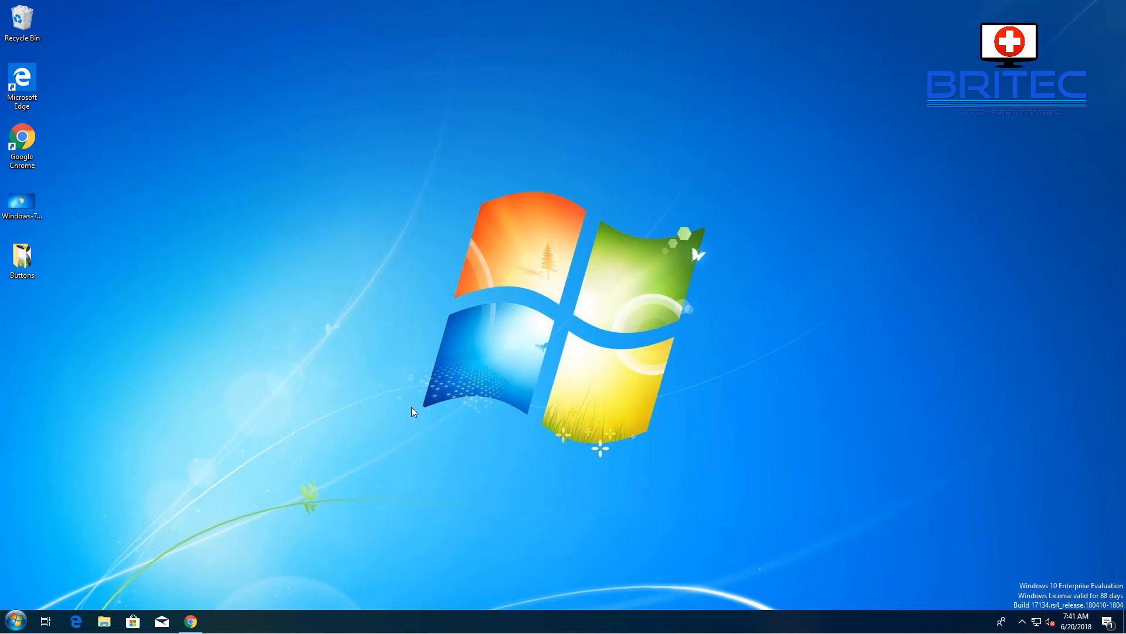
{"action": "mouse_move", "coordinate": [400, 306]}
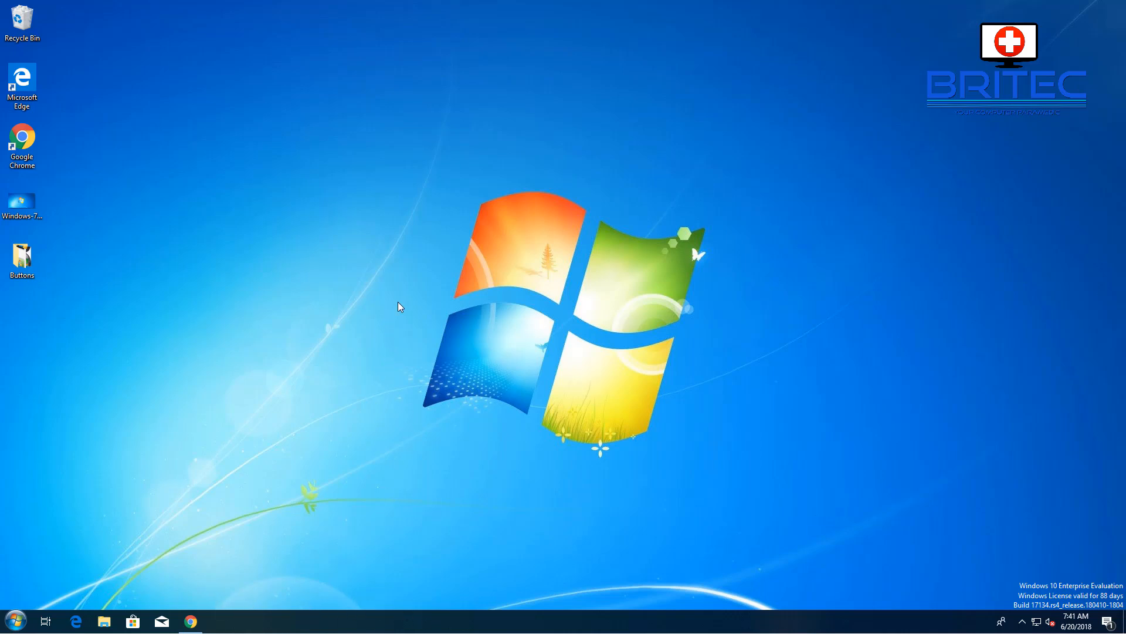
{"action": "right_click", "coordinate": [456, 302]}
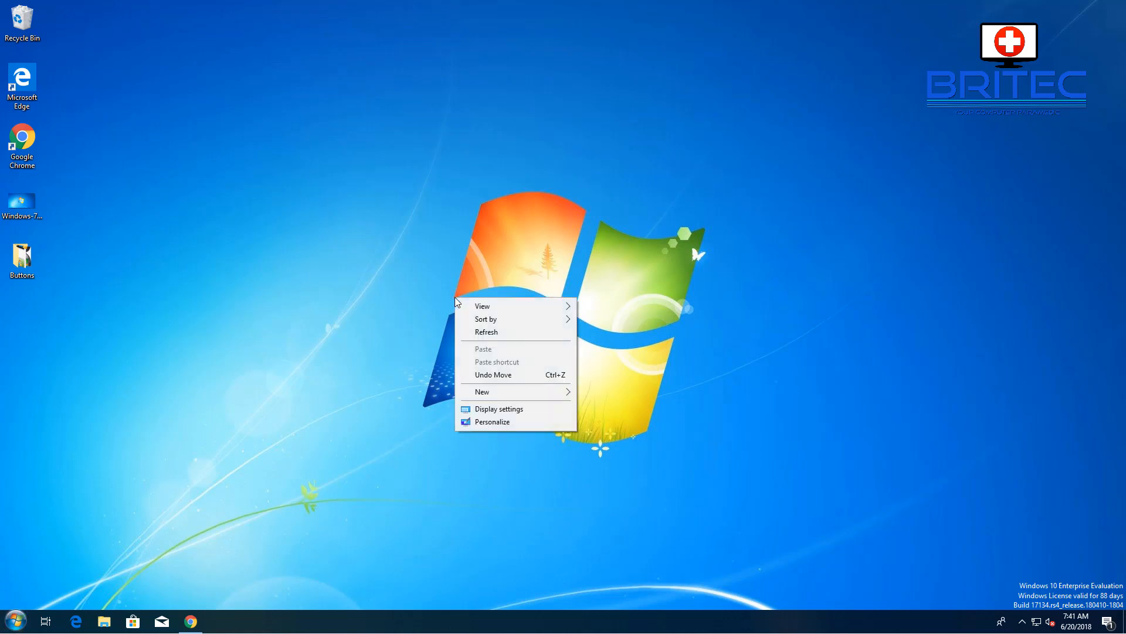
- In Colors, enable accent colour on Start, taskbar, action center and on title bars
{"action": "left_click", "coordinate": [493, 421]}
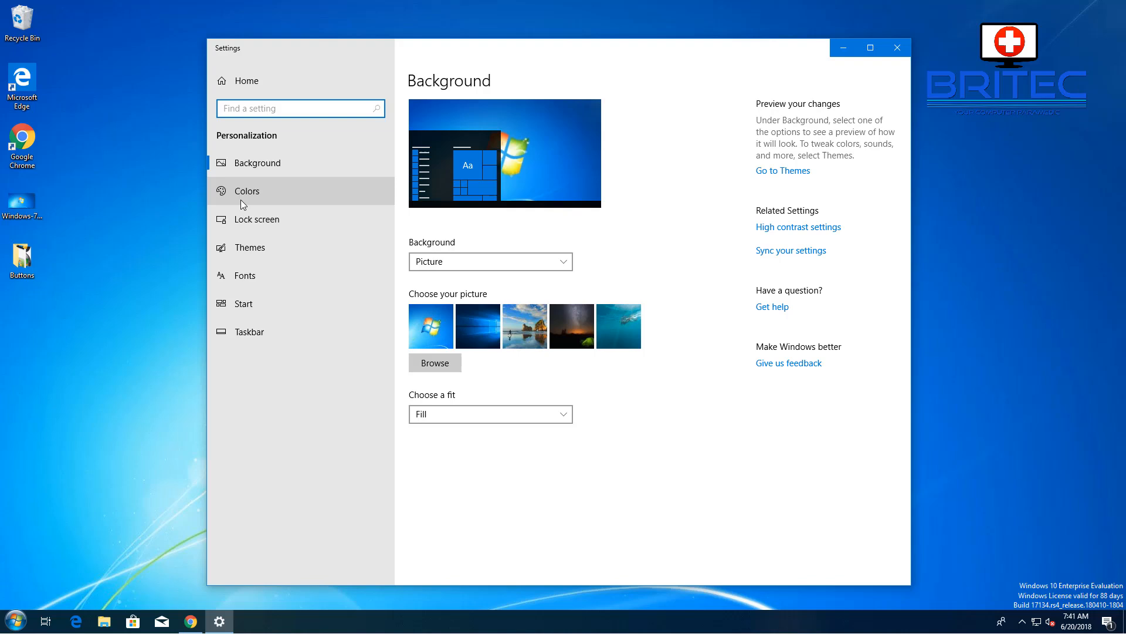
{"action": "left_click", "coordinate": [248, 190]}
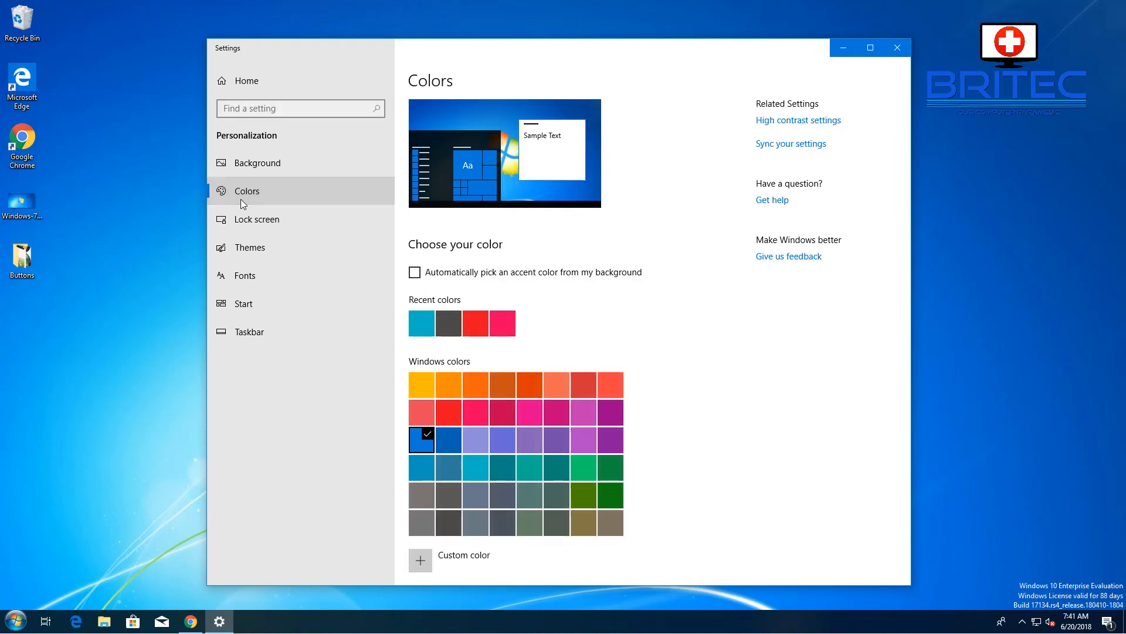
{"action": "scroll", "scroll_direction": "down", "scroll_amount": 3}
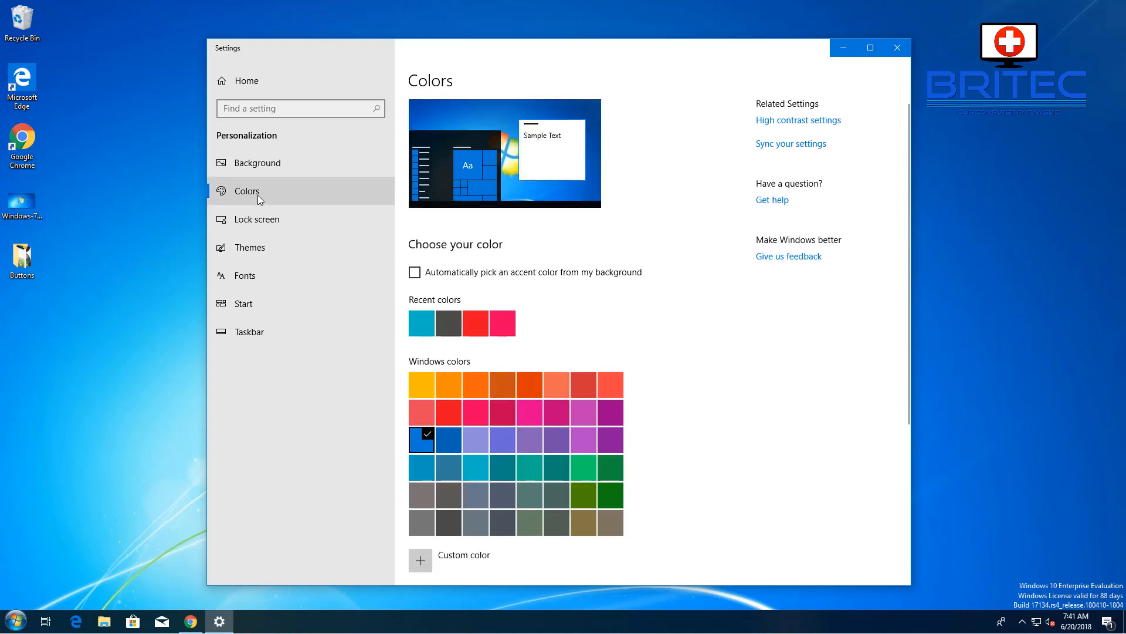
{"action": "mouse_move", "coordinate": [479, 307]}
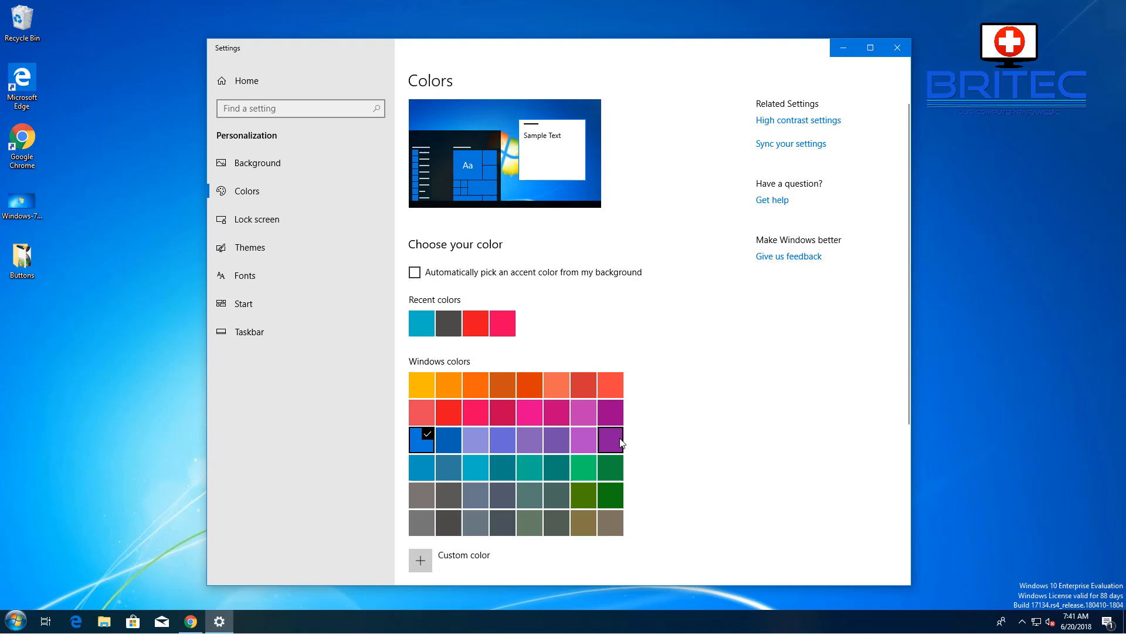
{"action": "scroll", "scroll_direction": "down", "scroll_amount": 3}
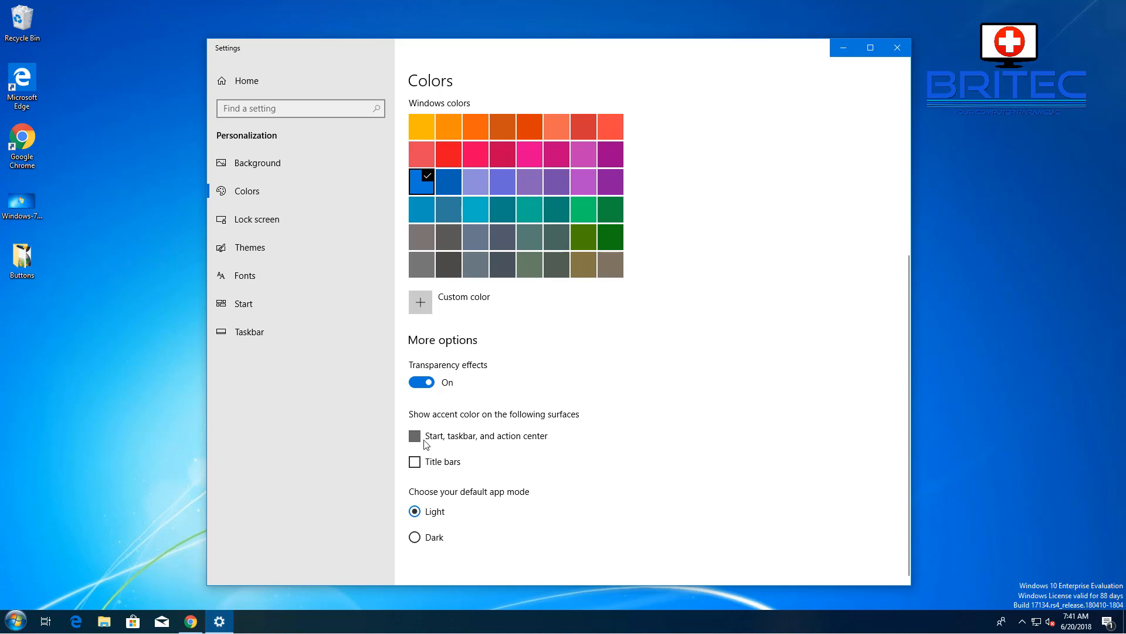
{"action": "left_click", "coordinate": [415, 435]}
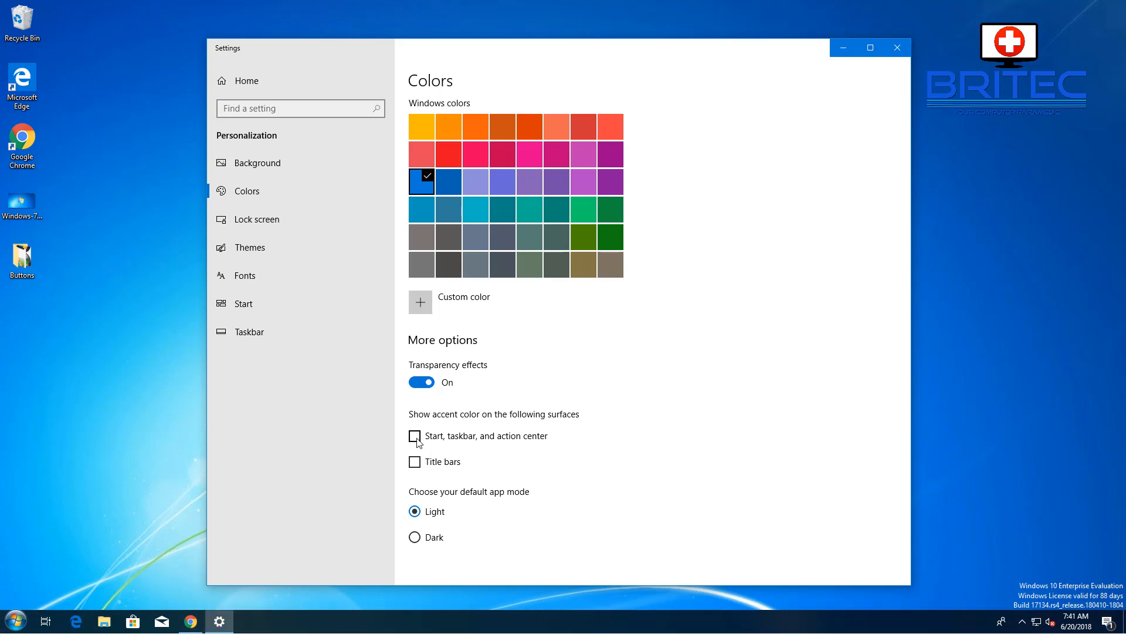
{"action": "left_click", "coordinate": [414, 436]}
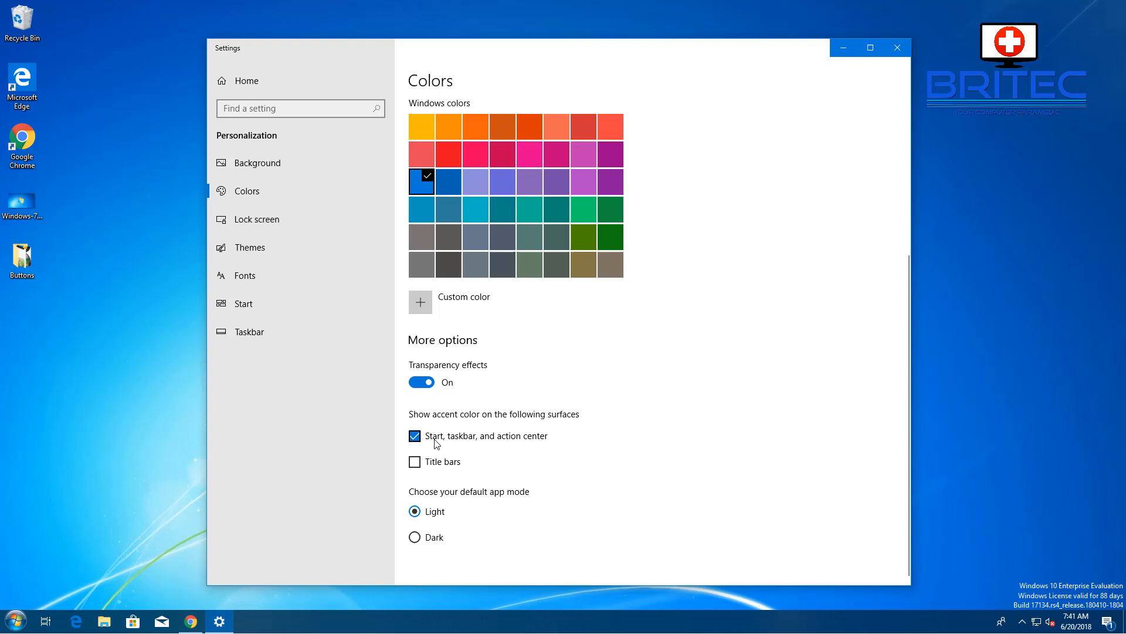
{"action": "left_click", "coordinate": [414, 461]}
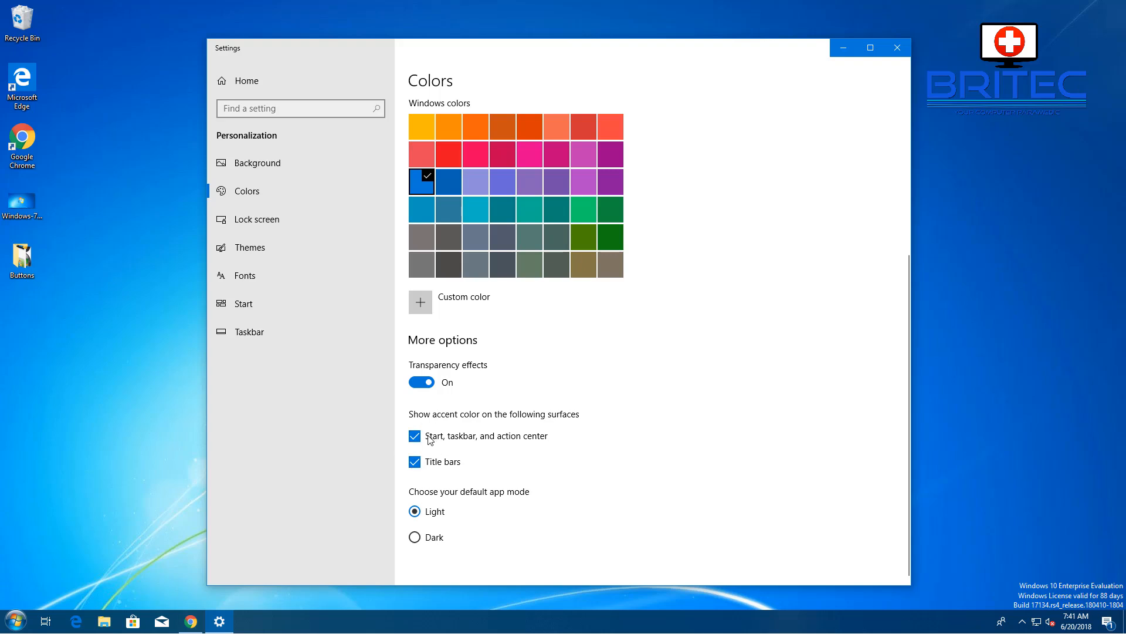
{"action": "mouse_move", "coordinate": [523, 454]}
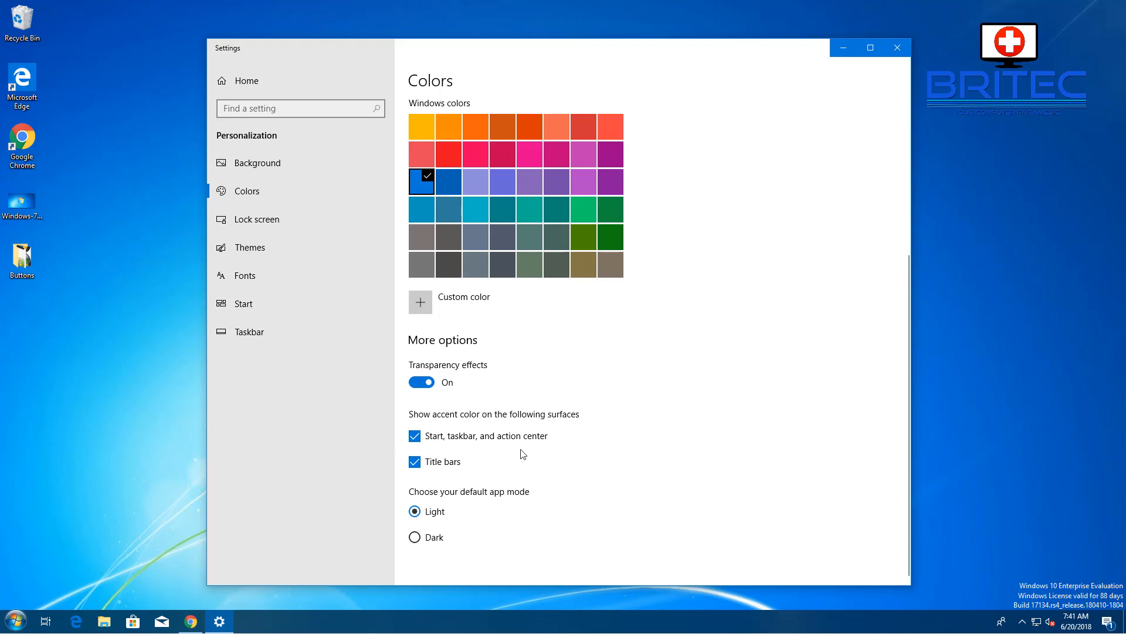
{"action": "mouse_move", "coordinate": [454, 351]}
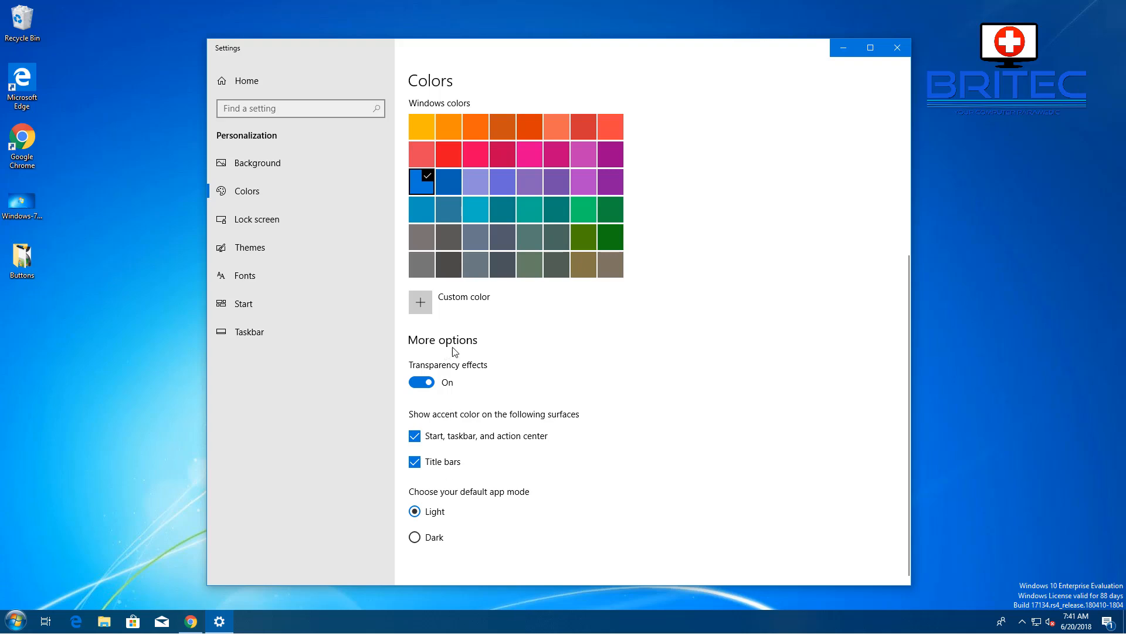
{"action": "mouse_move", "coordinate": [534, 426]}
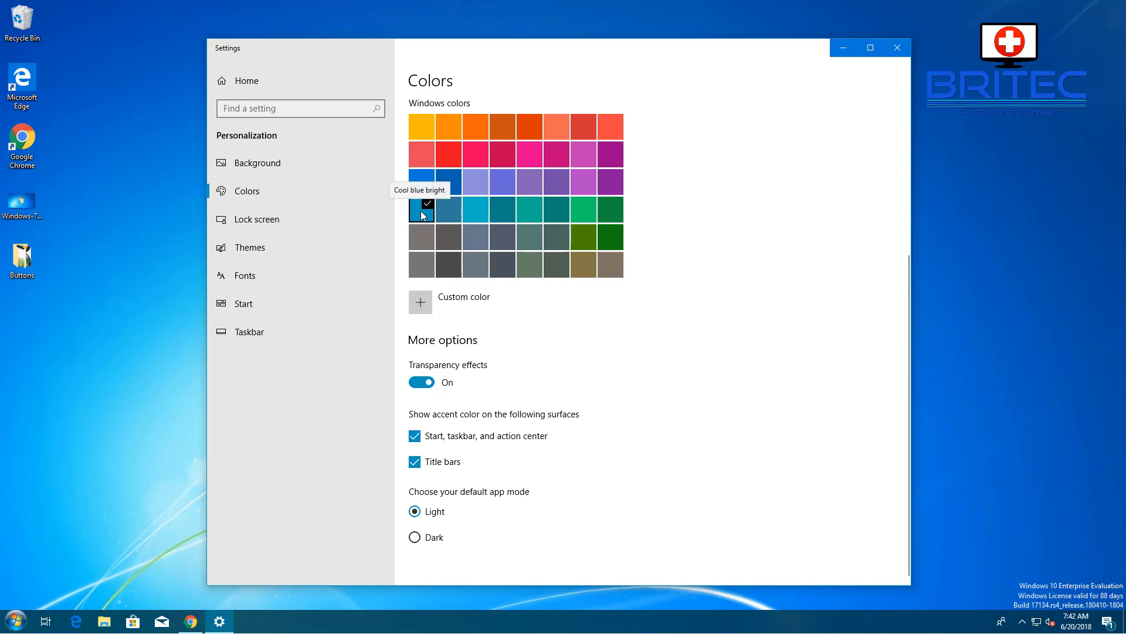
- Choose a navy blue accent swatch and start a custom colour from it
{"action": "left_click", "coordinate": [421, 180]}
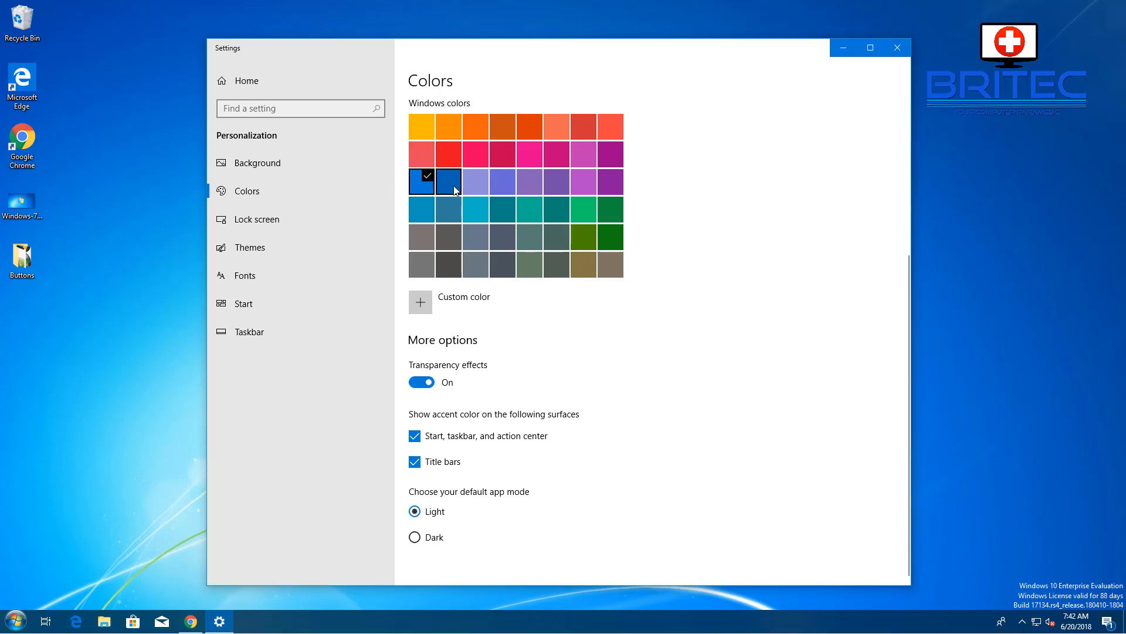
{"action": "left_click", "coordinate": [447, 181]}
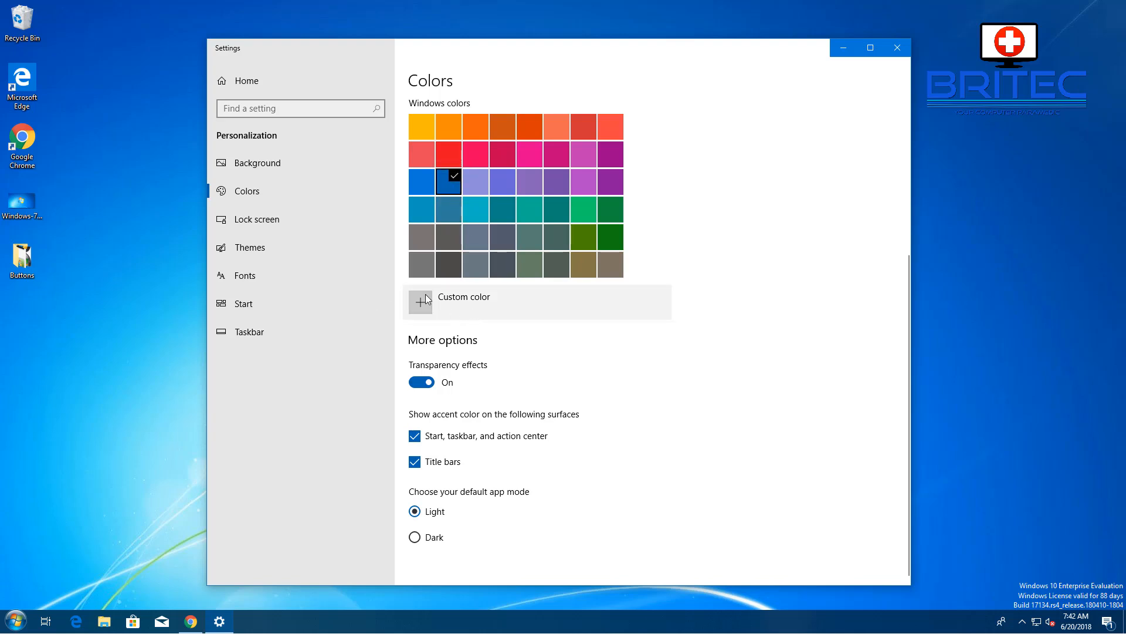
{"action": "left_click", "coordinate": [420, 302]}
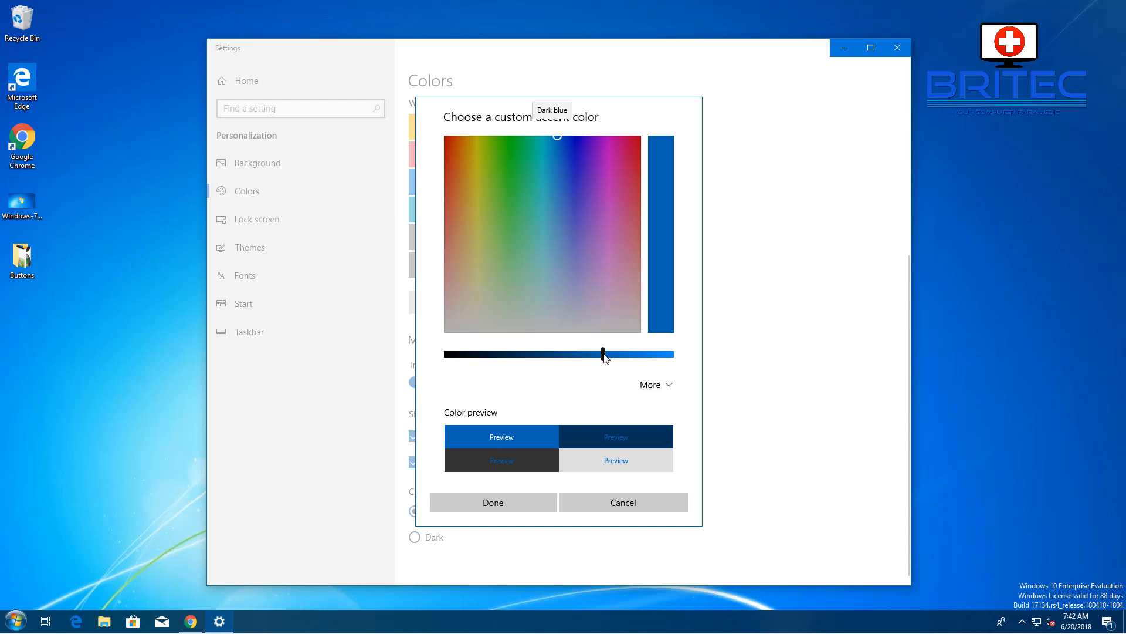
- Tune the custom blue's brightness to just below full and apply it as the accent colour
{"action": "left_click_drag", "start_coordinate": [603, 353], "coordinate": [565, 353]}
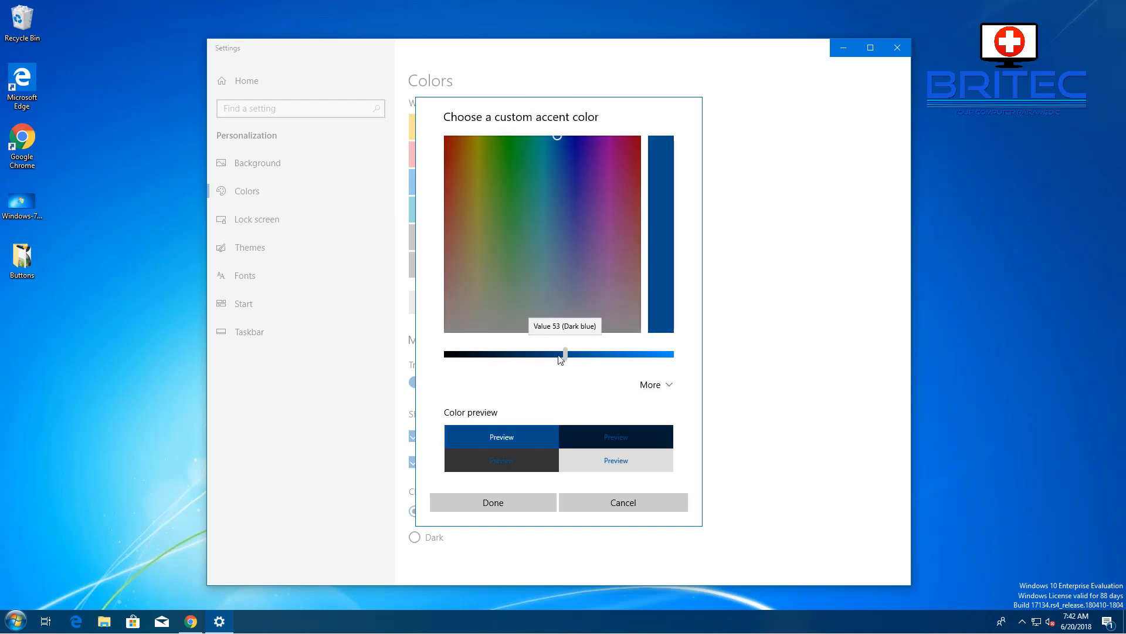
{"action": "left_click_drag", "start_coordinate": [565, 353], "coordinate": [634, 353]}
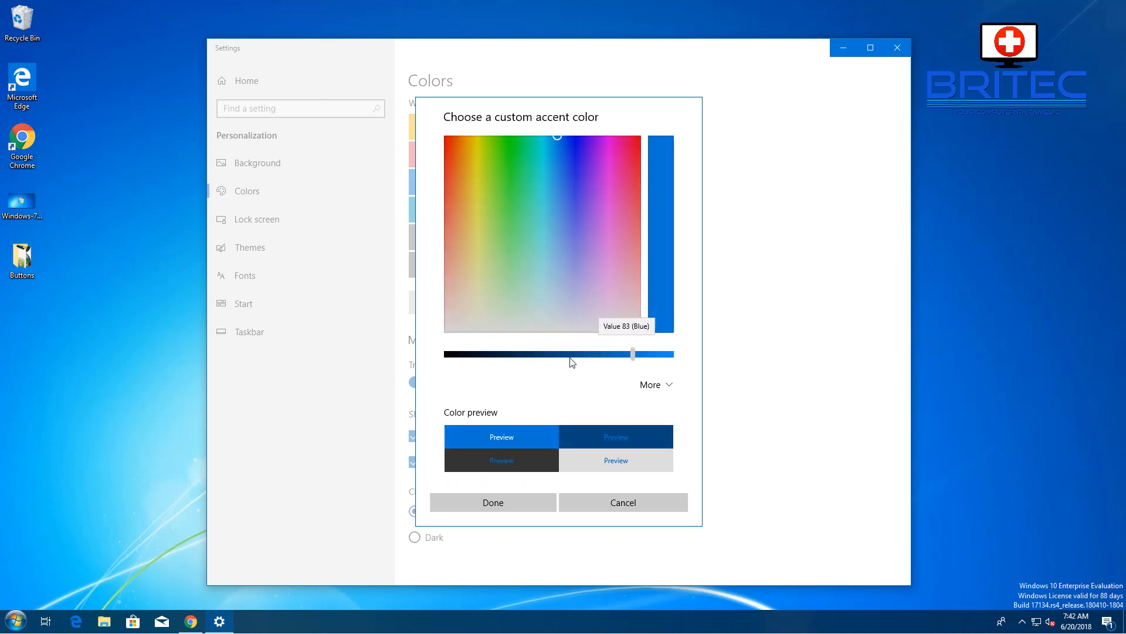
{"action": "left_click_drag", "start_coordinate": [632, 353], "coordinate": [670, 353]}
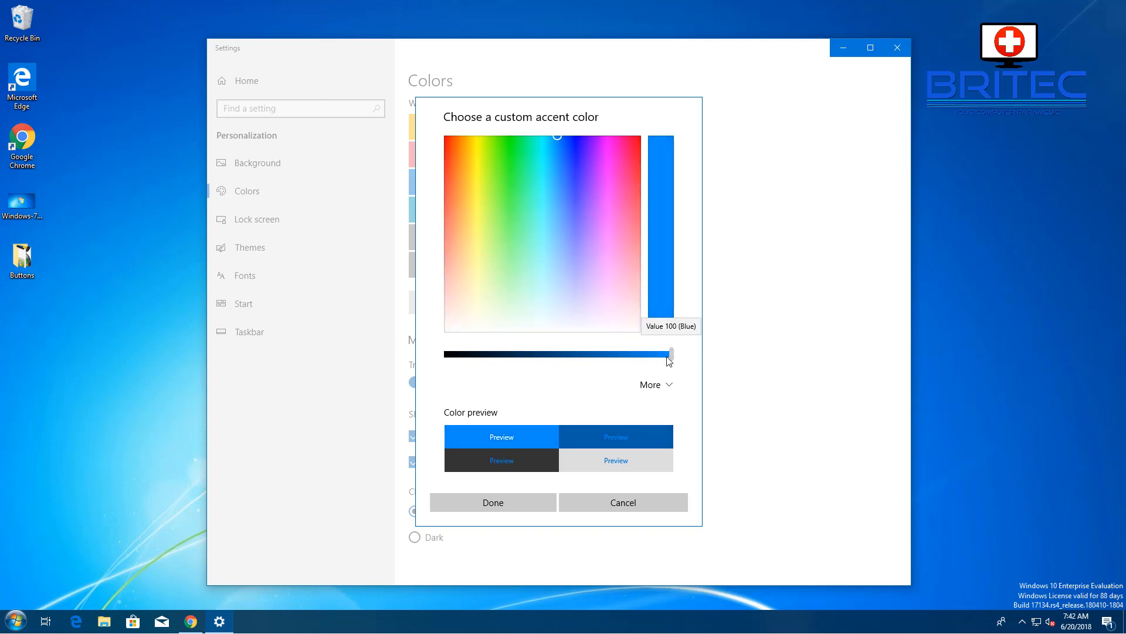
{"action": "left_click_drag", "start_coordinate": [667, 353], "coordinate": [647, 353]}
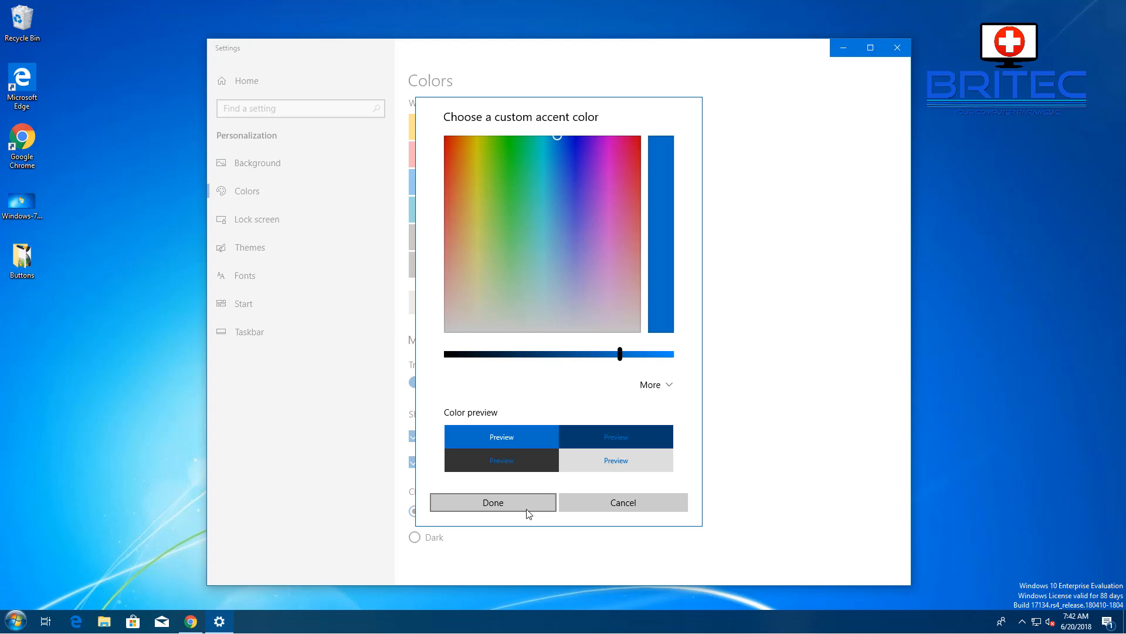
{"action": "left_click", "coordinate": [492, 501]}
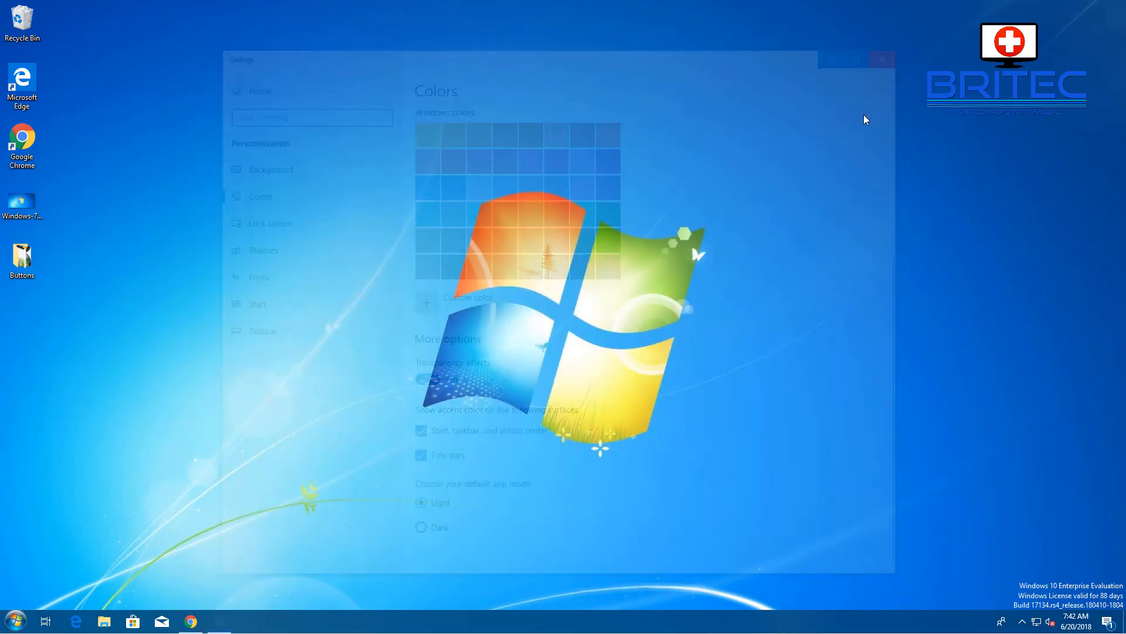
- Close Settings, briefly show the Windows 7-style Start menu, then dismiss it to the desktop
{"action": "left_click", "coordinate": [883, 60]}
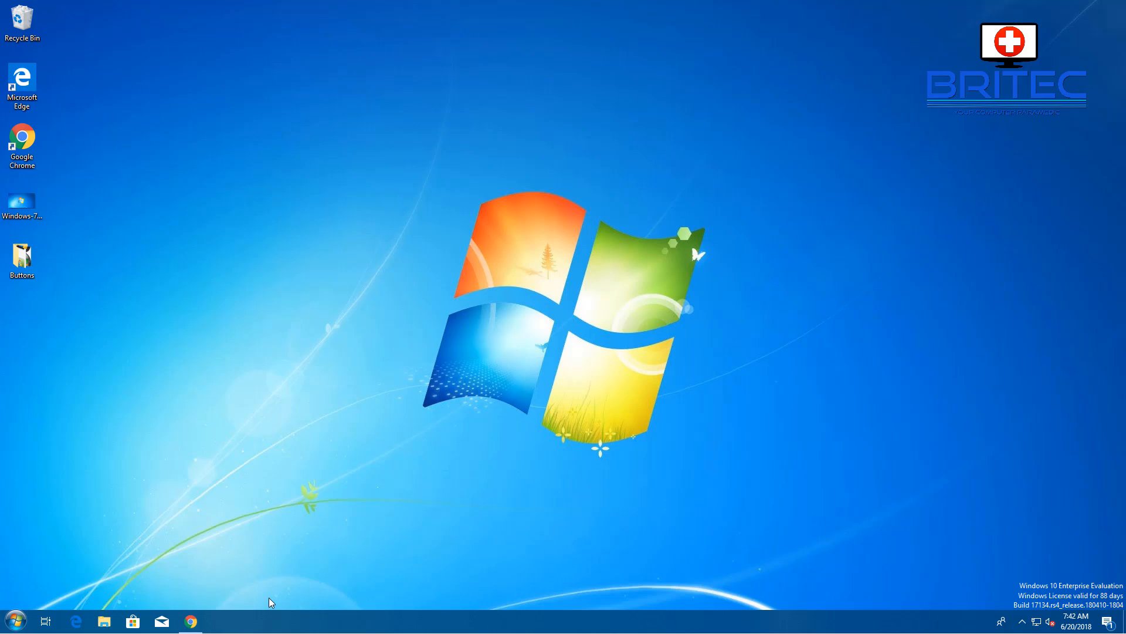
{"action": "left_click", "coordinate": [13, 619]}
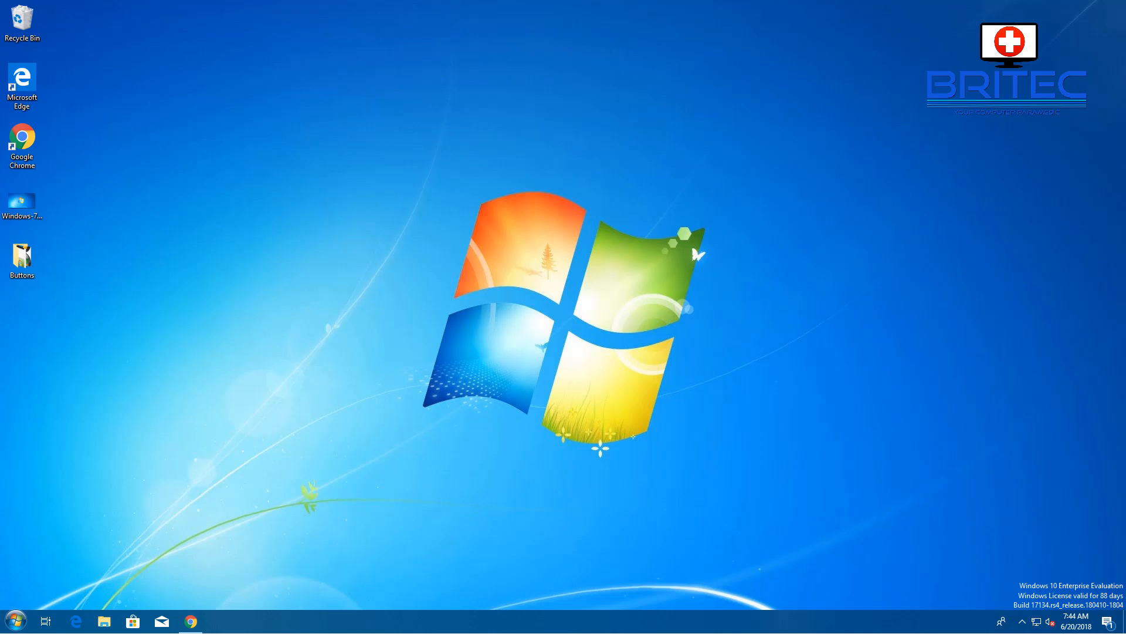
{"action": "left_click", "coordinate": [14, 620]}
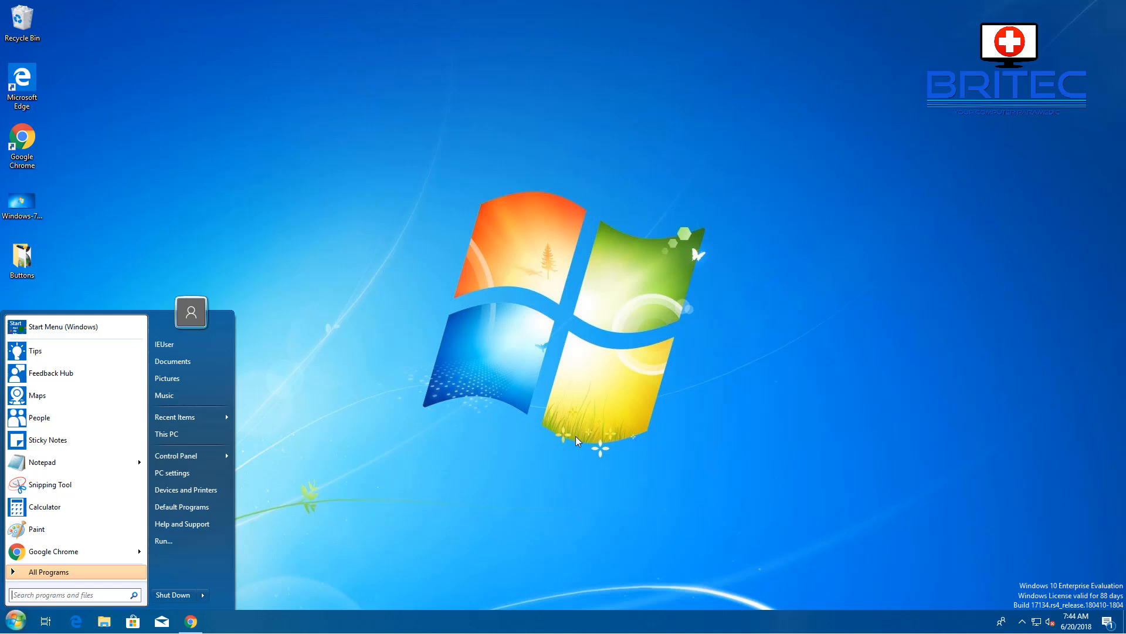
{"action": "left_click", "coordinate": [502, 513]}
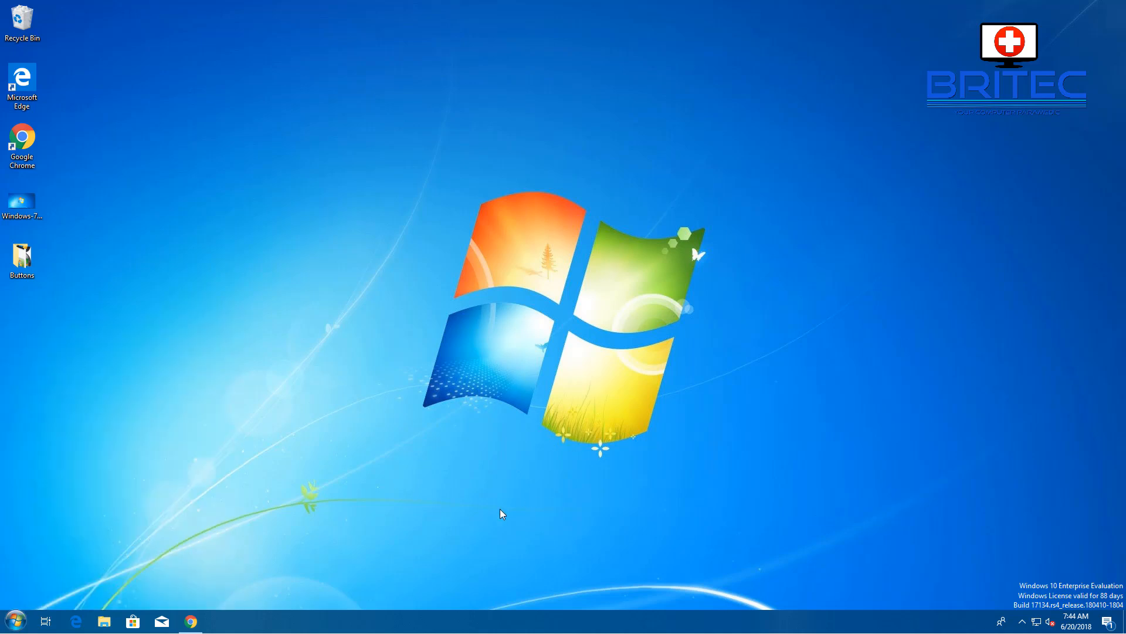
{"action": "mouse_move", "coordinate": [222, 598]}
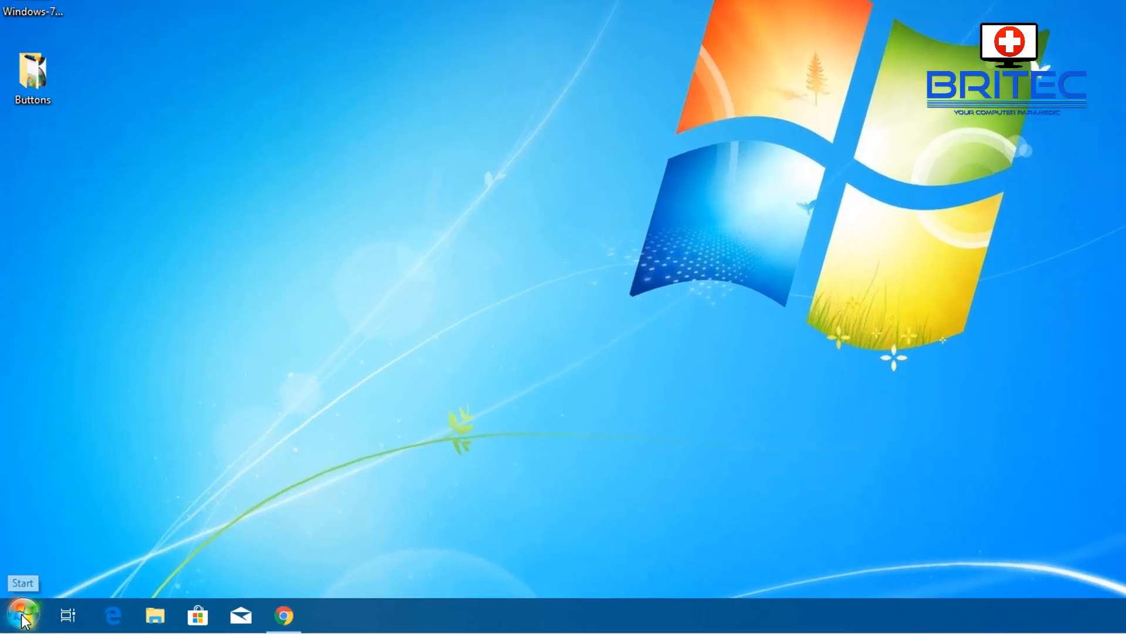
- Reset all Classic Shell Start menu settings to defaults and confirm, restoring the standard Start button
{"action": "right_click", "coordinate": [20, 618]}
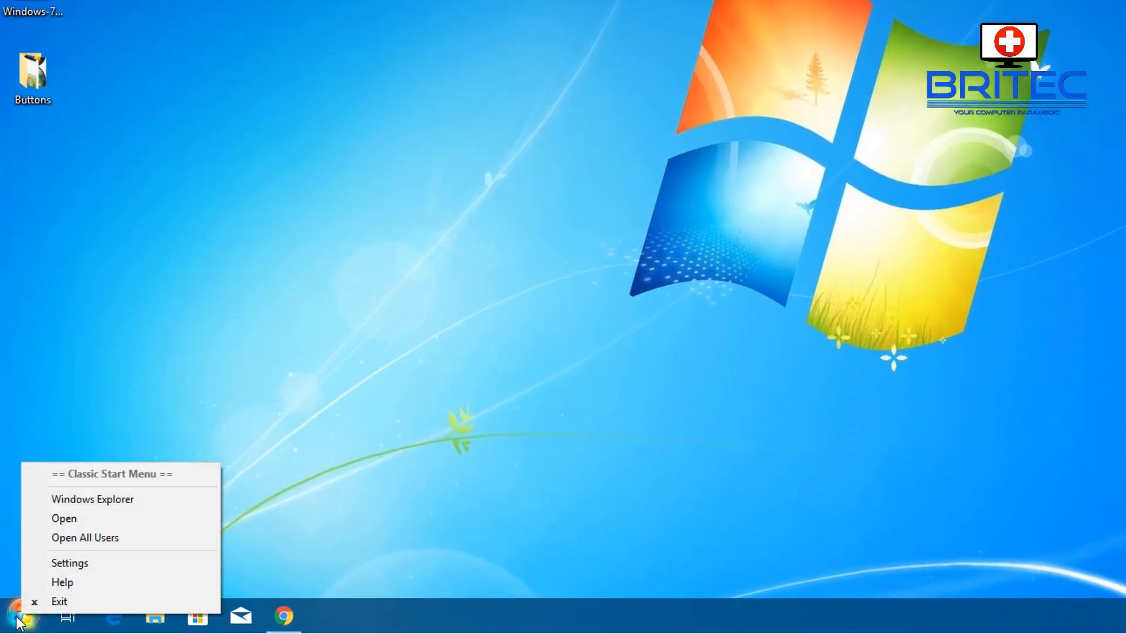
{"action": "left_click", "coordinate": [69, 562]}
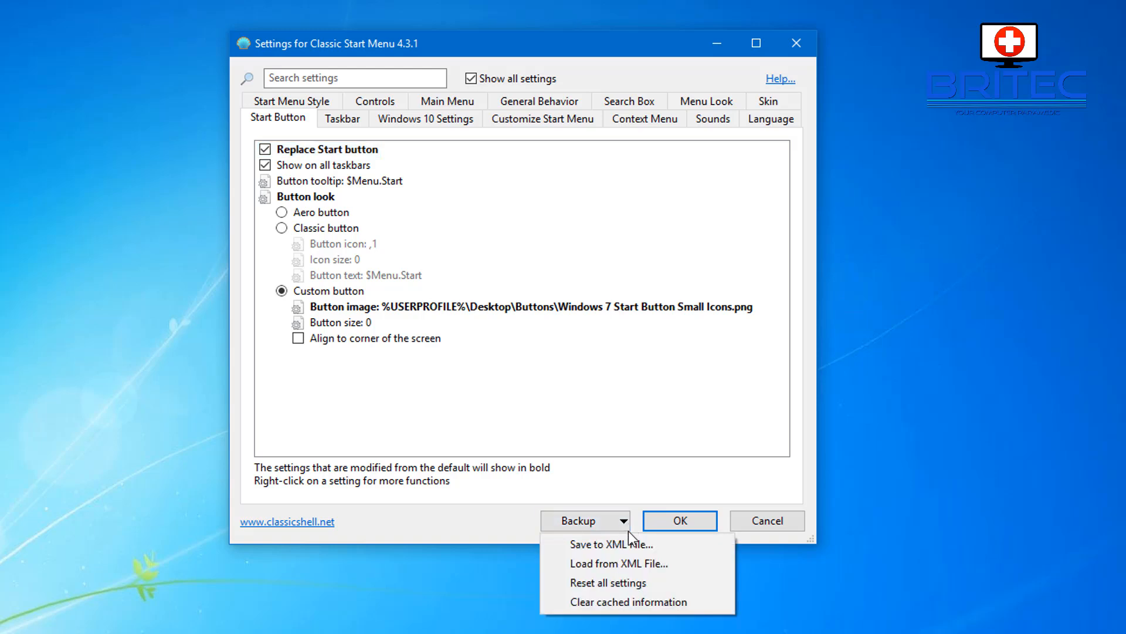
{"action": "mouse_move", "coordinate": [636, 601]}
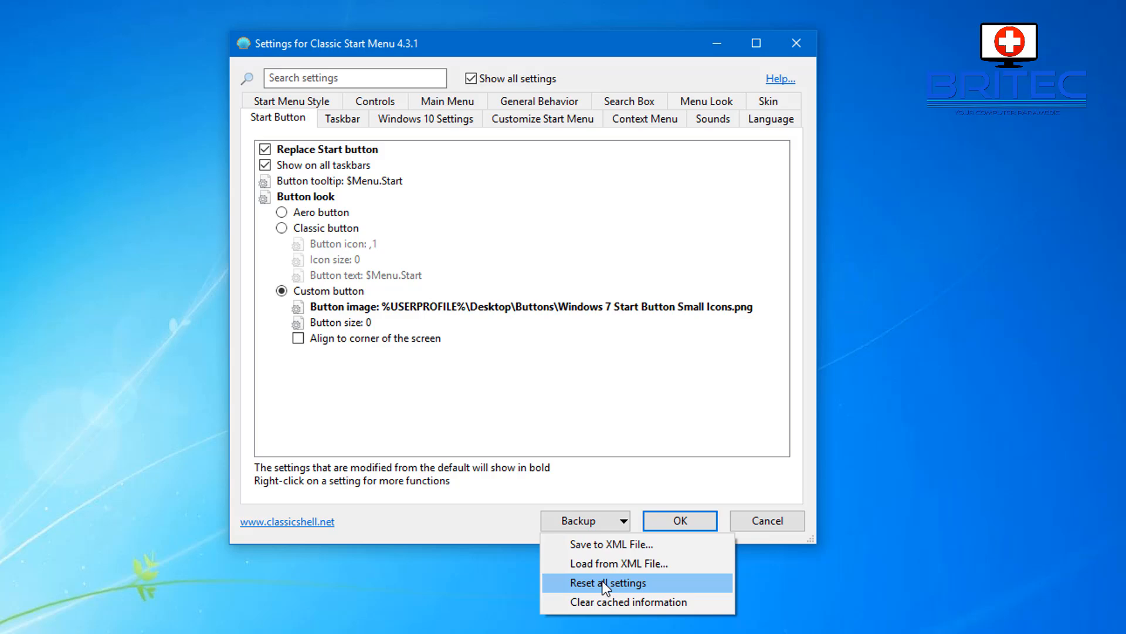
{"action": "left_click", "coordinate": [610, 582]}
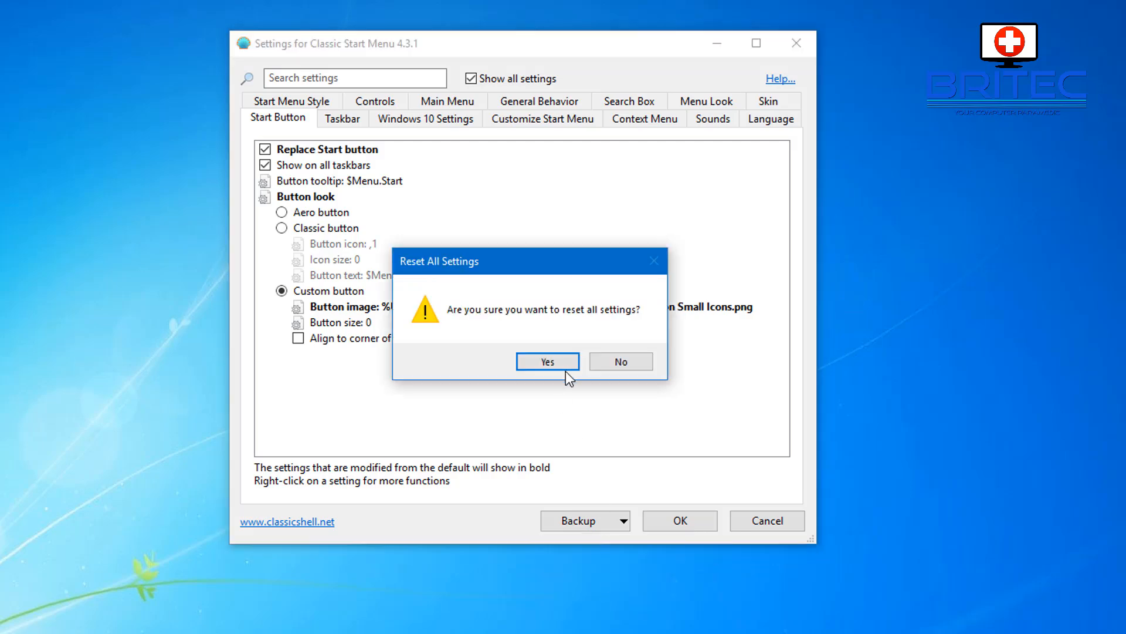
{"action": "left_click", "coordinate": [547, 360]}
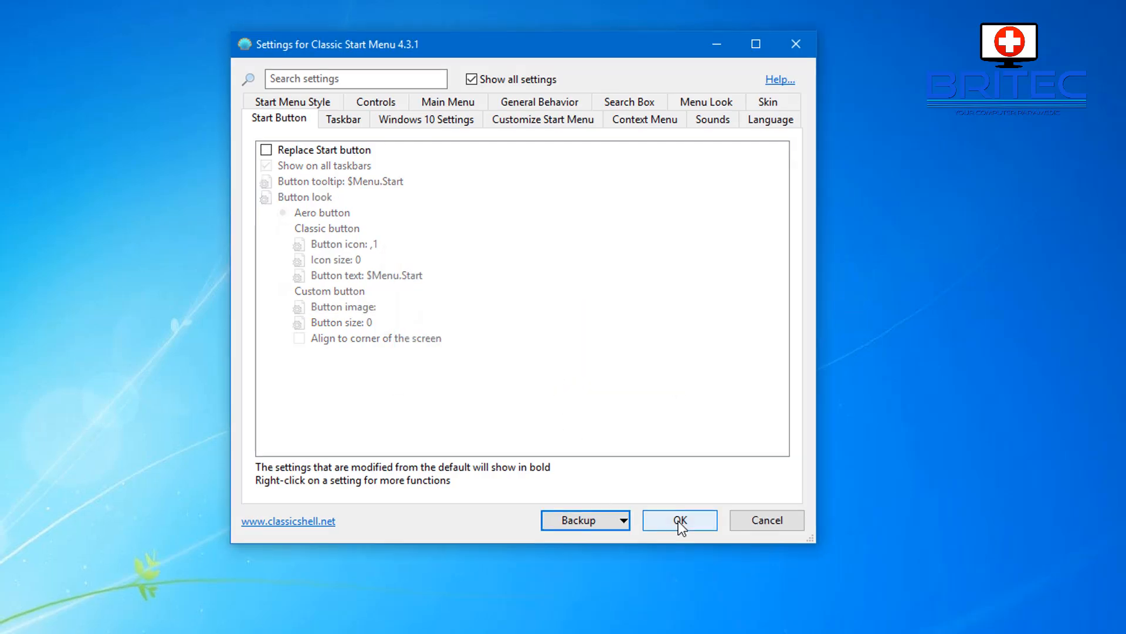
{"action": "left_click", "coordinate": [679, 520]}
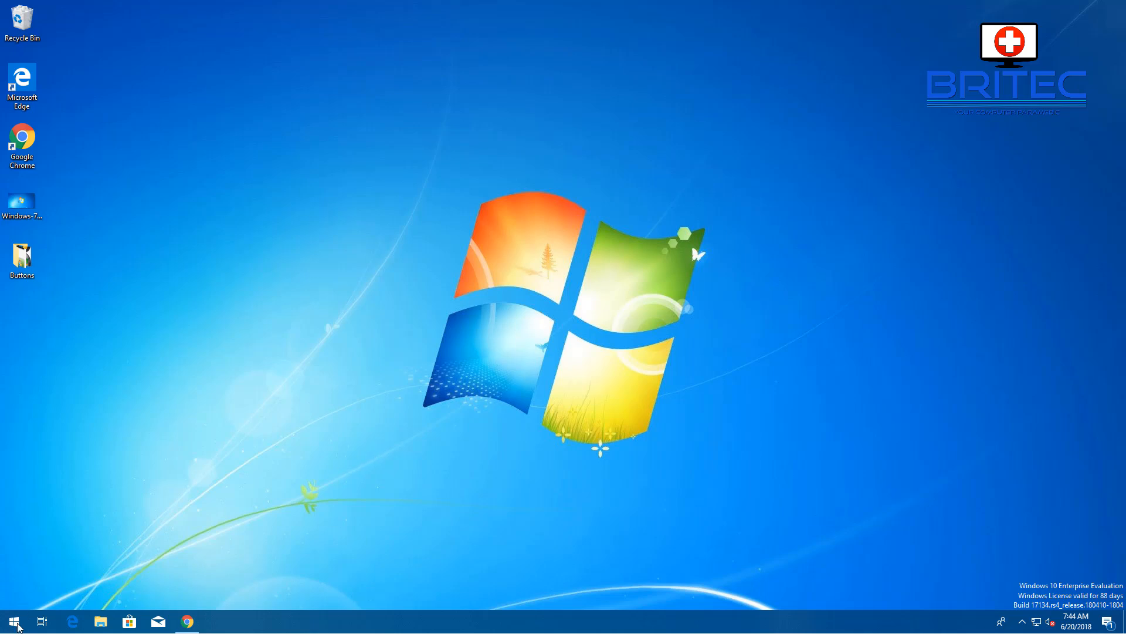
- Search the Start menu for 'con' so Control Panel appears in the results
{"action": "left_click", "coordinate": [13, 621]}
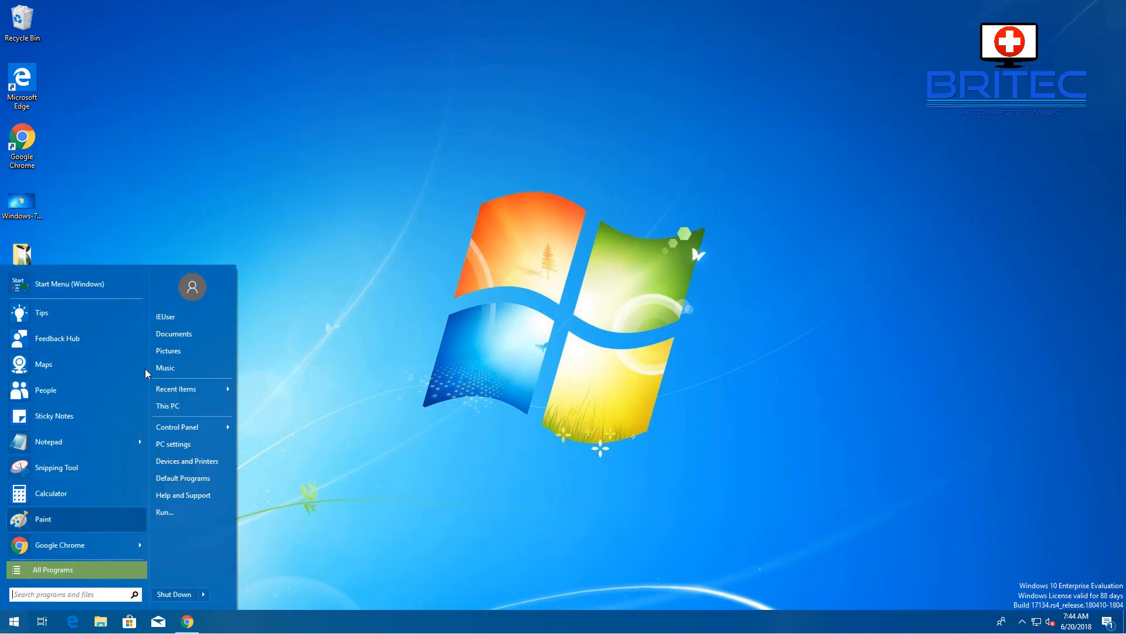
{"action": "mouse_move", "coordinate": [75, 338]}
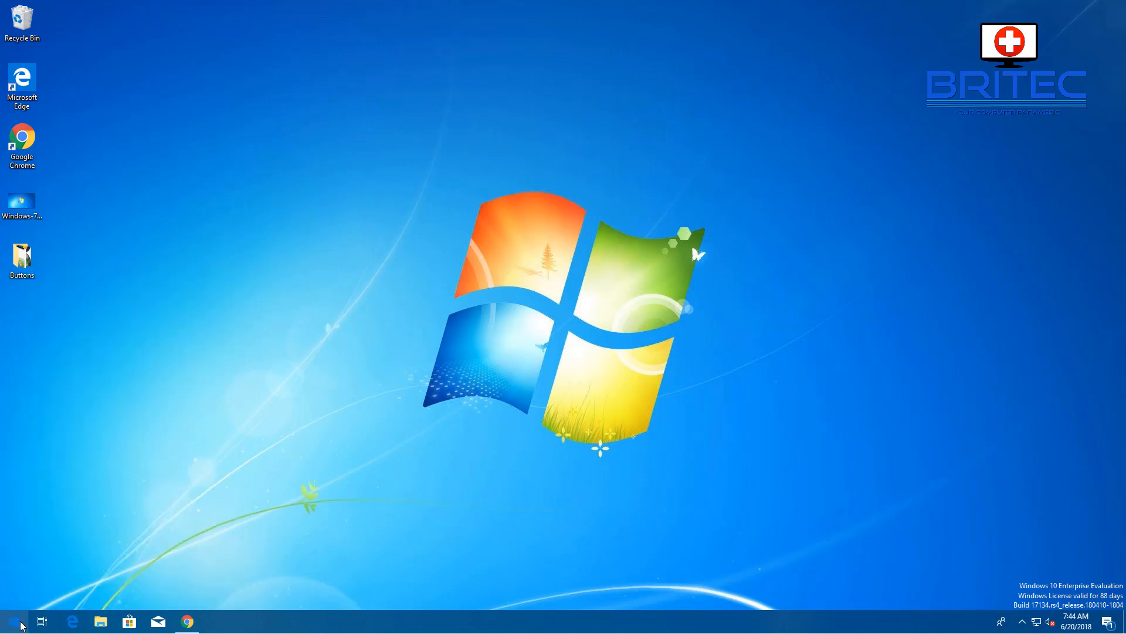
{"action": "type", "text": "control panel"}
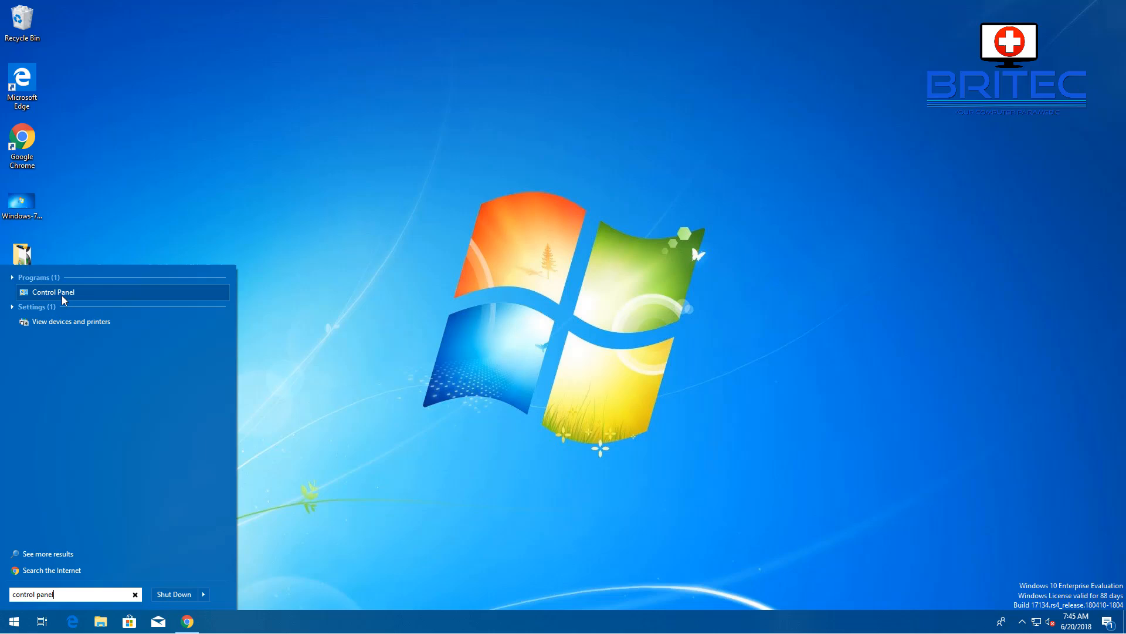
- Uninstall Classic Shell from Programs and Features, confirming and accepting the reboot notice
{"action": "left_click", "coordinate": [51, 292]}
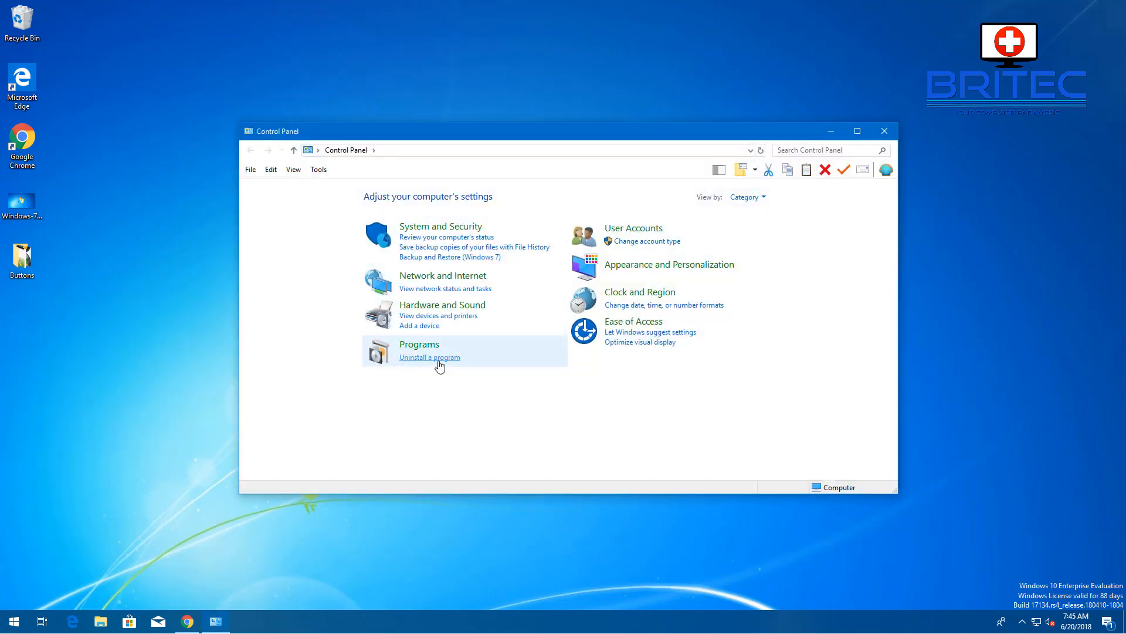
{"action": "left_click", "coordinate": [429, 357]}
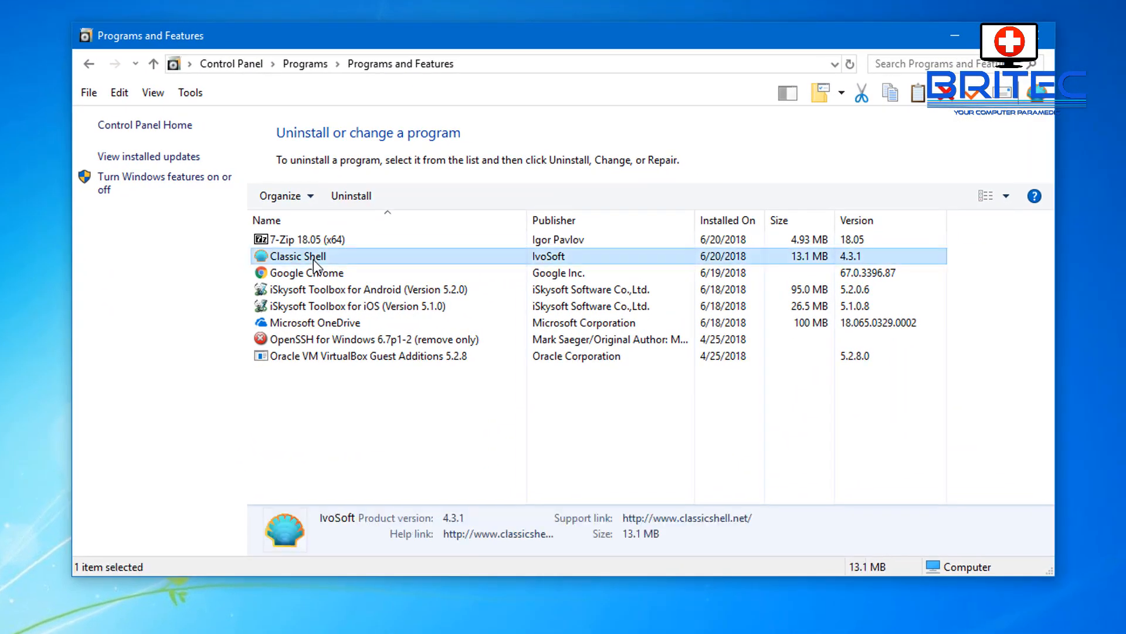
{"action": "left_click", "coordinate": [351, 196]}
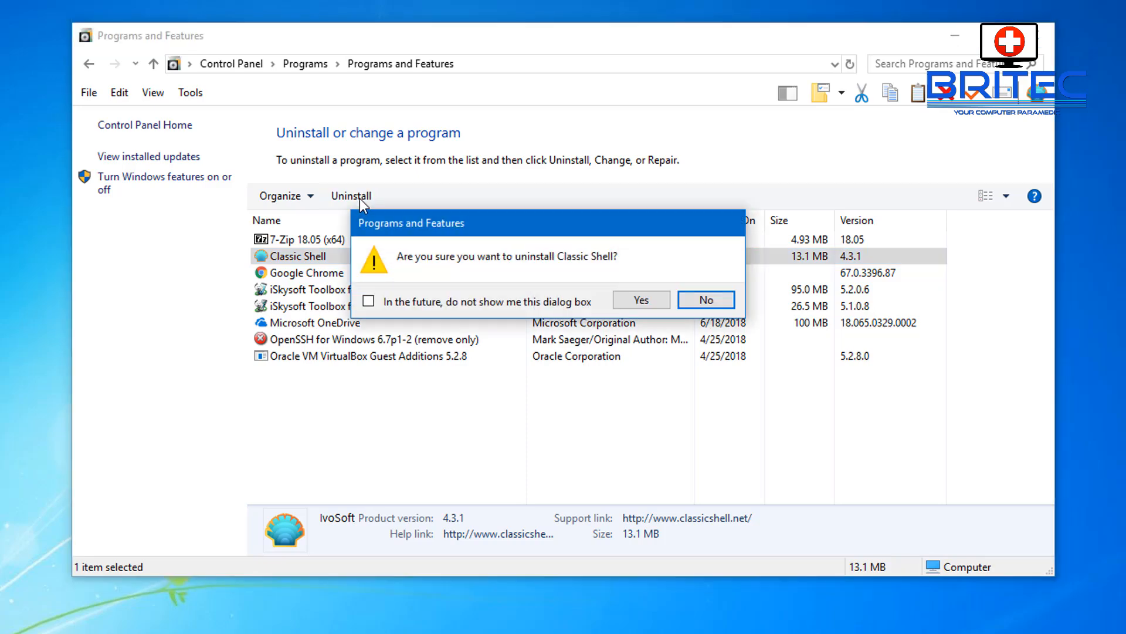
{"action": "left_click", "coordinate": [641, 299]}
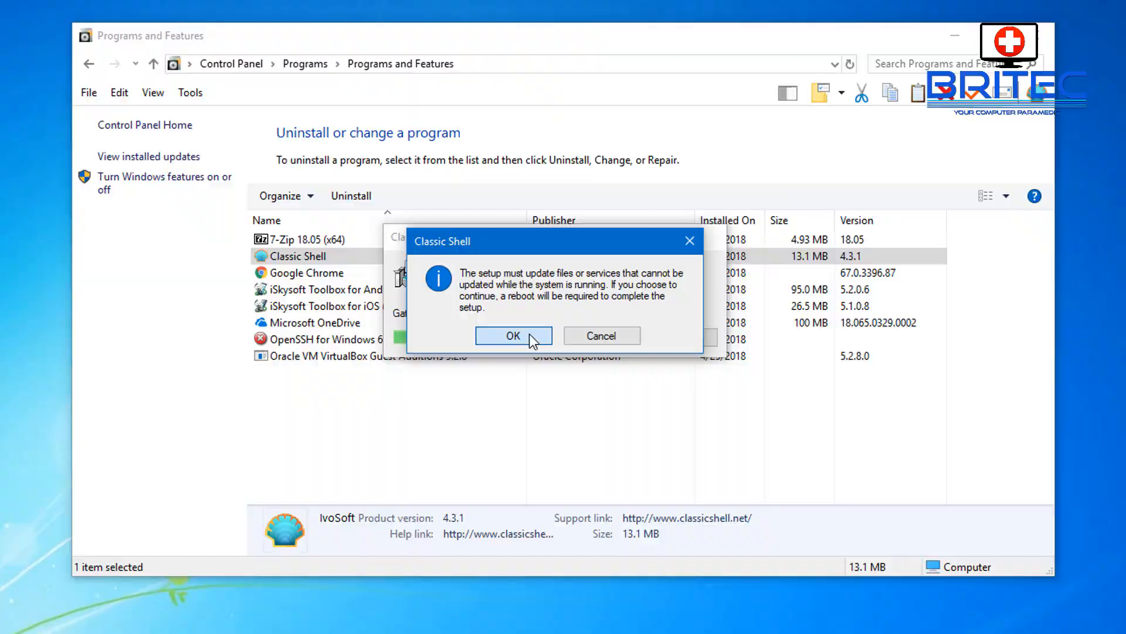
{"action": "left_click", "coordinate": [513, 336]}
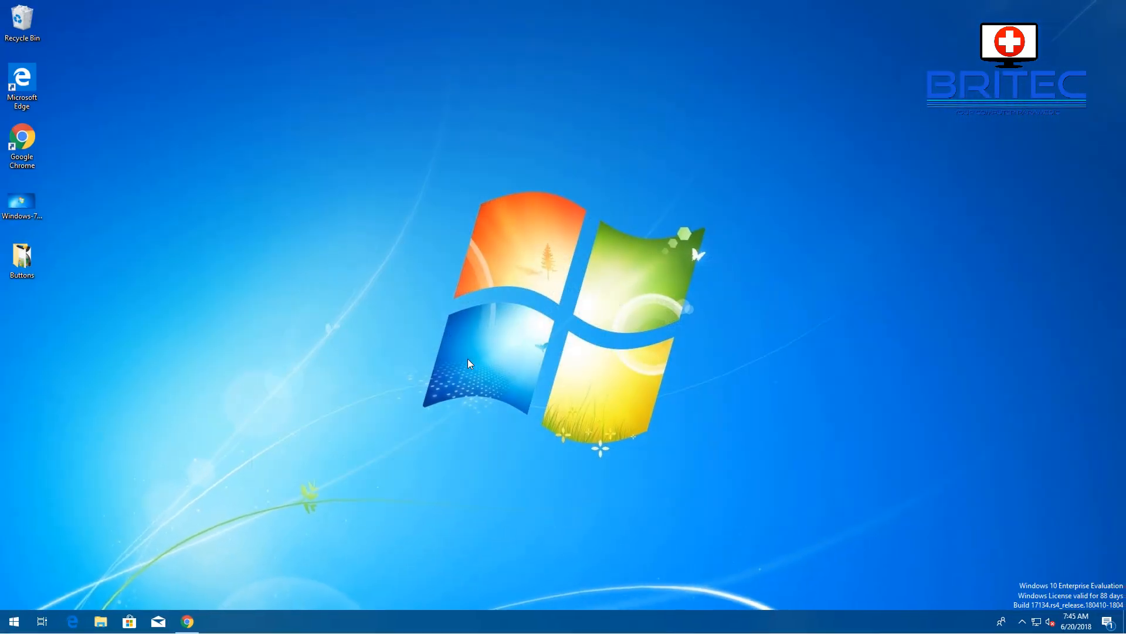
- Turn off accent colour on title bars in Settings > Colors and return to the desktop
{"action": "left_click", "coordinate": [13, 621]}
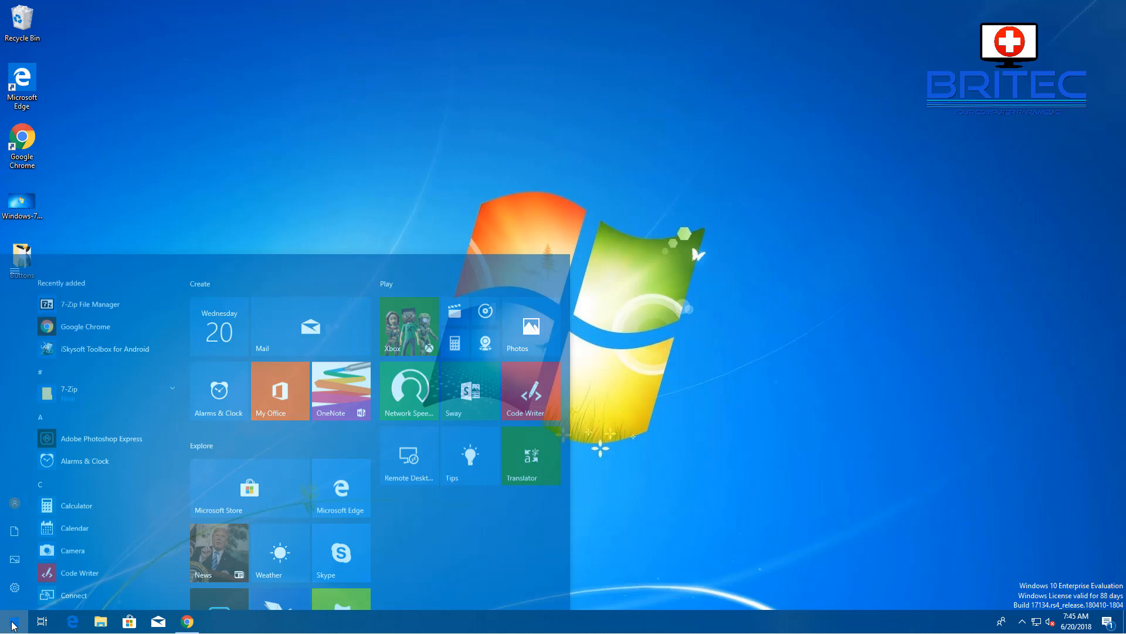
{"action": "left_click", "coordinate": [13, 621]}
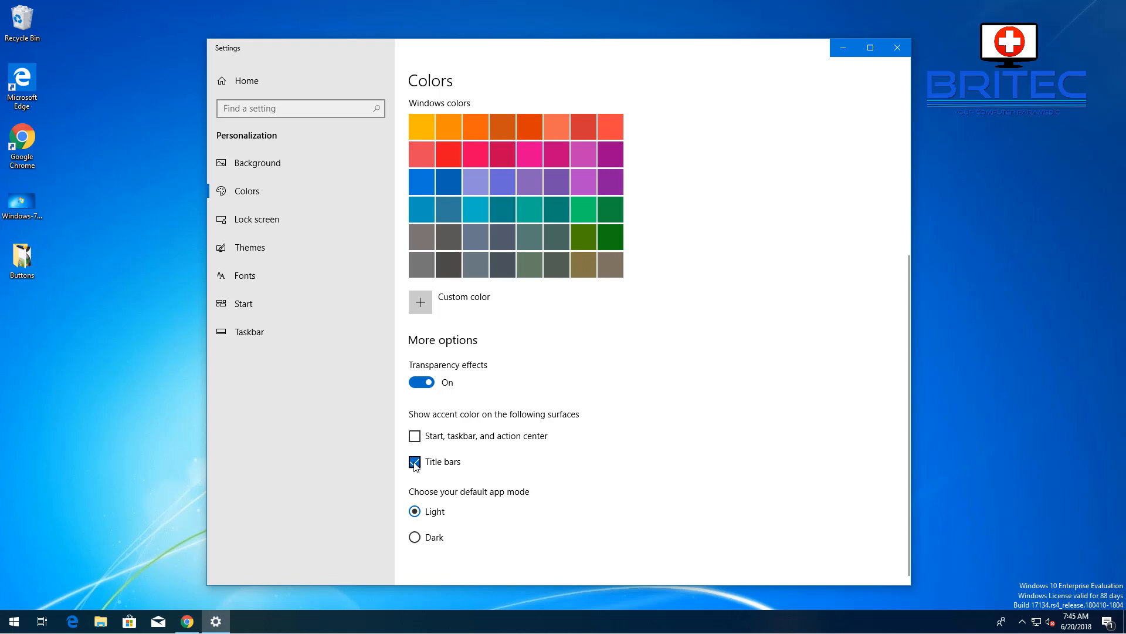
{"action": "left_click", "coordinate": [414, 461]}
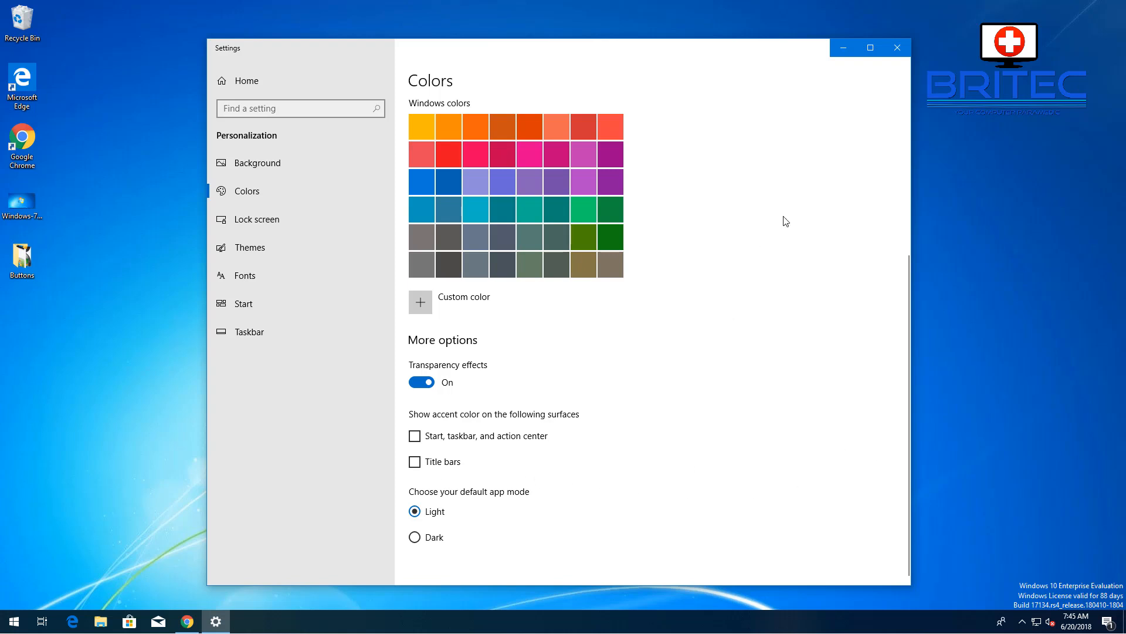
{"action": "left_click", "coordinate": [897, 47]}
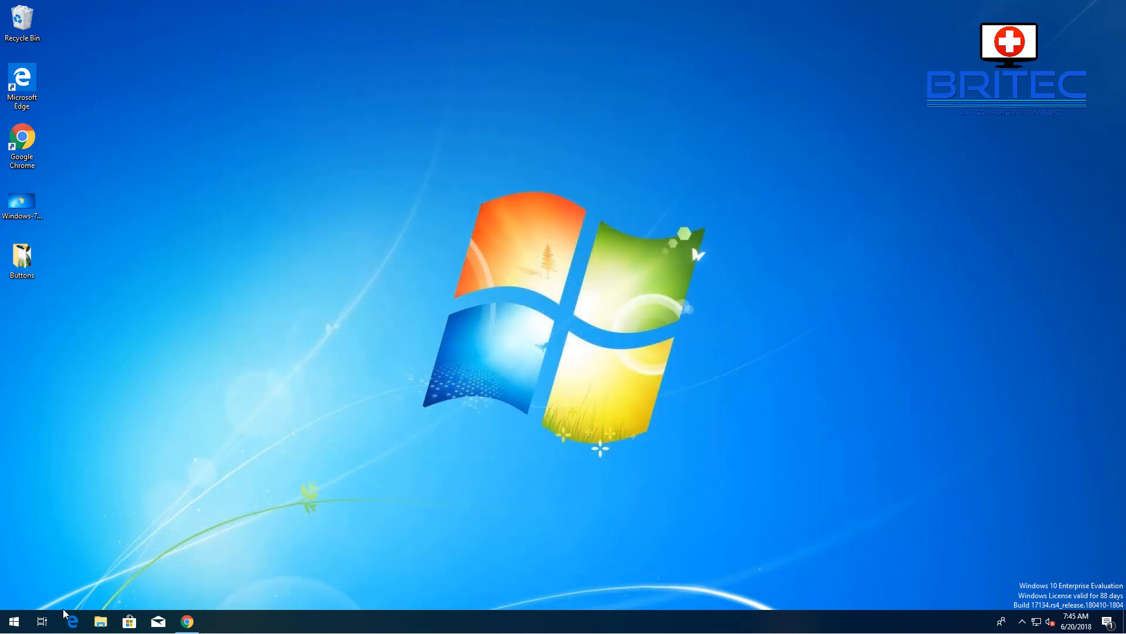
{"action": "mouse_move", "coordinate": [232, 627]}
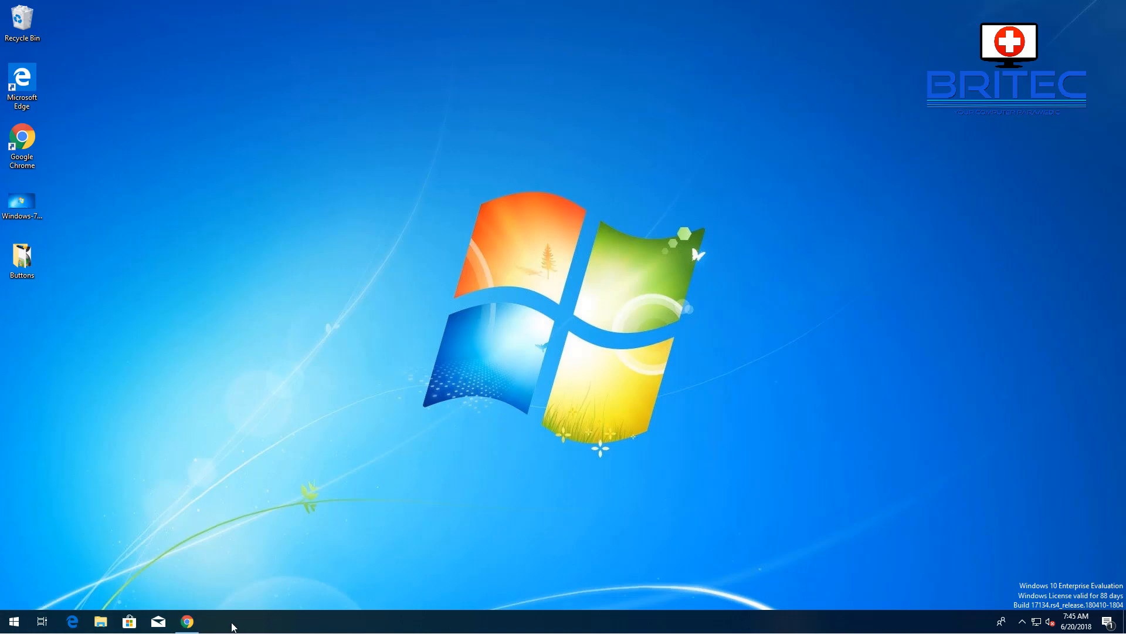
- Show the Cortana search box on the taskbar again via the taskbar context menu
{"action": "right_click", "coordinate": [232, 623]}
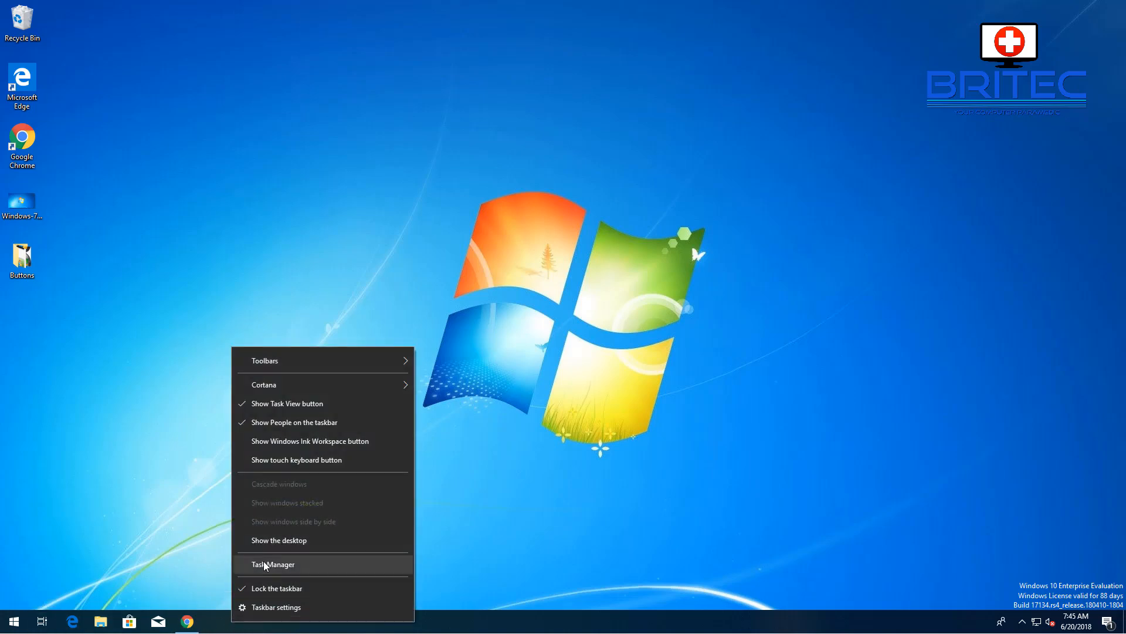
{"action": "mouse_move", "coordinate": [264, 383]}
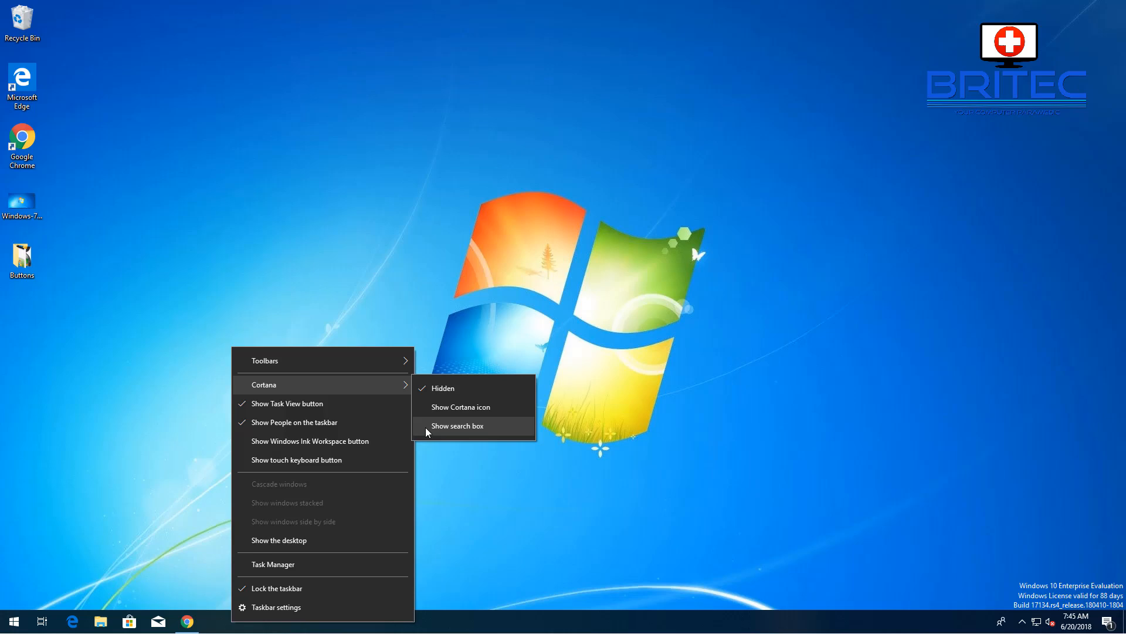
{"action": "left_click", "coordinate": [456, 425]}
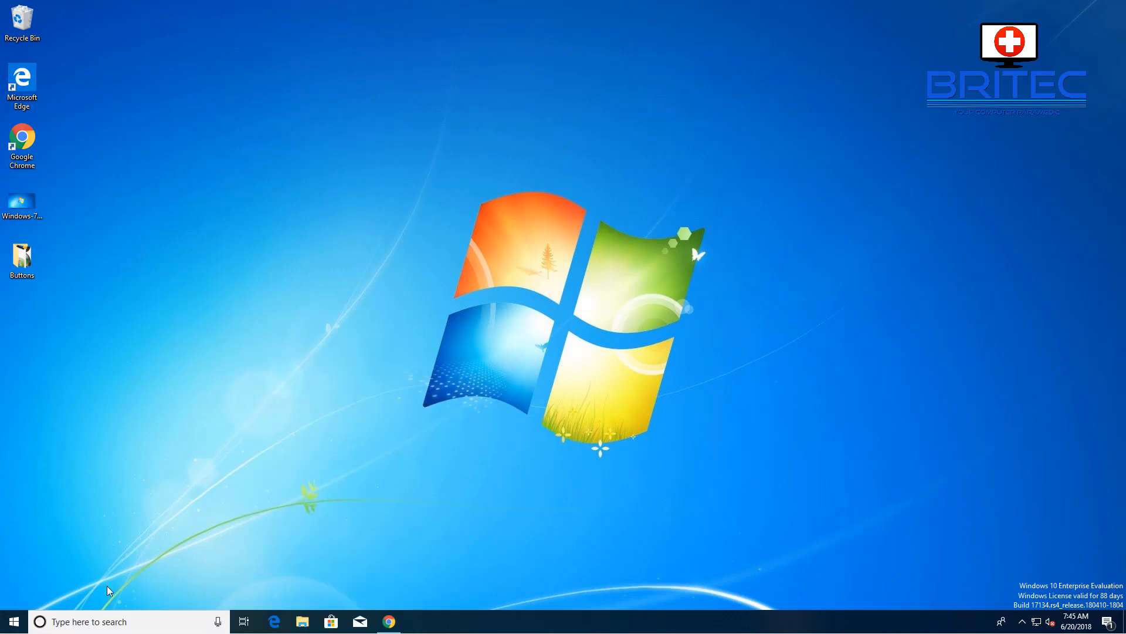
{"action": "mouse_move", "coordinate": [725, 331]}
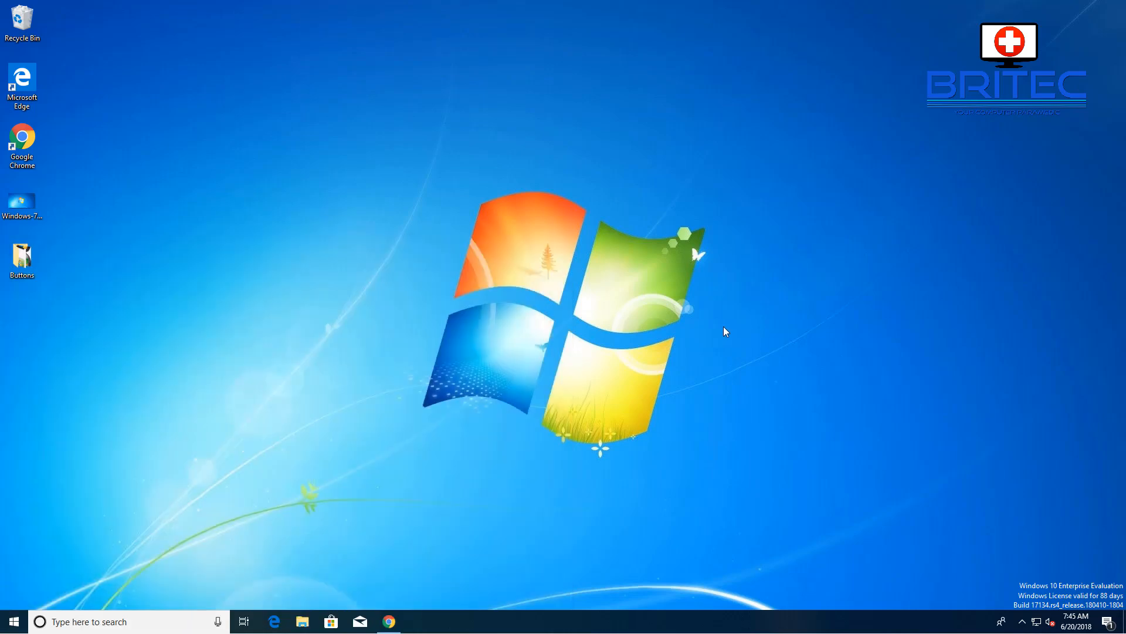
{"action": "mouse_move", "coordinate": [420, 319]}
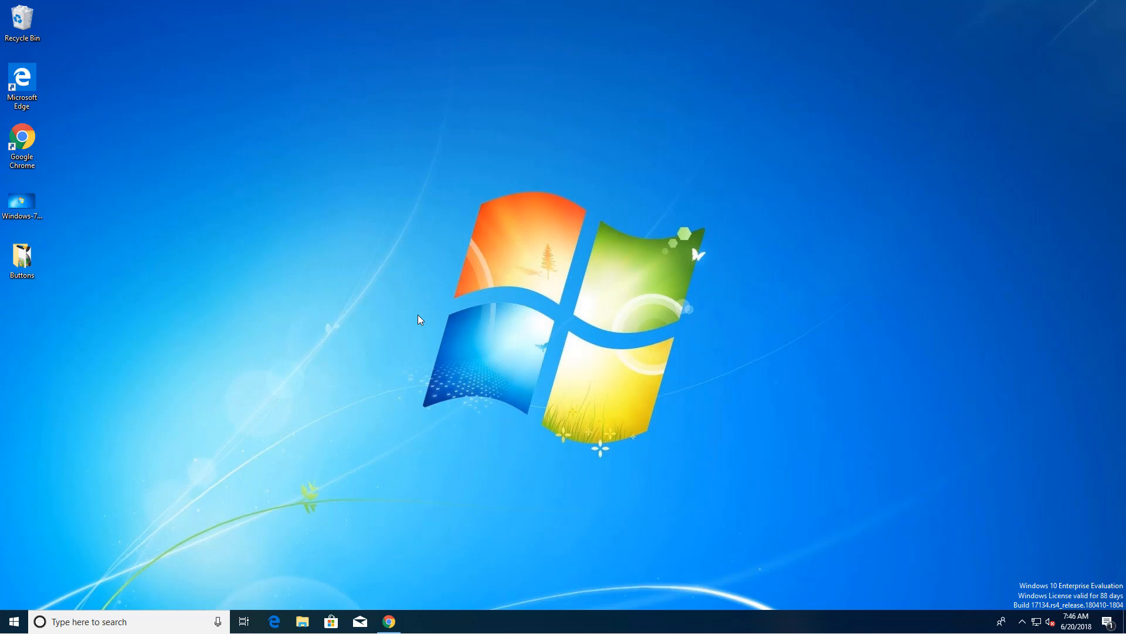
{"action": "left_click", "coordinate": [389, 622]}
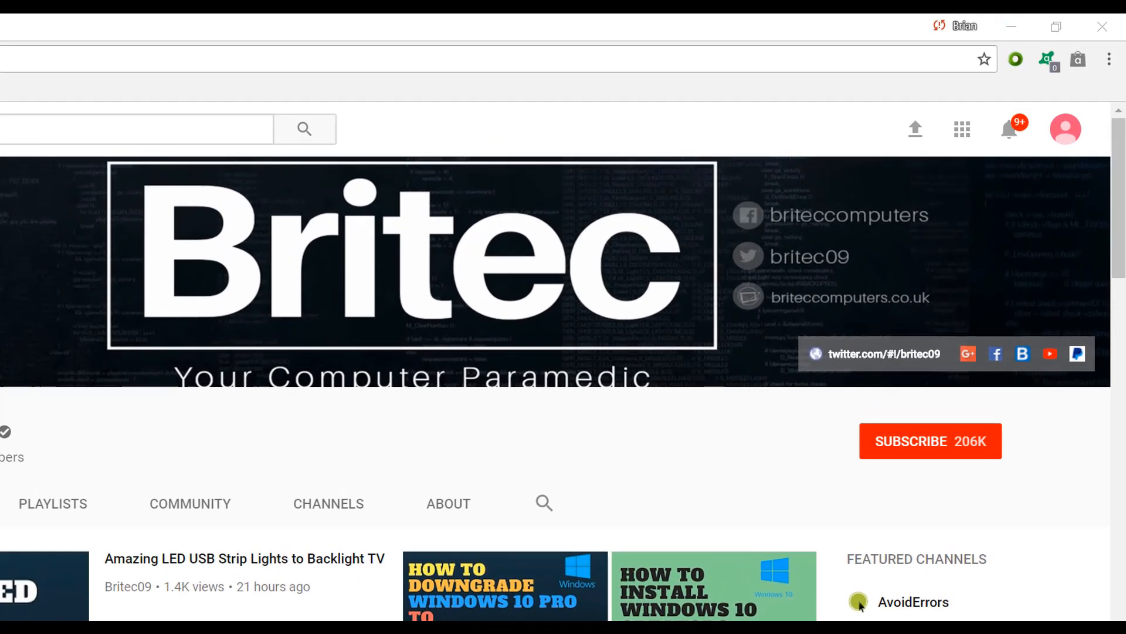